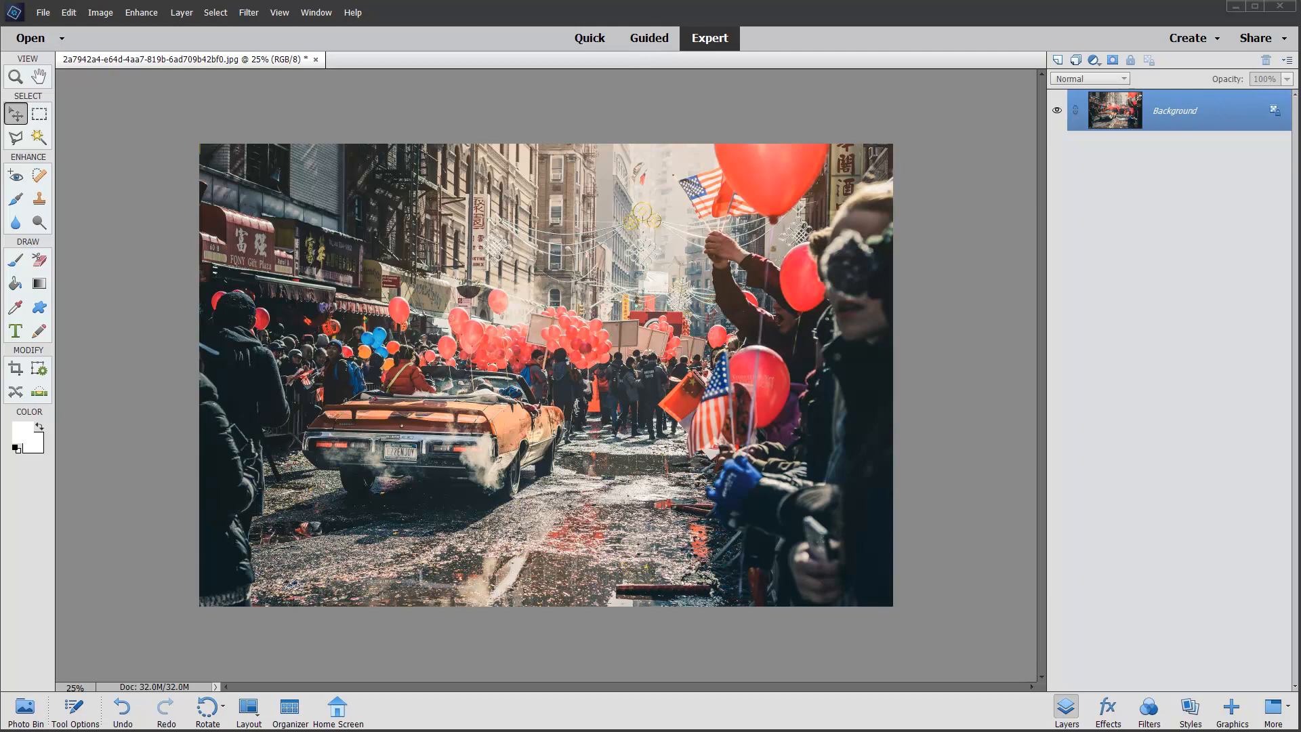
{"action": "mouse_move", "coordinate": [906, 389]}
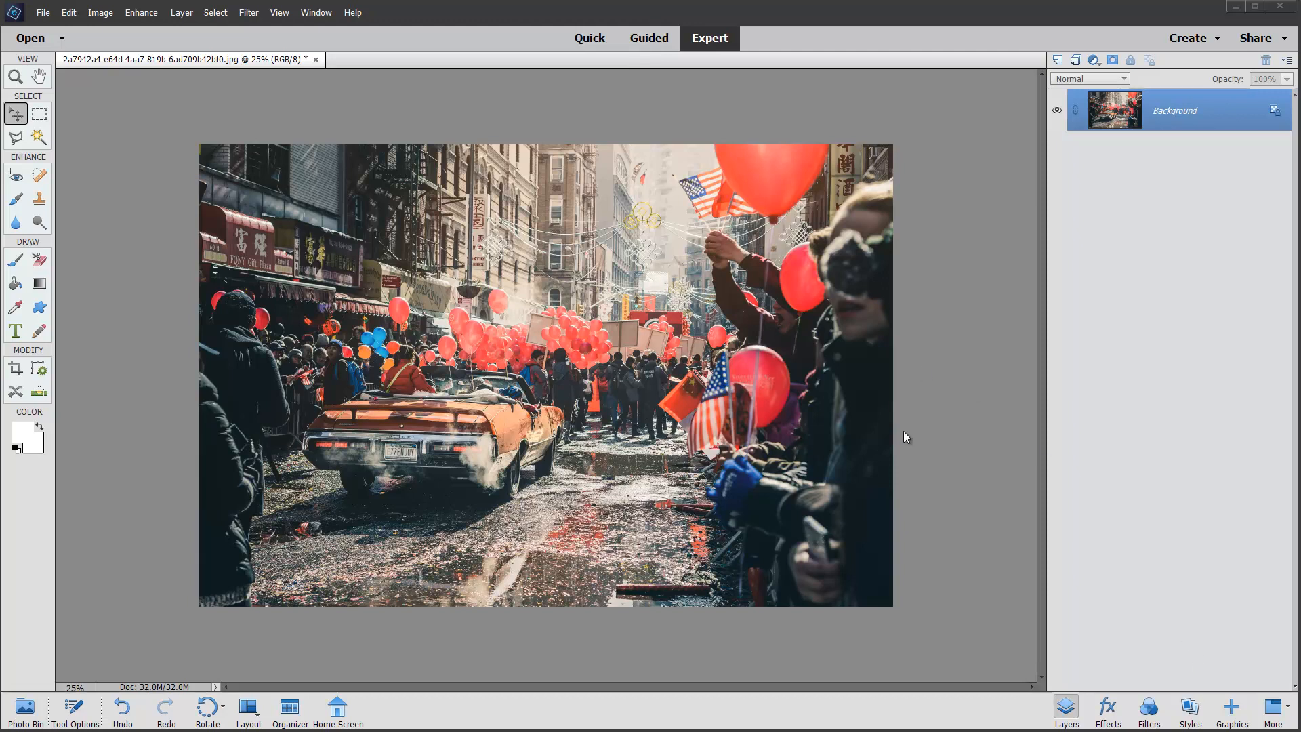
{"action": "mouse_move", "coordinate": [506, 366]}
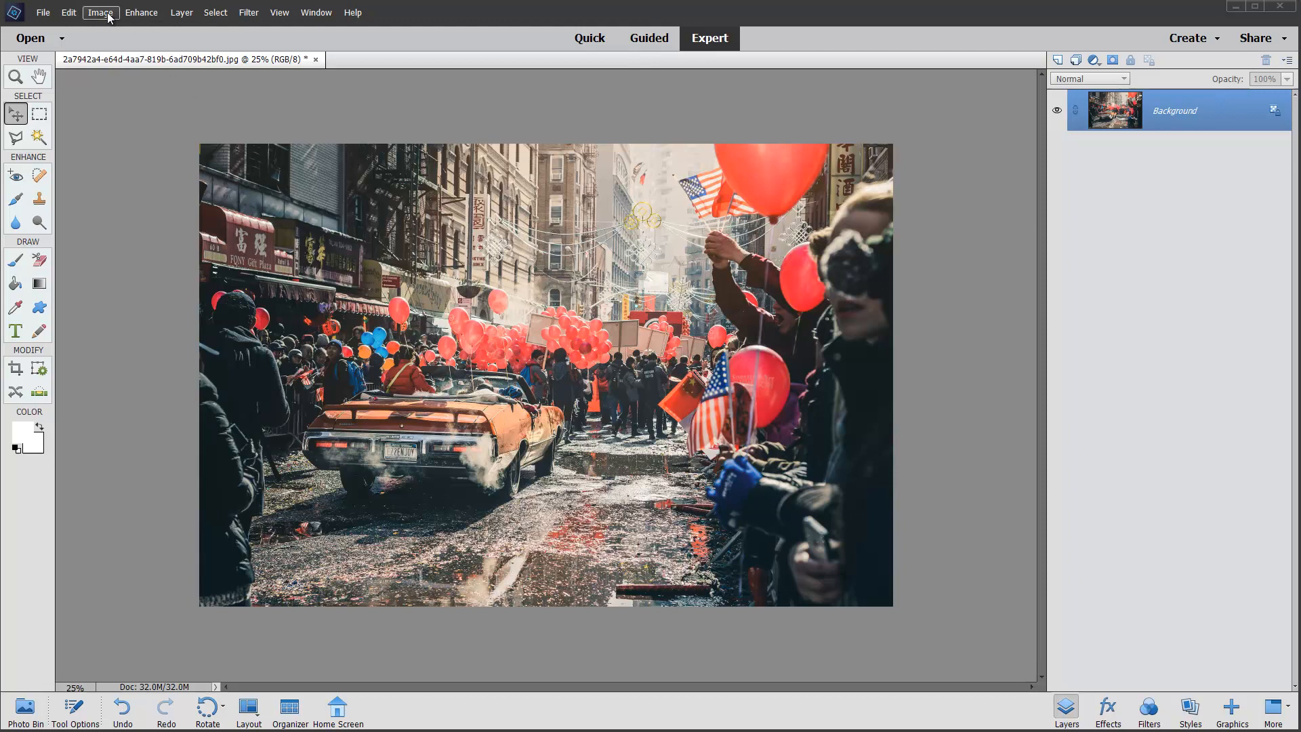
Step: Bring up the Canvas Size dialog via Image > Resize for the parade photo
{"action": "left_click", "coordinate": [99, 12]}
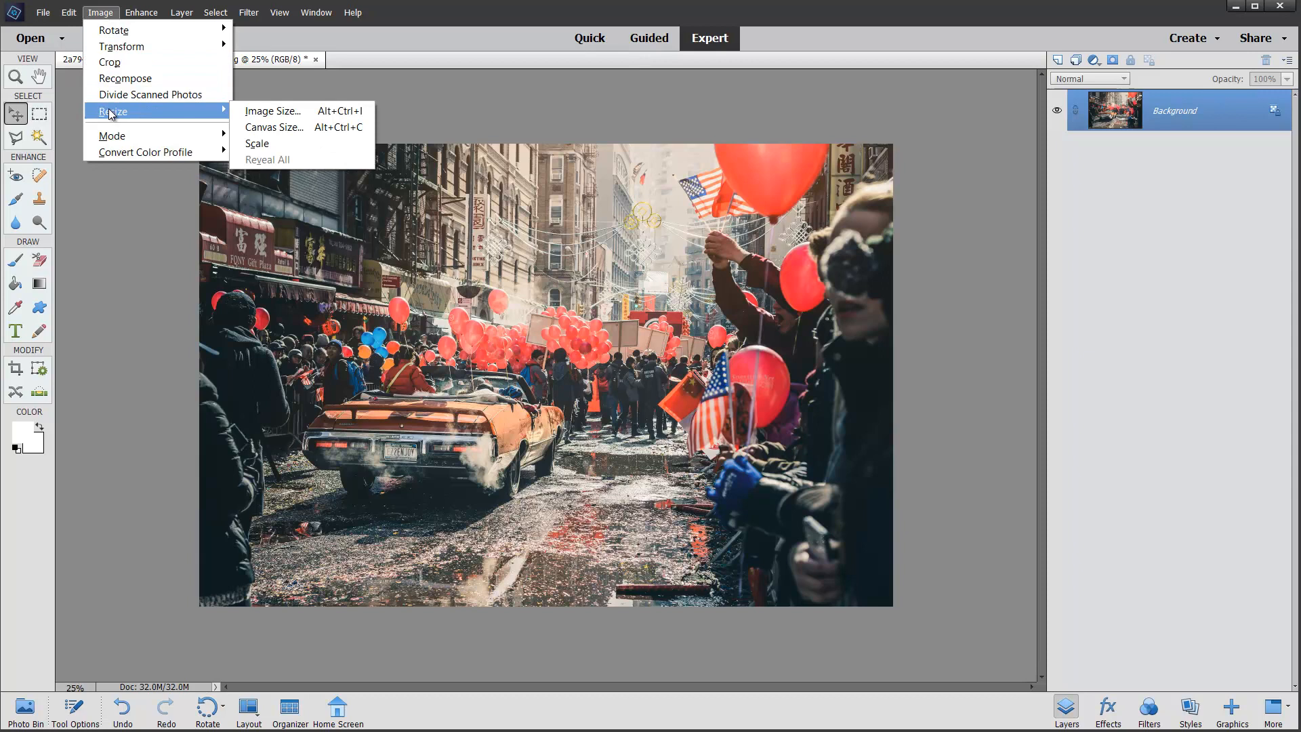
{"action": "mouse_move", "coordinate": [273, 127]}
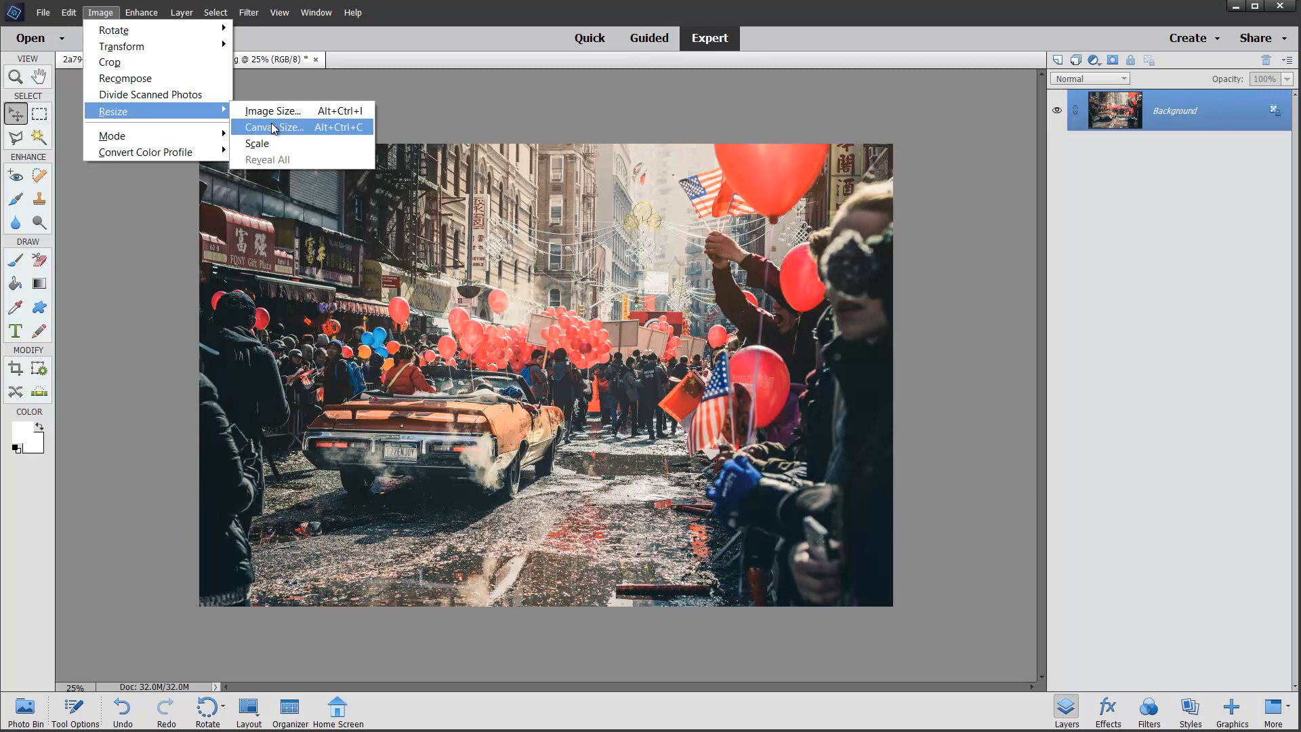
{"action": "left_click", "coordinate": [272, 127]}
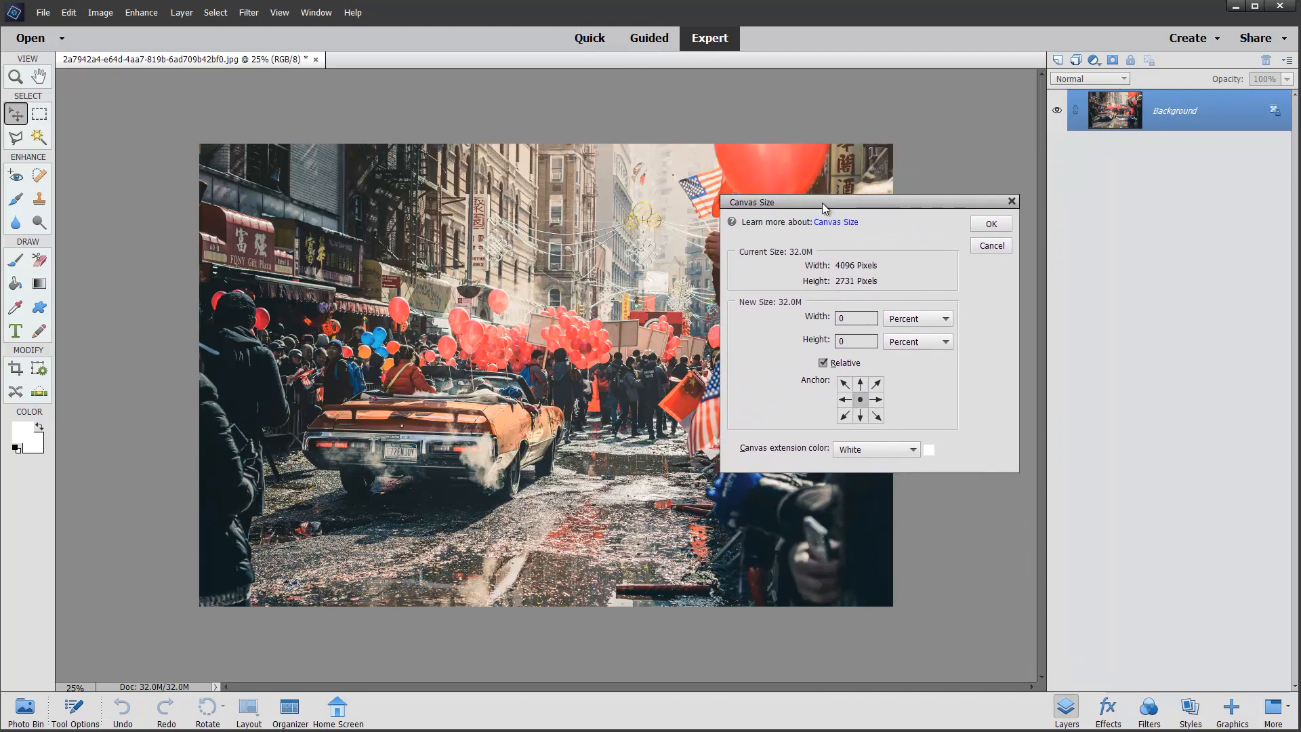
{"action": "mouse_move", "coordinate": [942, 389]}
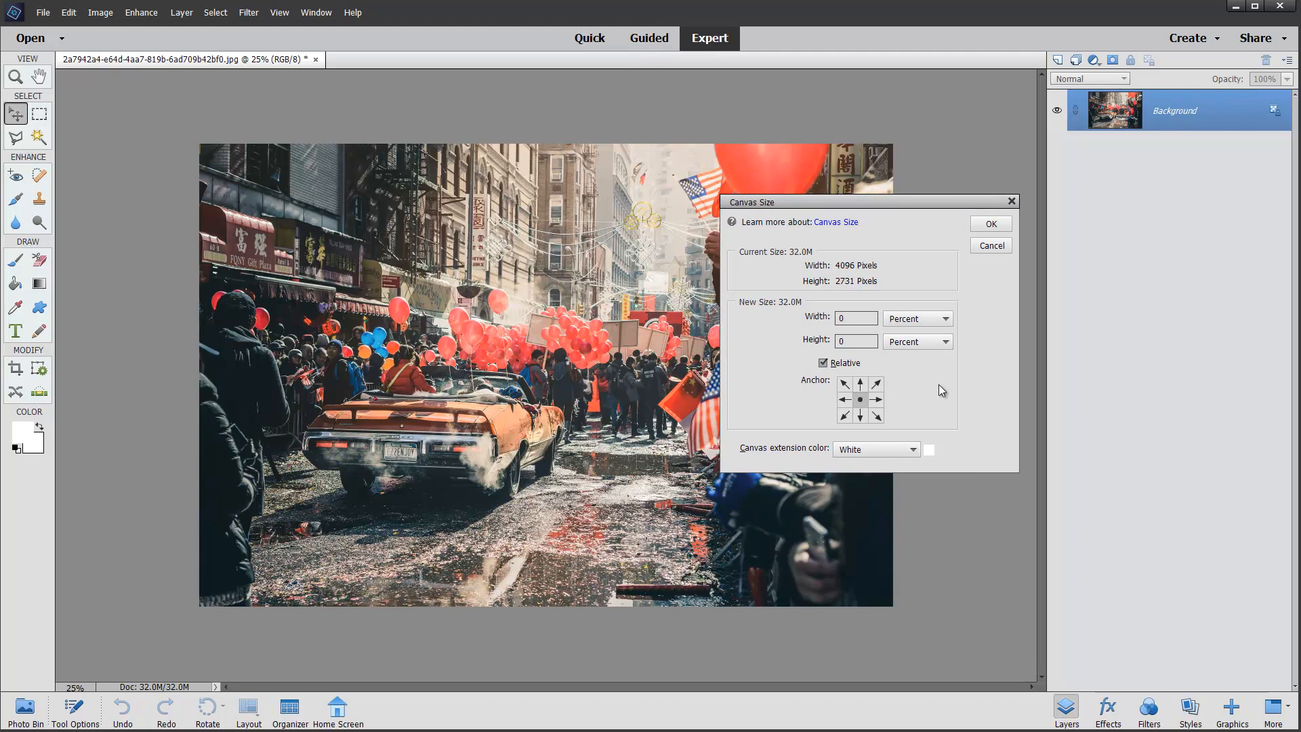
Step: Set Canvas Size to add 4 cm relative width and height in centimeters, extension color White
{"action": "left_click", "coordinate": [822, 363]}
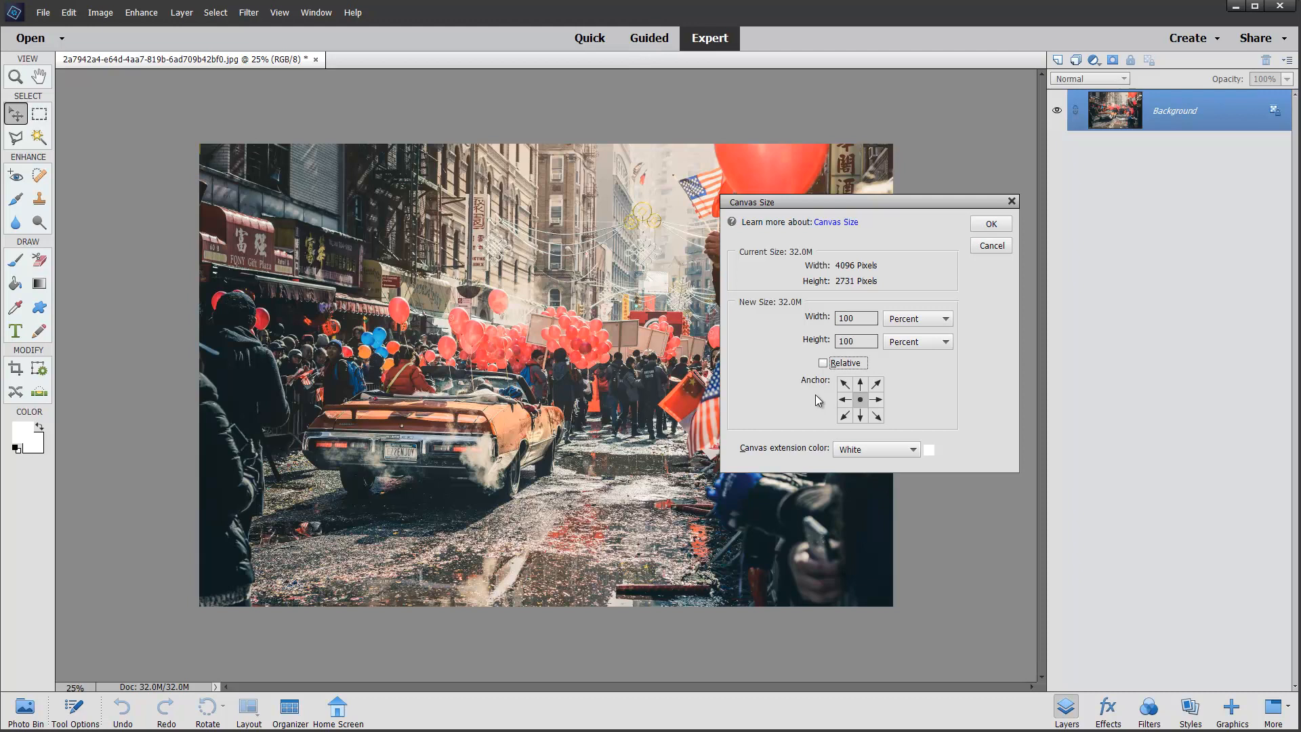
{"action": "left_click", "coordinate": [823, 363]}
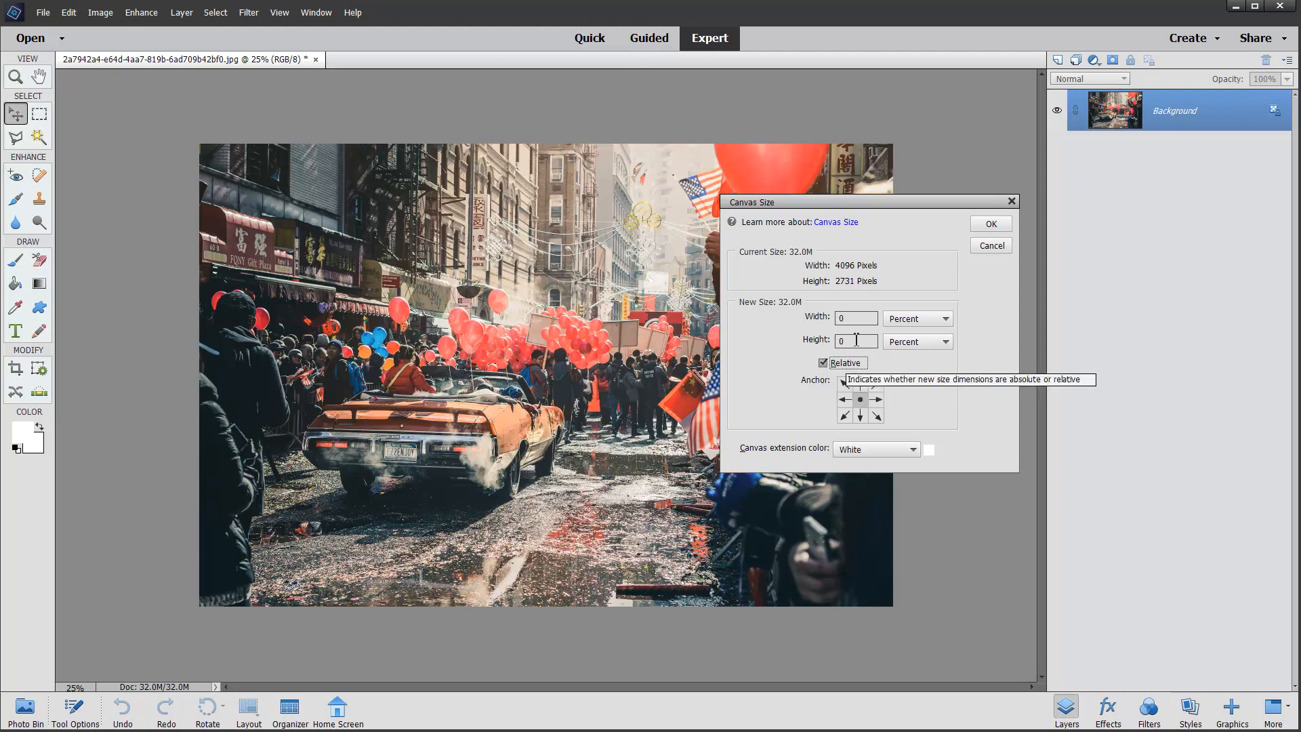
{"action": "left_click", "coordinate": [917, 318]}
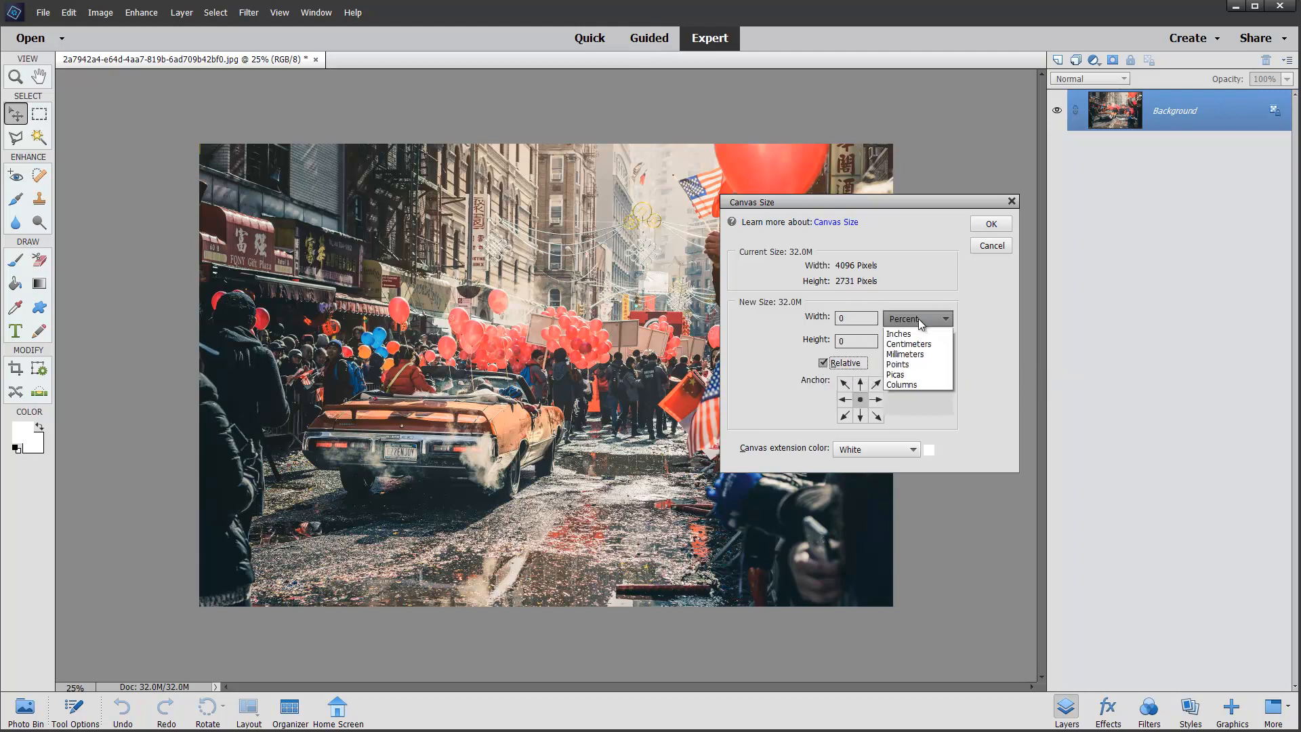
{"action": "left_click", "coordinate": [909, 344]}
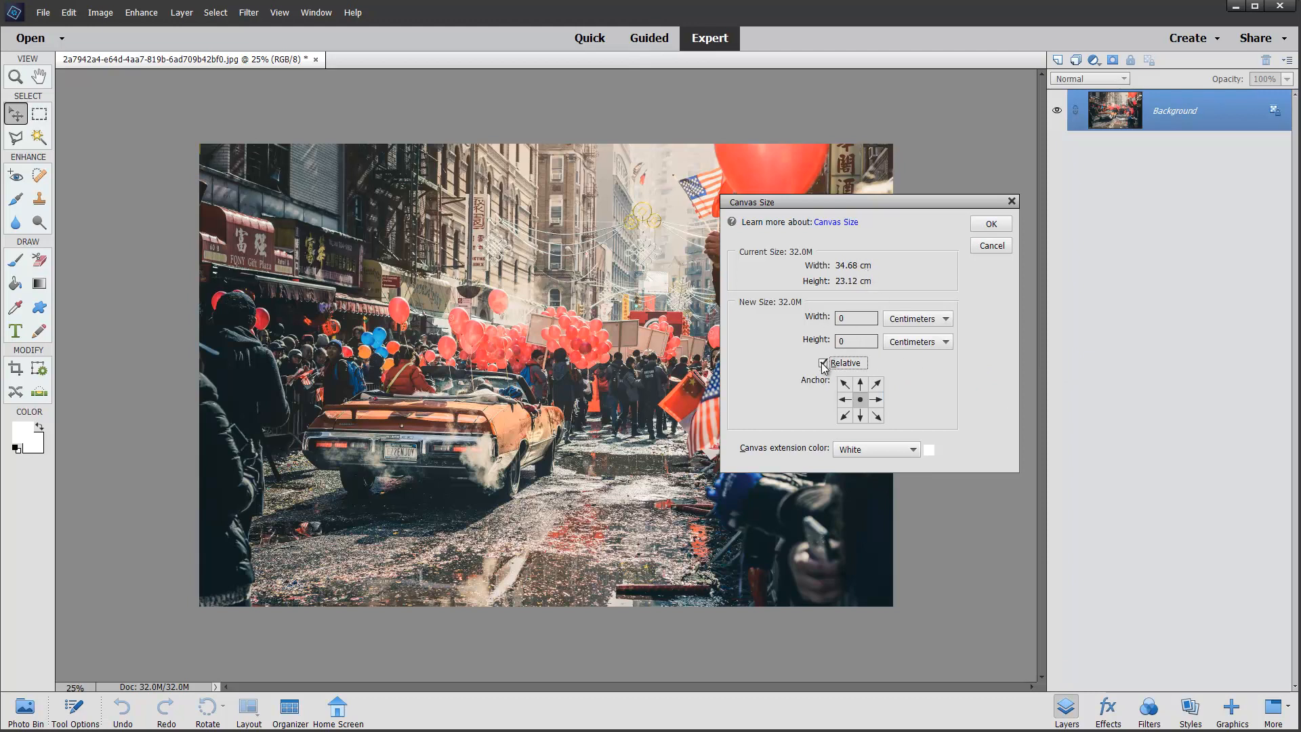
{"action": "left_click", "coordinate": [822, 362]}
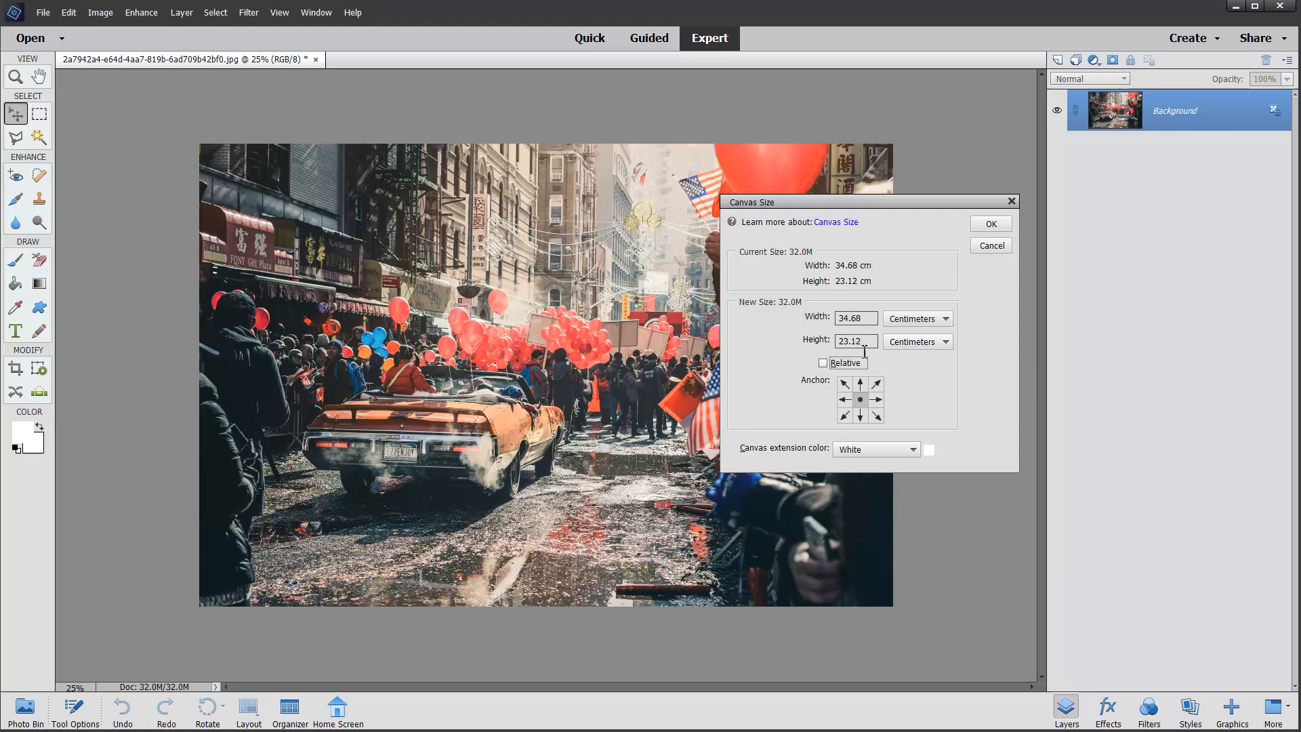
{"action": "mouse_move", "coordinate": [825, 374]}
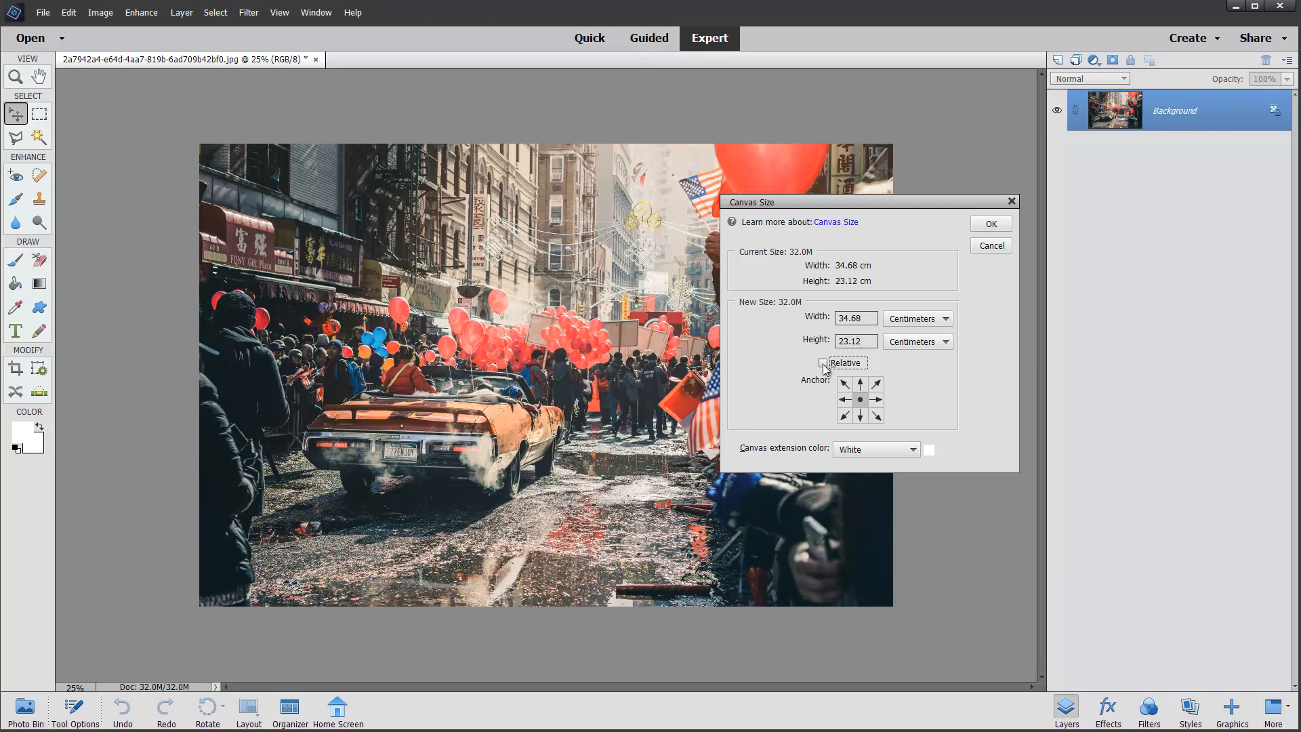
{"action": "left_click", "coordinate": [824, 362]}
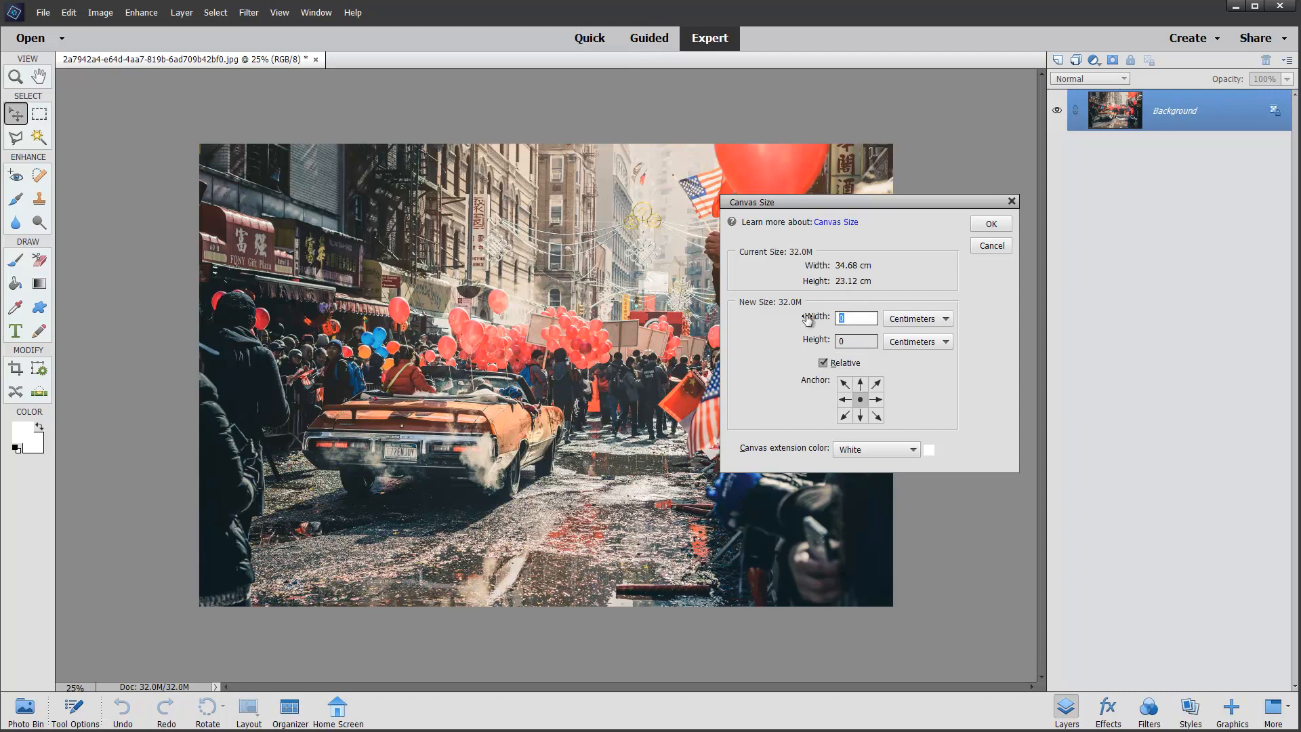
{"action": "type", "text": "4"}
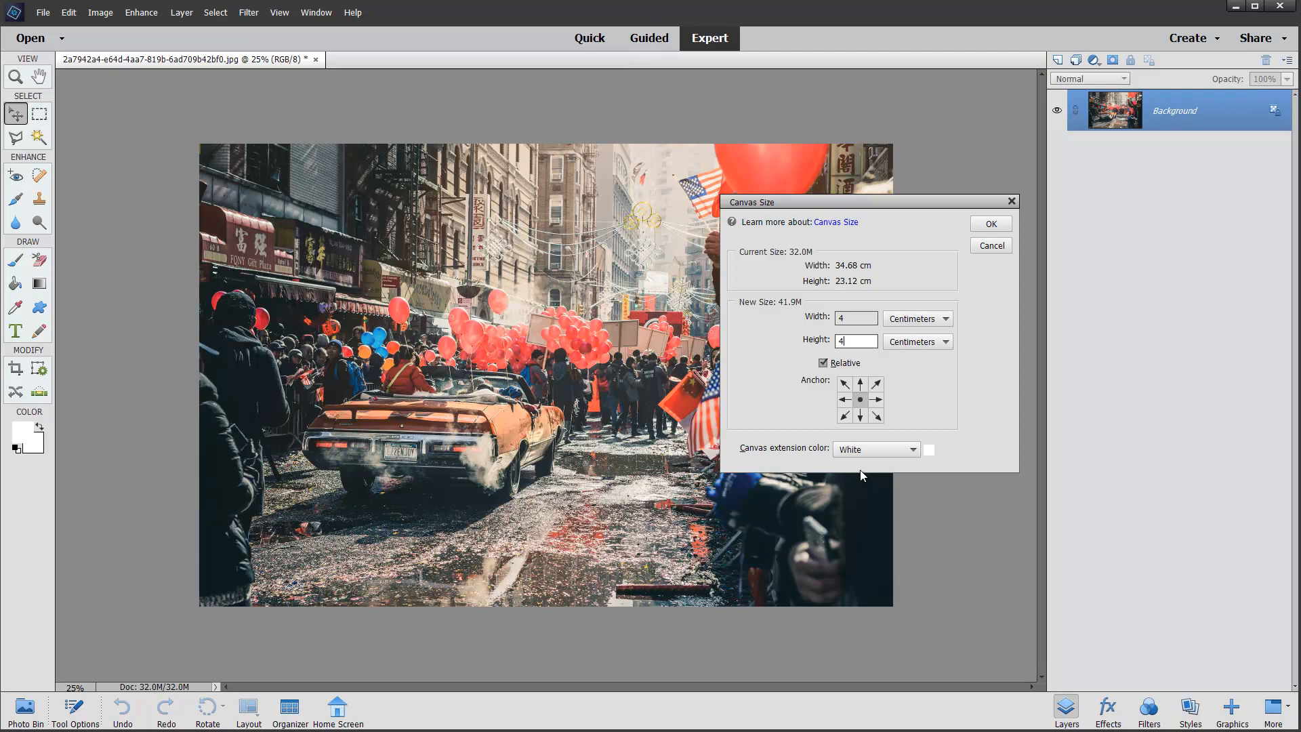
{"action": "mouse_move", "coordinate": [862, 465]}
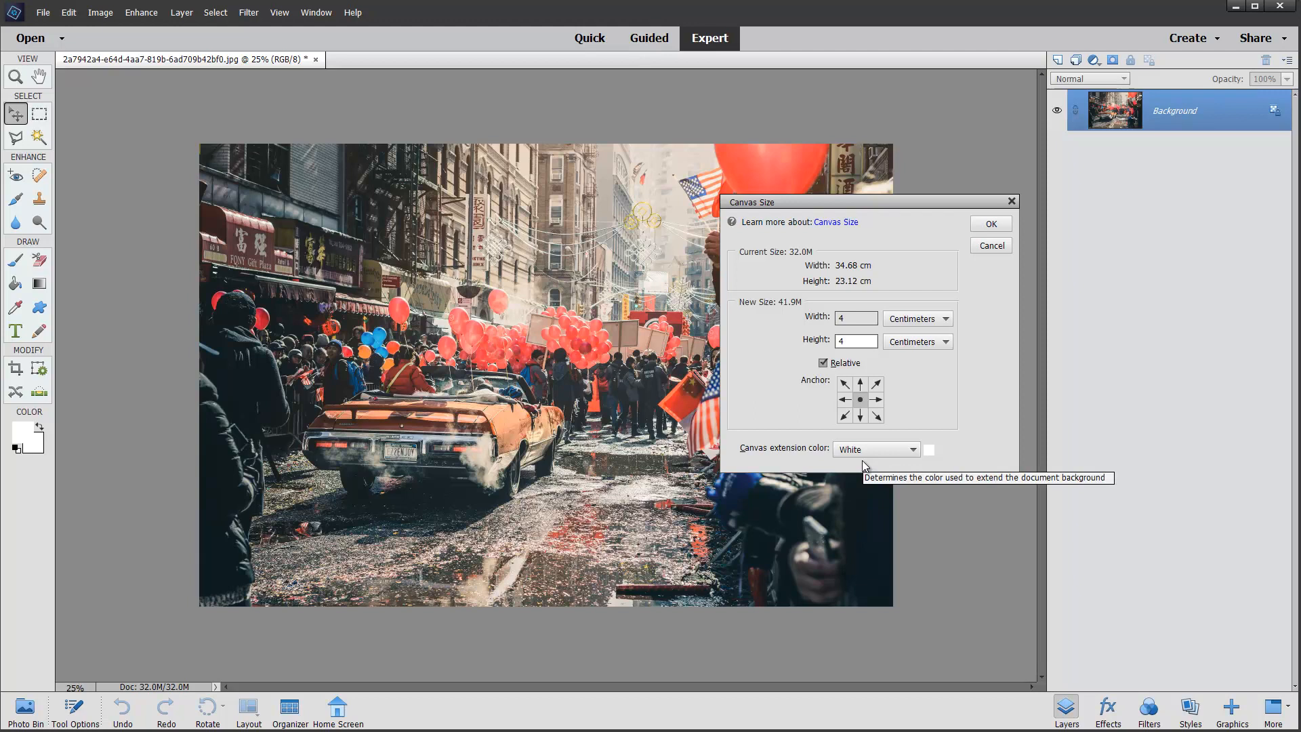
{"action": "mouse_move", "coordinate": [860, 499]}
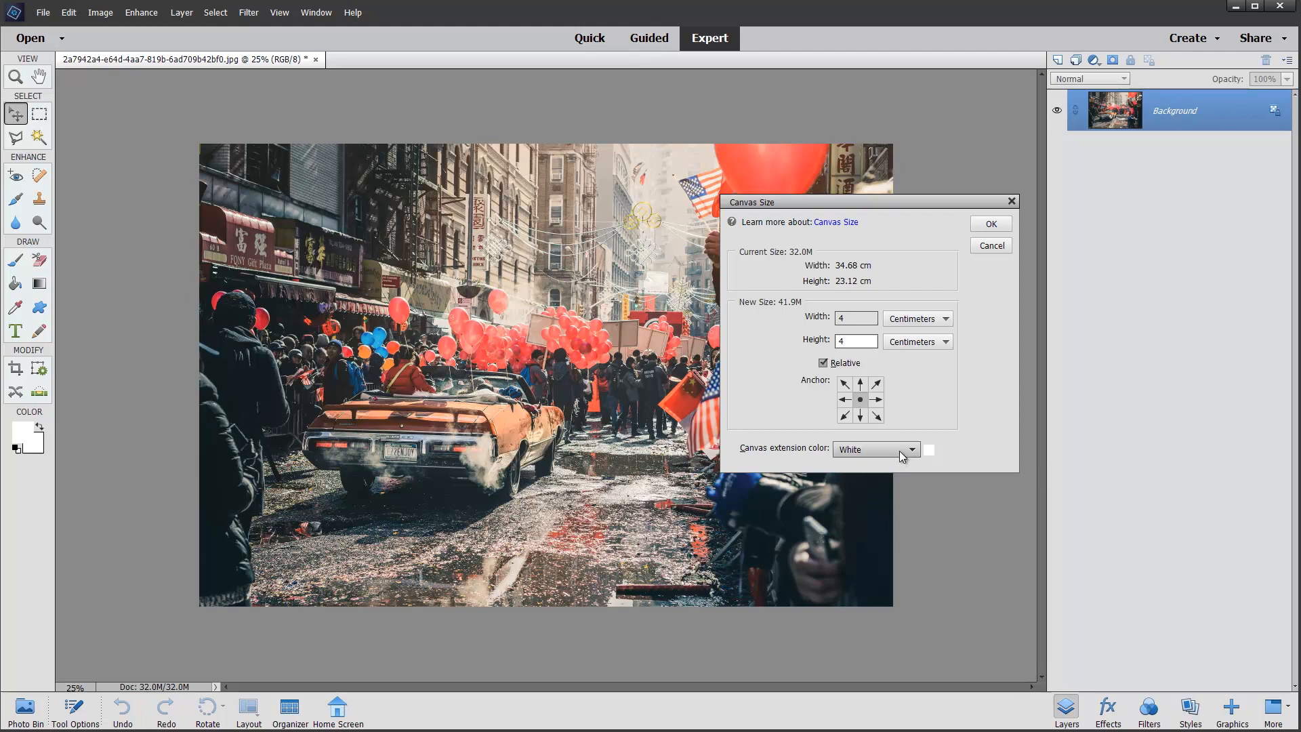
{"action": "mouse_move", "coordinate": [928, 455]}
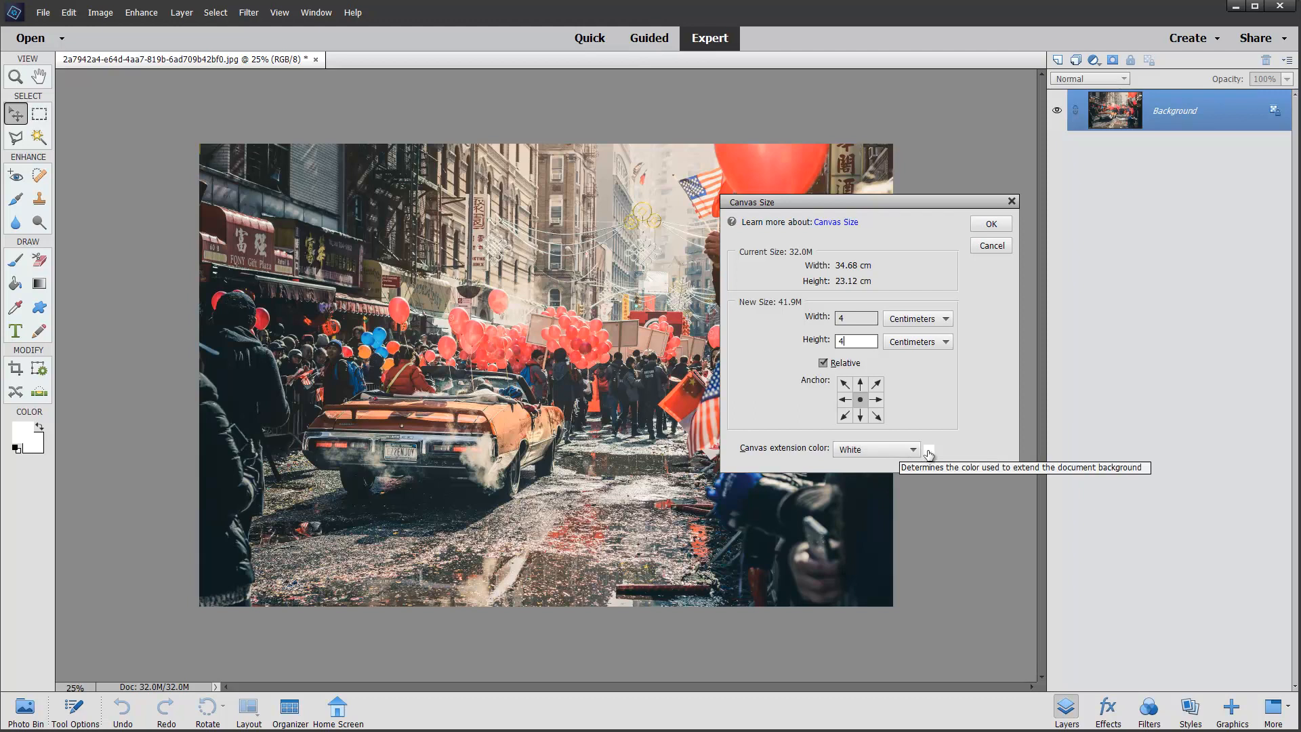
{"action": "mouse_move", "coordinate": [929, 454]}
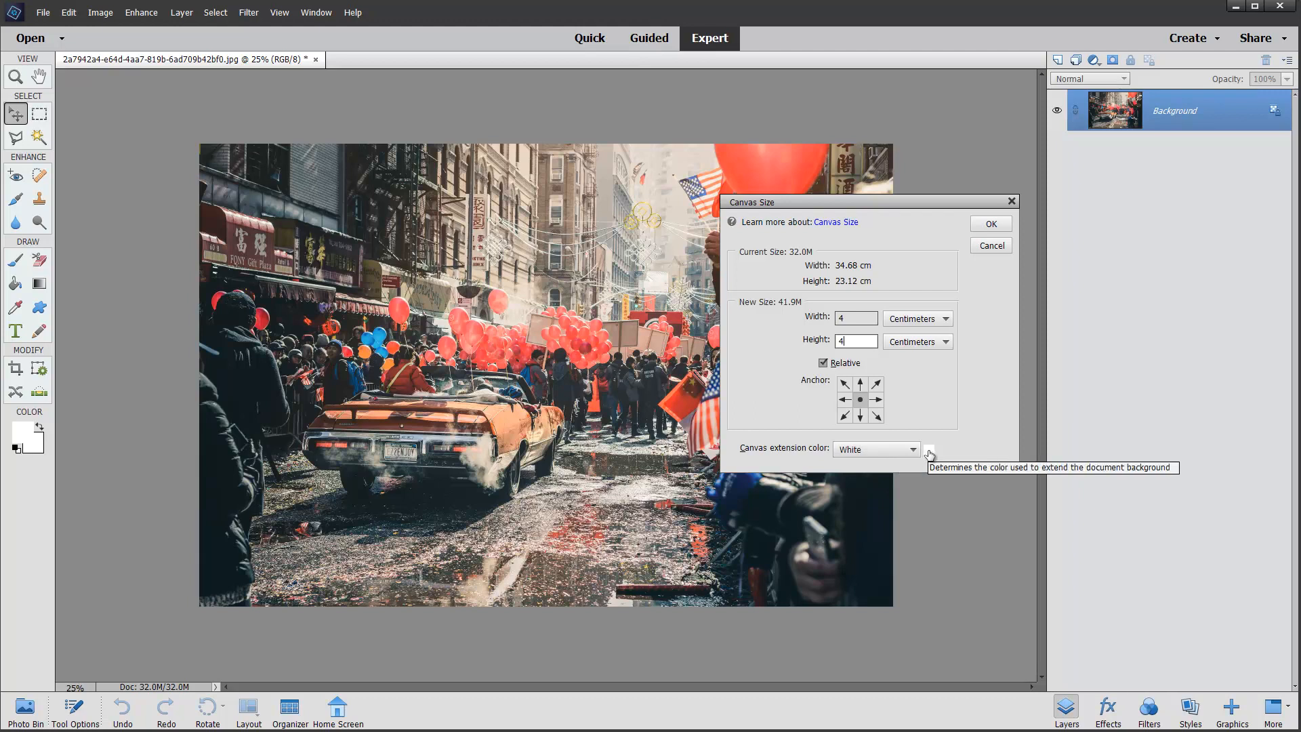
{"action": "left_click", "coordinate": [927, 448]}
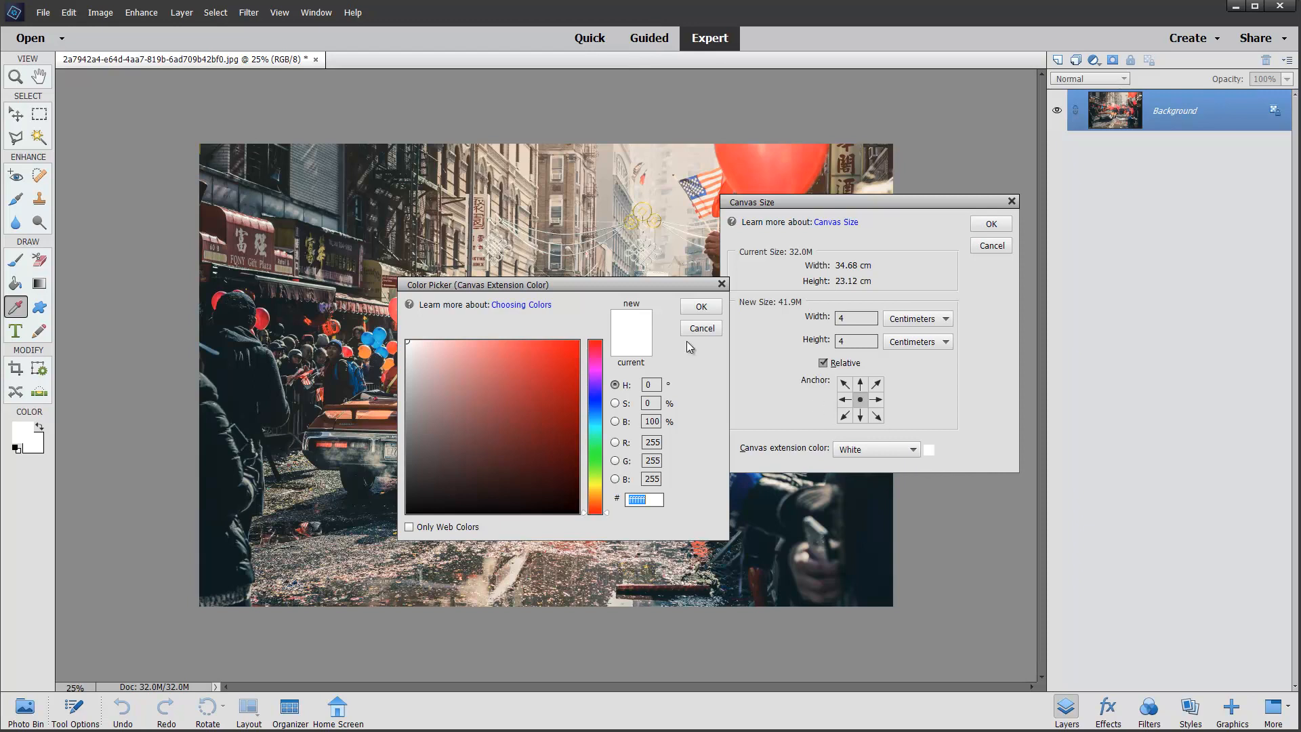
{"action": "left_click", "coordinate": [699, 306]}
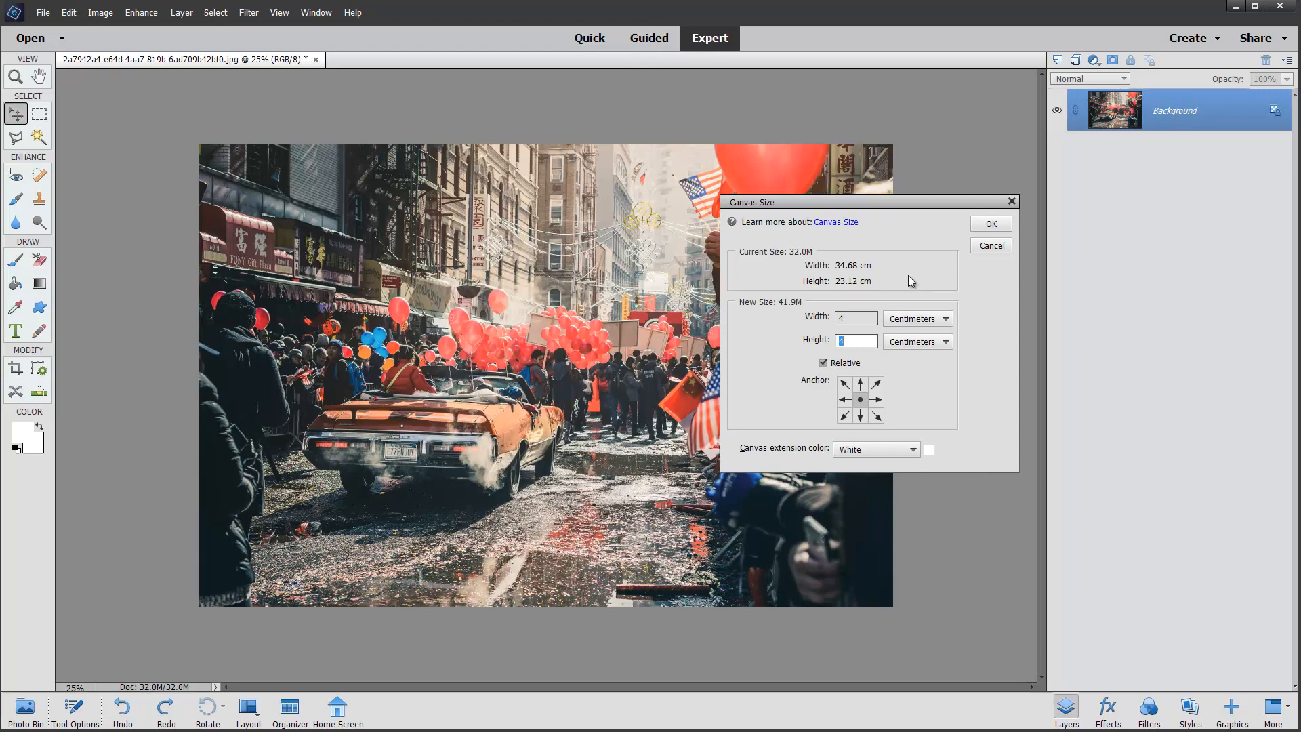
{"action": "mouse_move", "coordinate": [984, 406]}
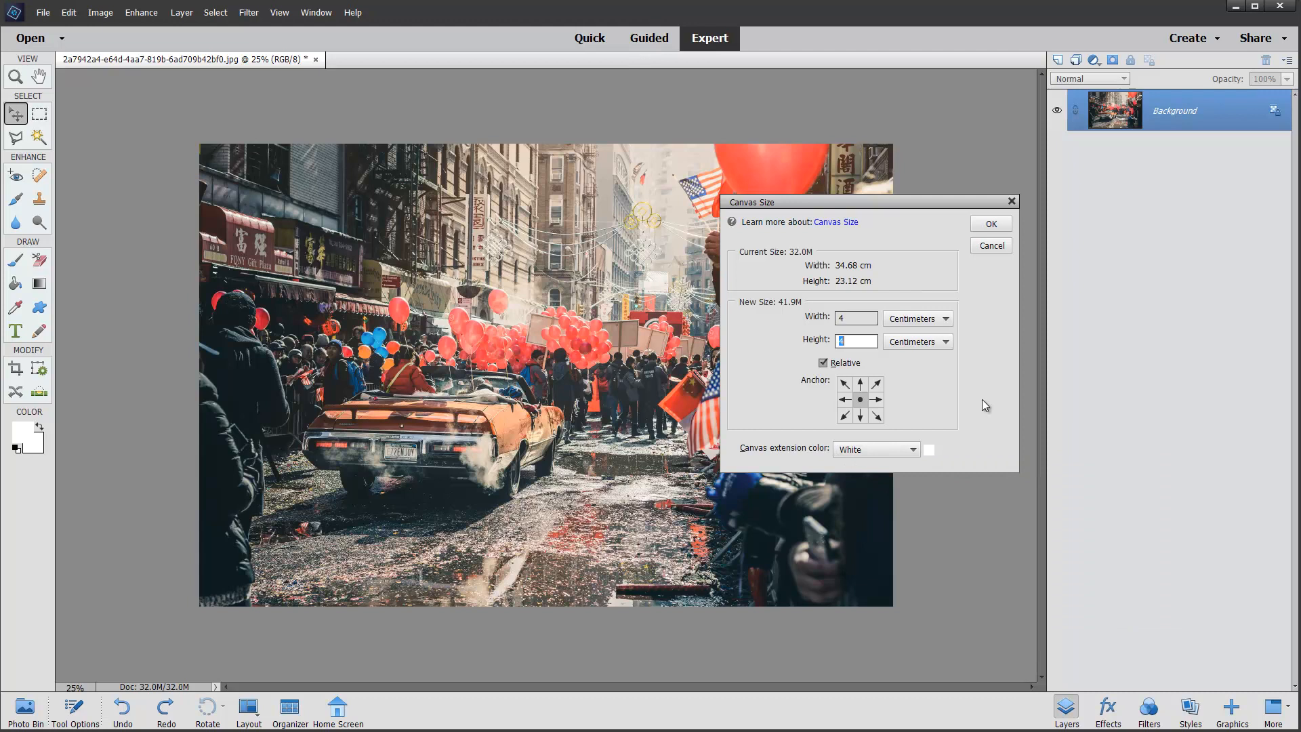
Step: Apply the 4 cm canvas enlargement, giving the photo a white border all round
{"action": "left_click", "coordinate": [990, 223]}
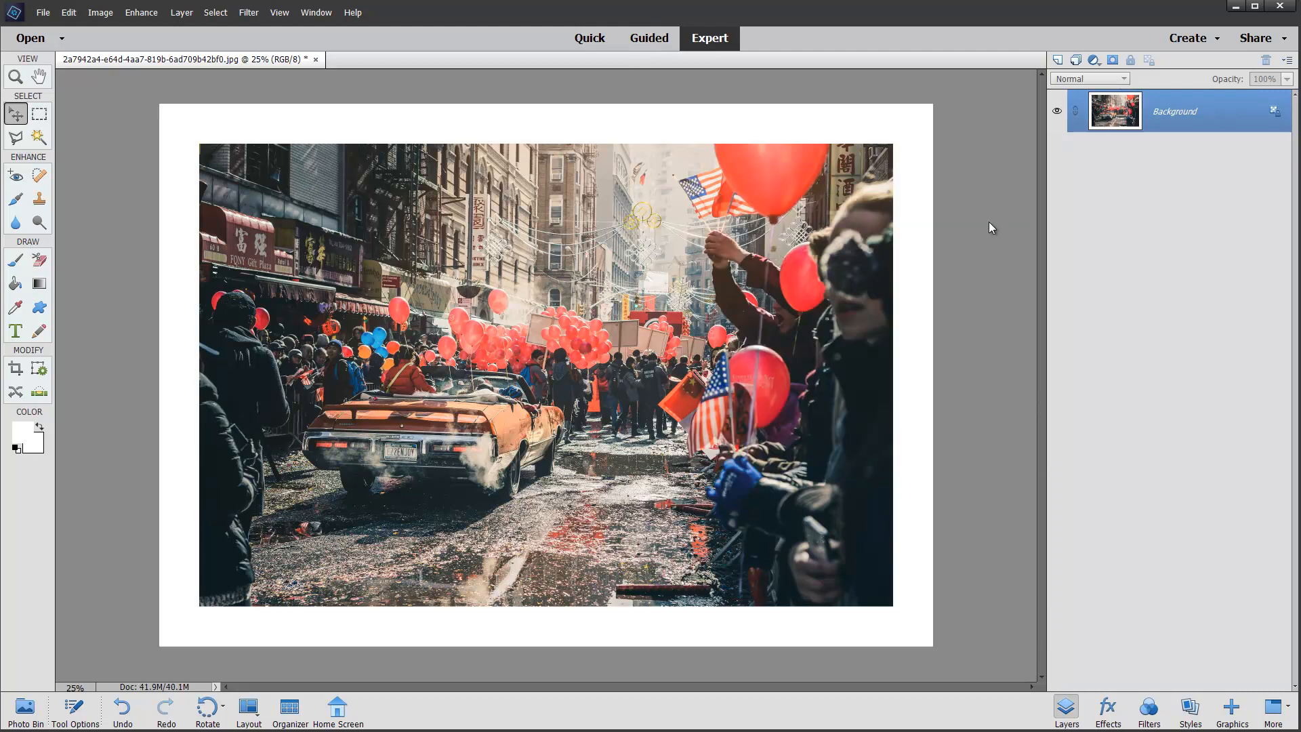
{"action": "mouse_move", "coordinate": [987, 219]}
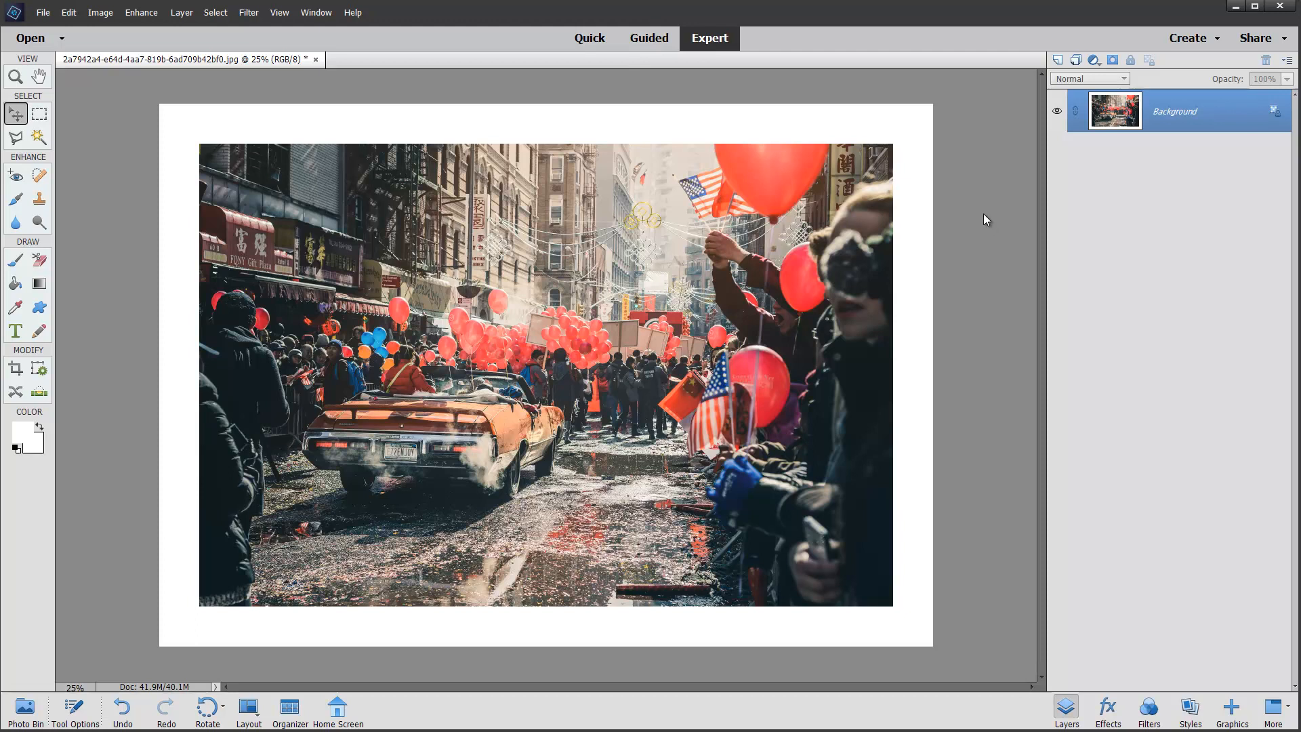
{"action": "mouse_move", "coordinate": [497, 154]}
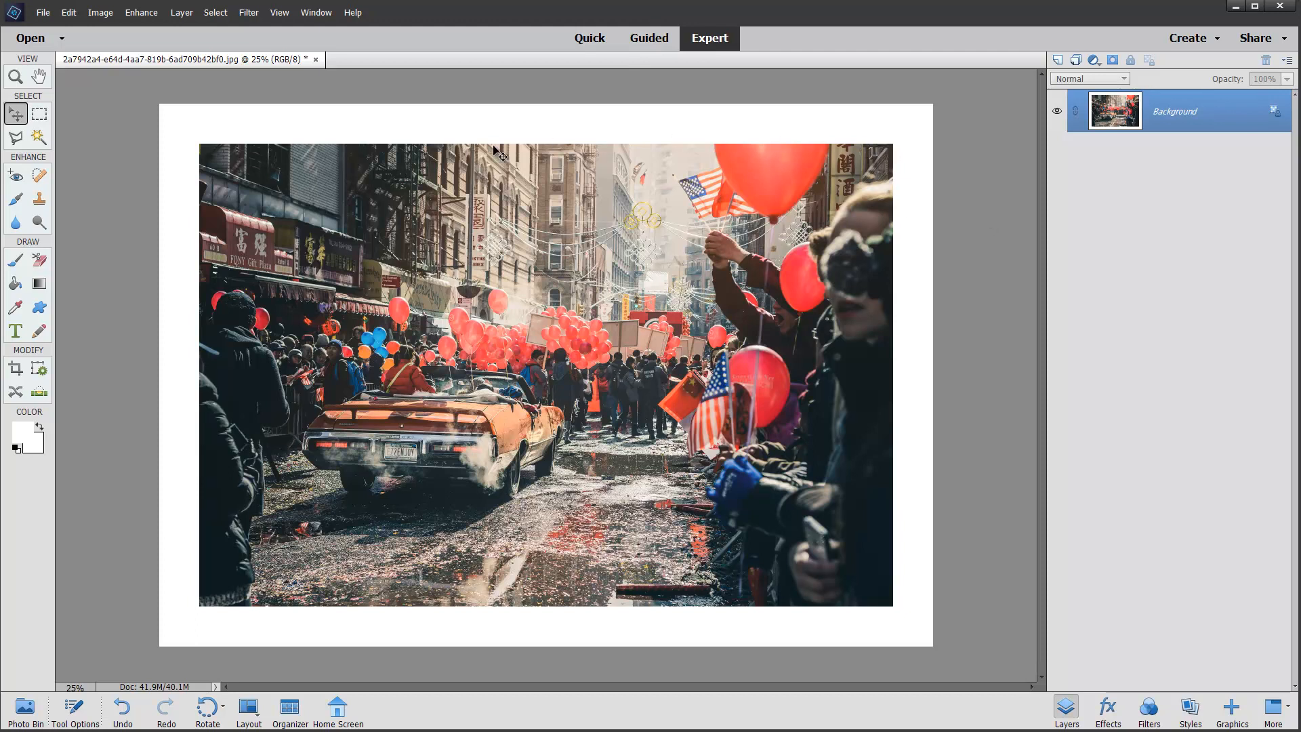
{"action": "mouse_move", "coordinate": [226, 552]}
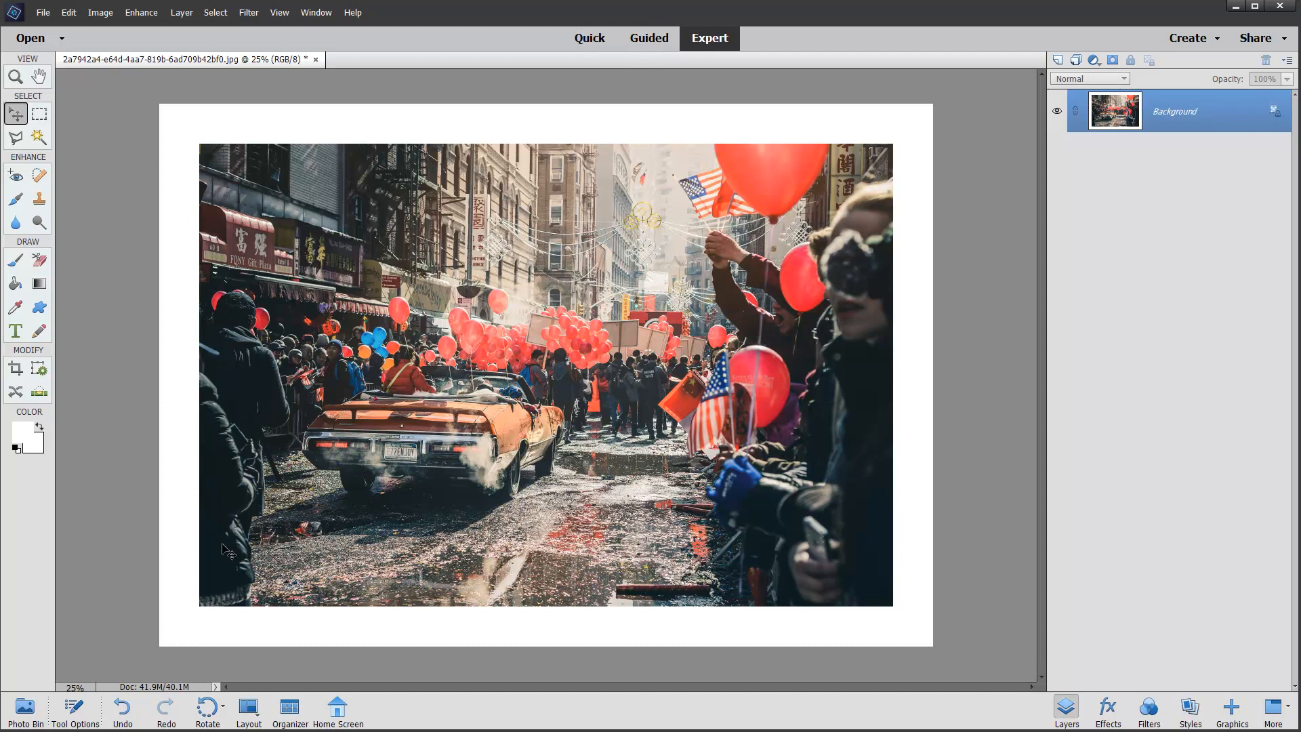
{"action": "mouse_move", "coordinate": [229, 240]}
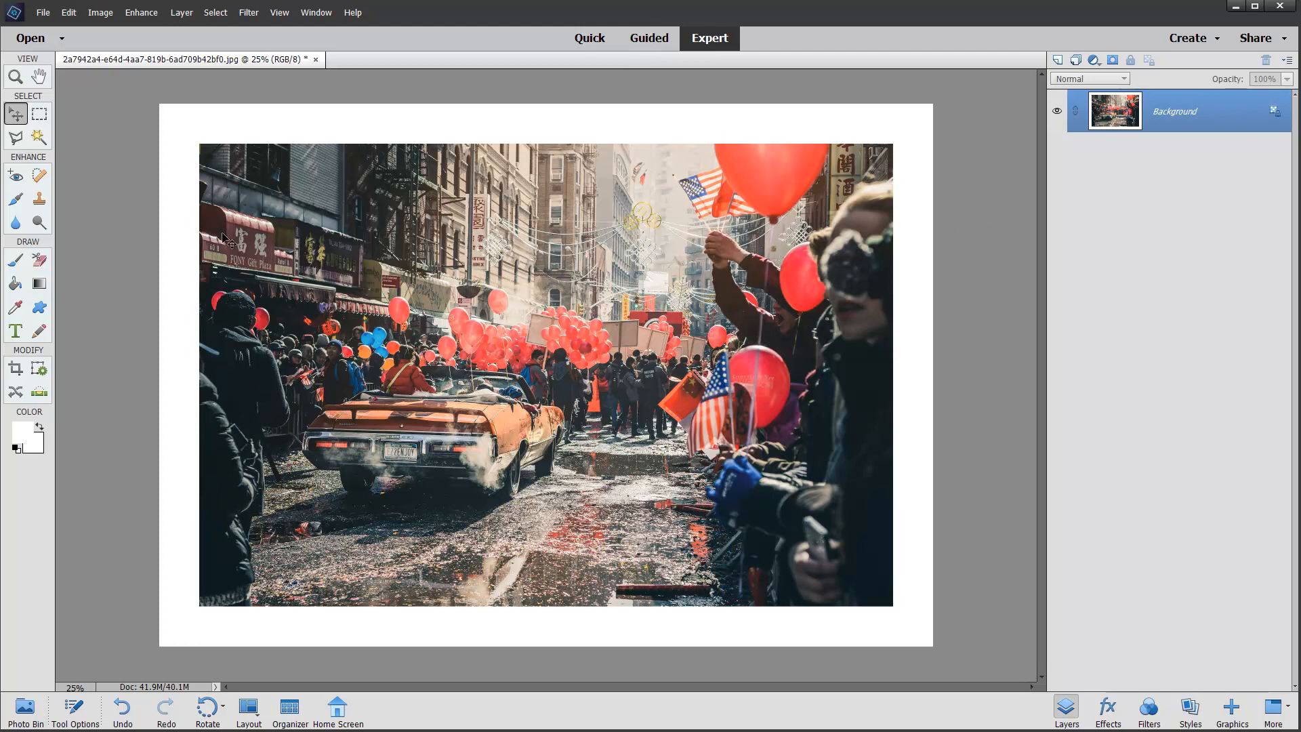
{"action": "mouse_move", "coordinate": [789, 620]}
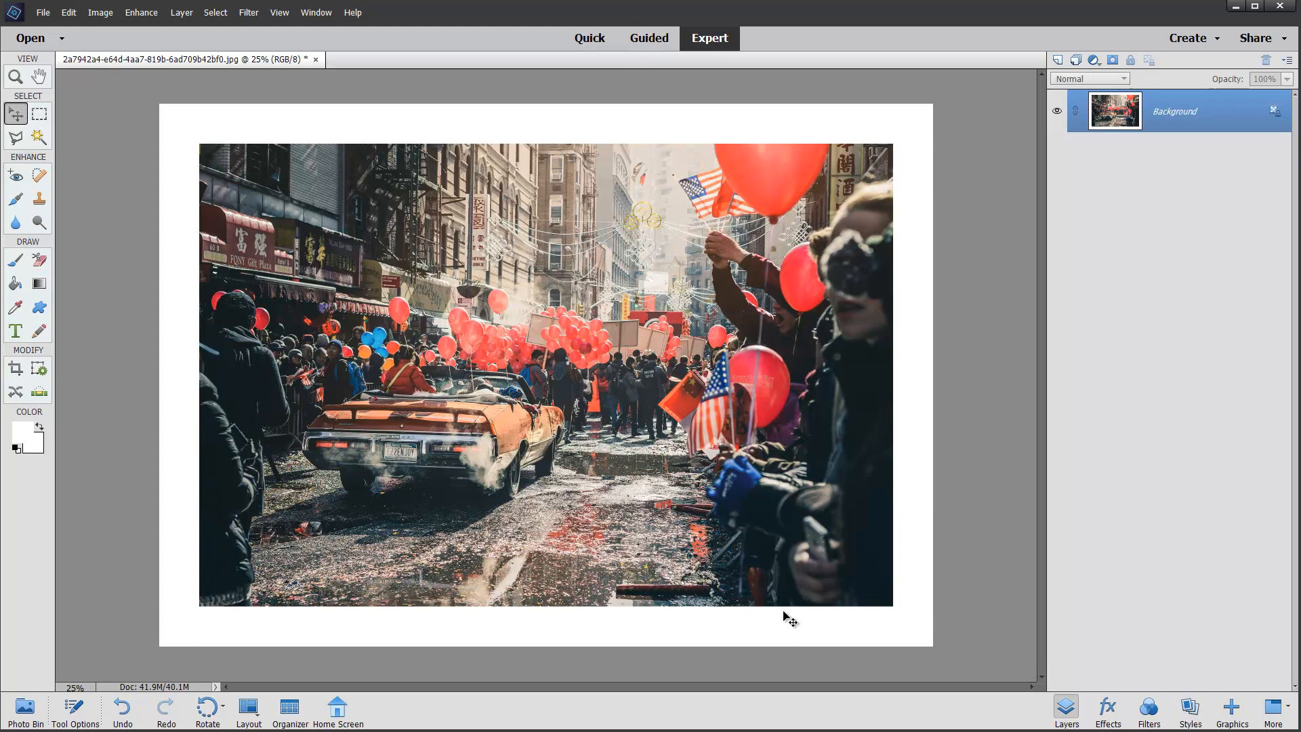
{"action": "mouse_move", "coordinate": [1213, 212]}
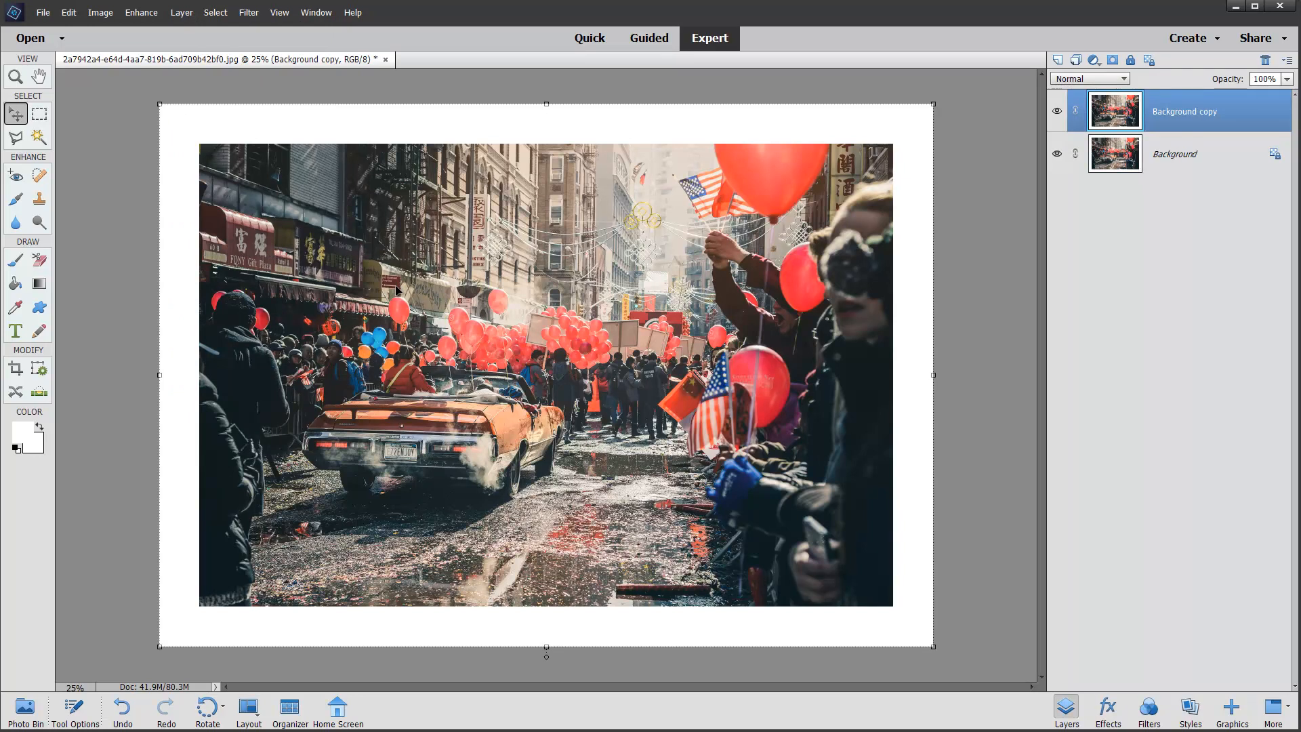
{"action": "mouse_move", "coordinate": [906, 412]}
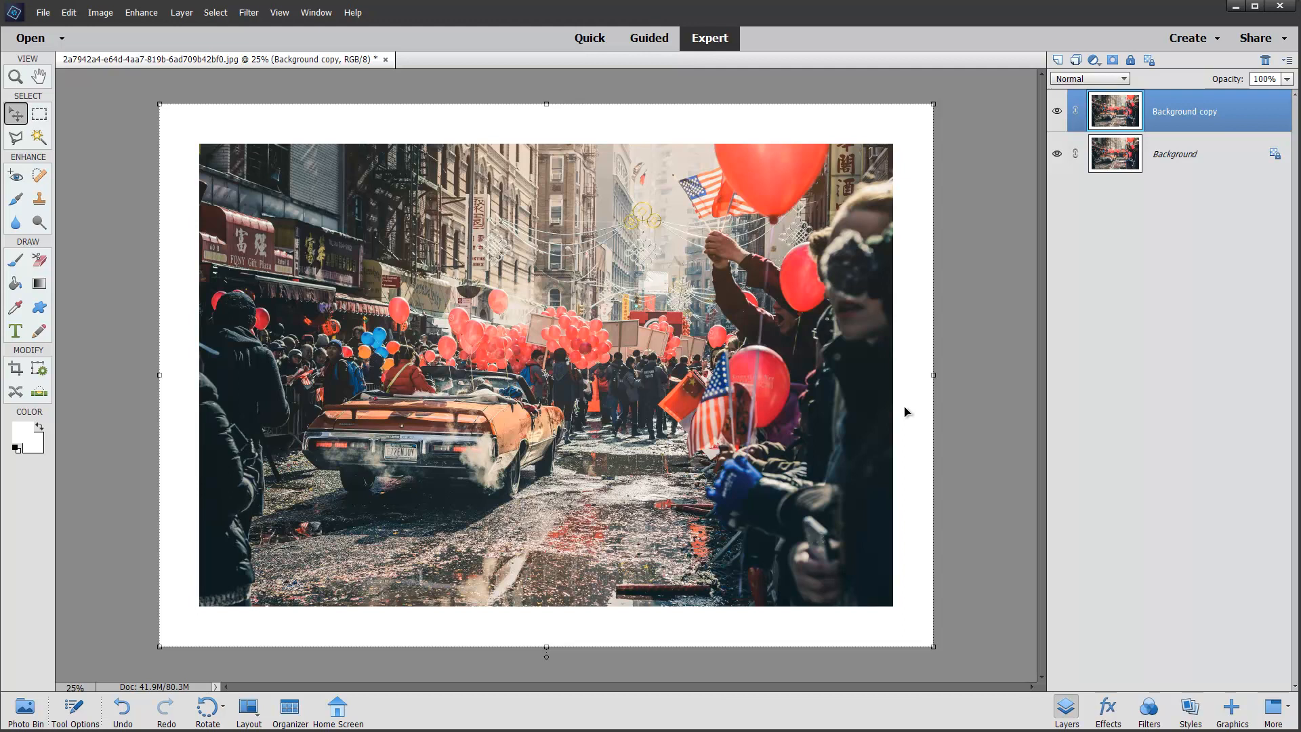
{"action": "mouse_move", "coordinate": [863, 347]}
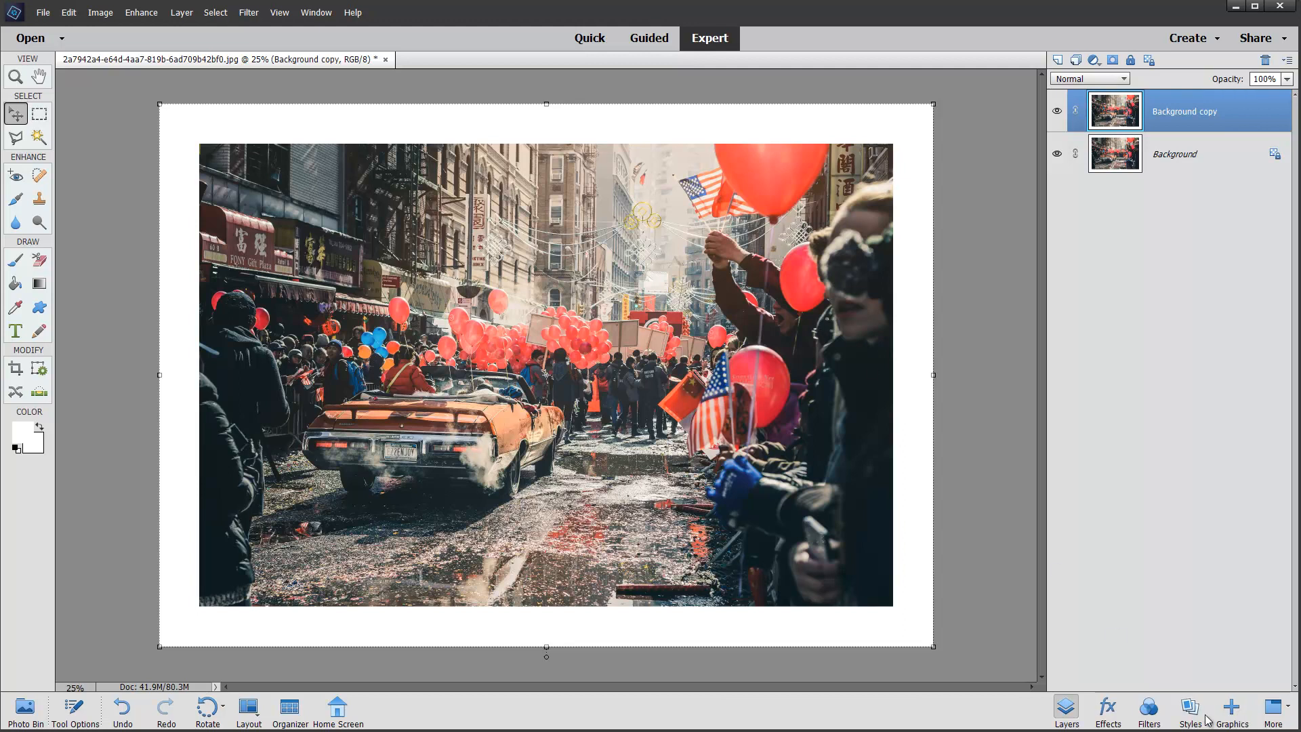
{"action": "left_click", "coordinate": [1190, 712]}
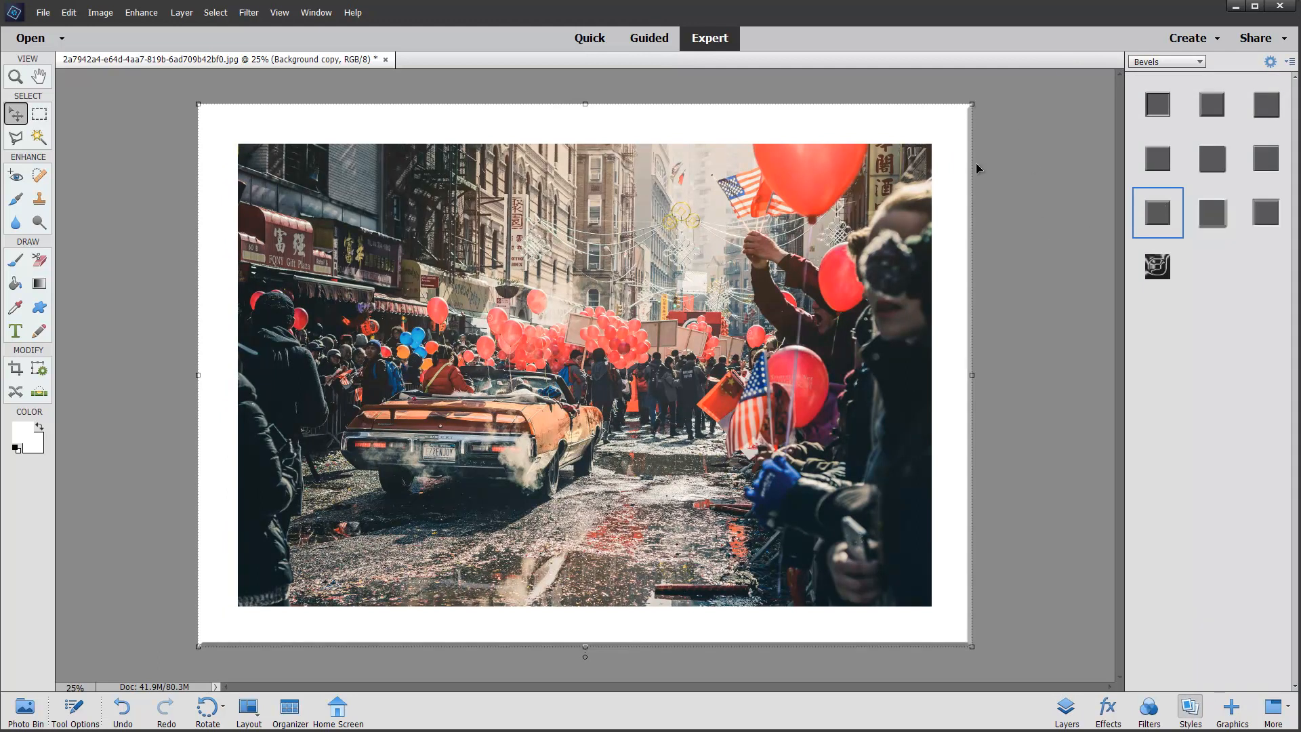
{"action": "mouse_move", "coordinate": [746, 654]}
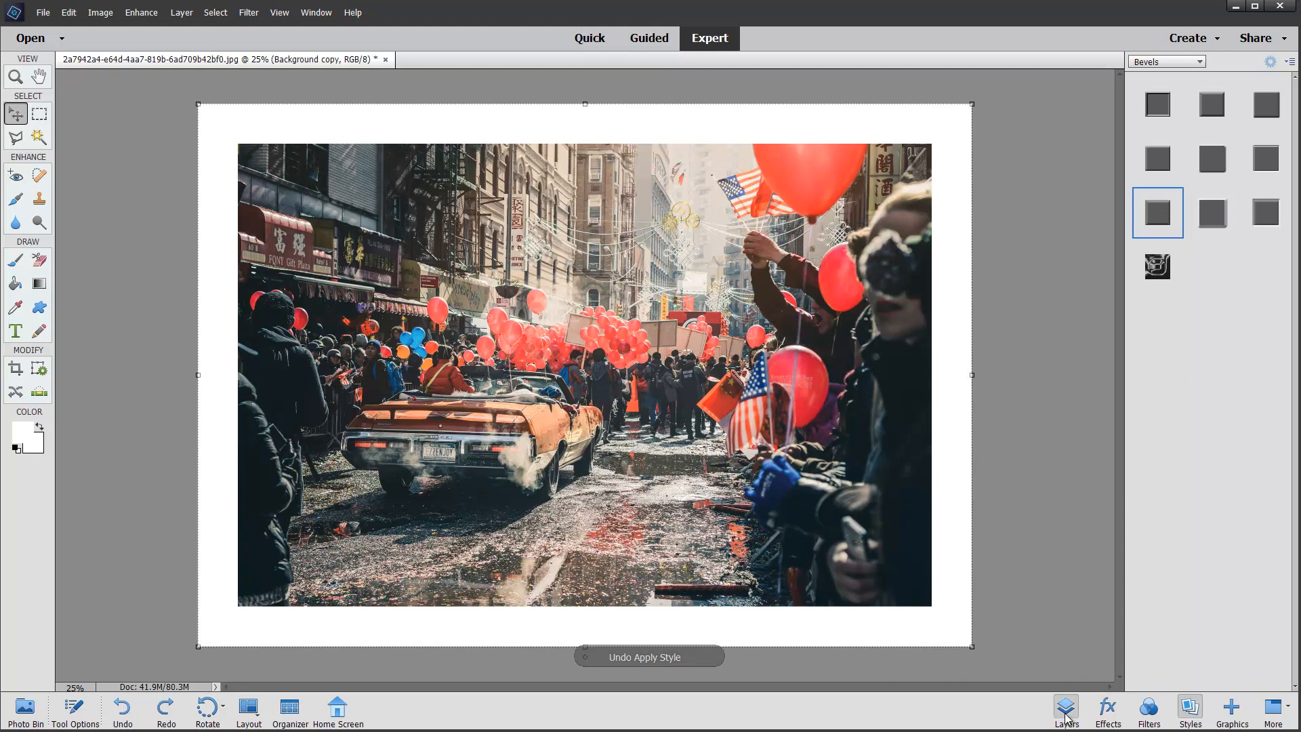
{"action": "left_click", "coordinate": [1065, 711]}
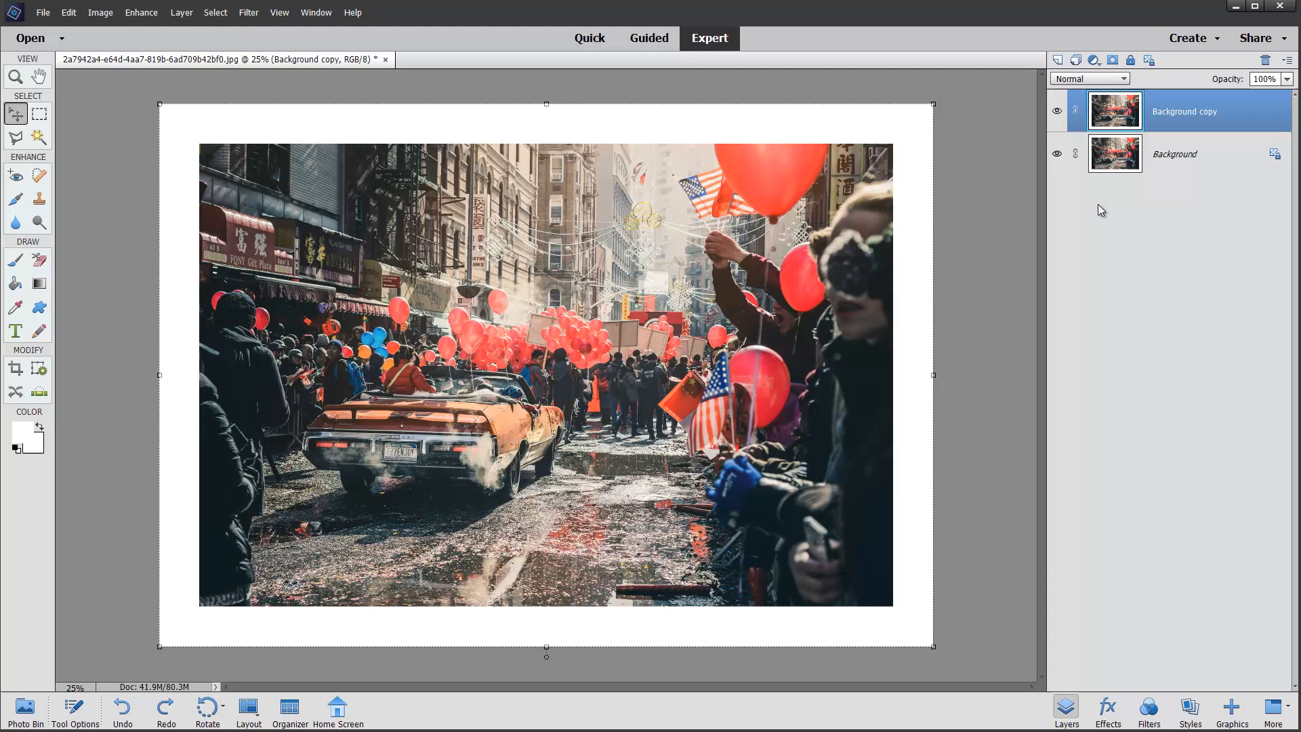
{"action": "mouse_move", "coordinate": [166, 125]}
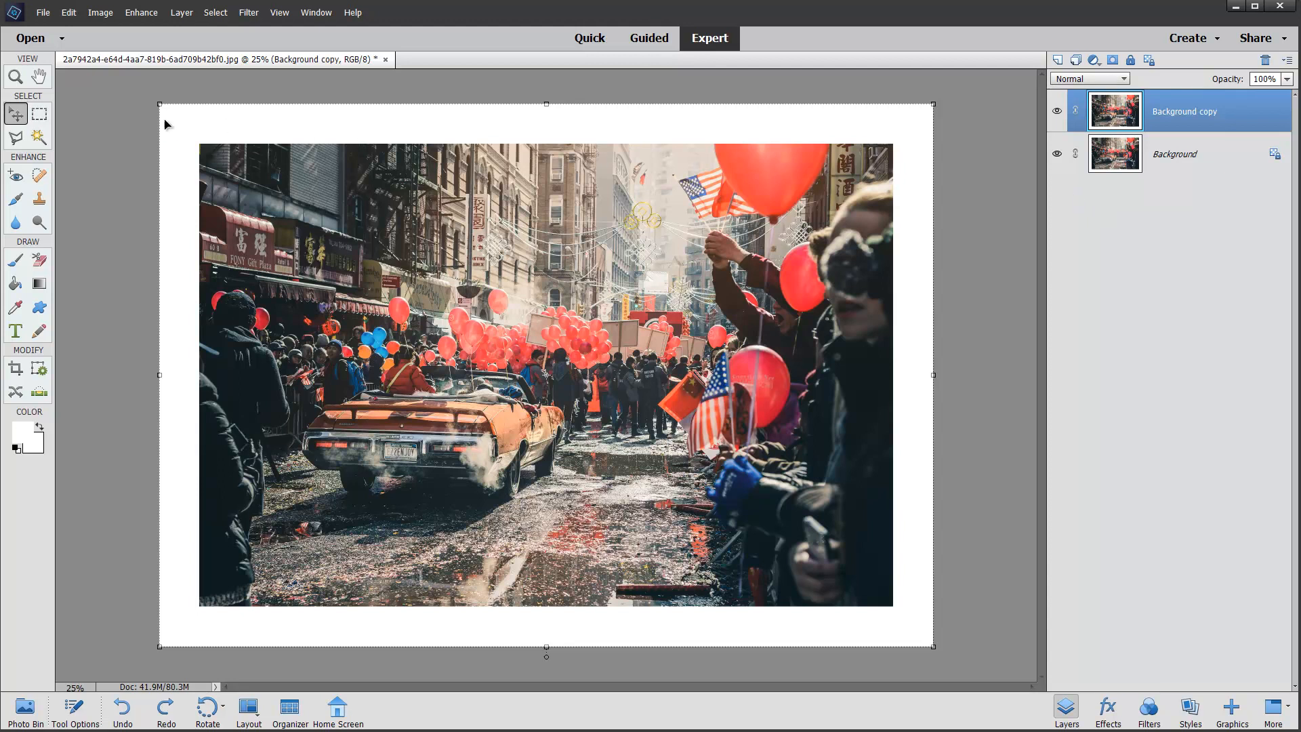
Step: Activate the Rectangular Marquee tool and bring up its Tool Options
{"action": "left_click", "coordinate": [38, 114]}
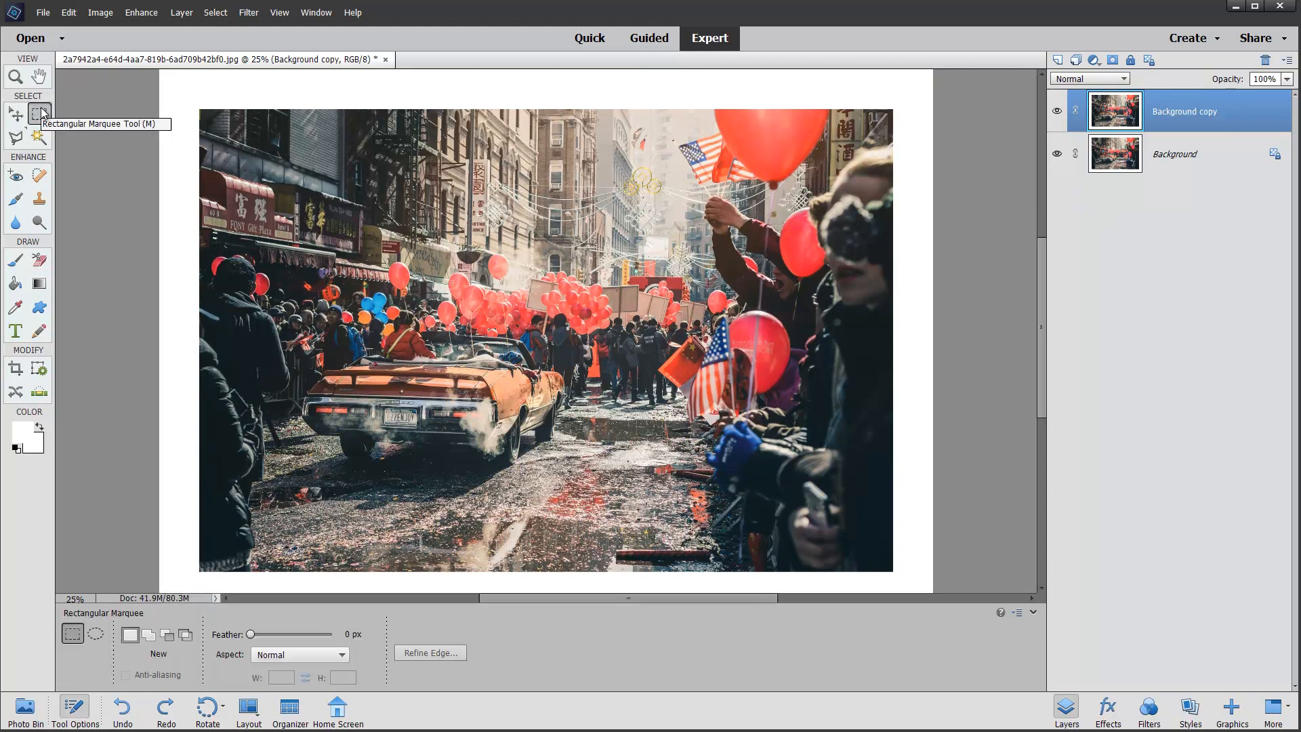
{"action": "left_click_drag", "start_coordinate": [204, 110], "coordinate": [214, 148]}
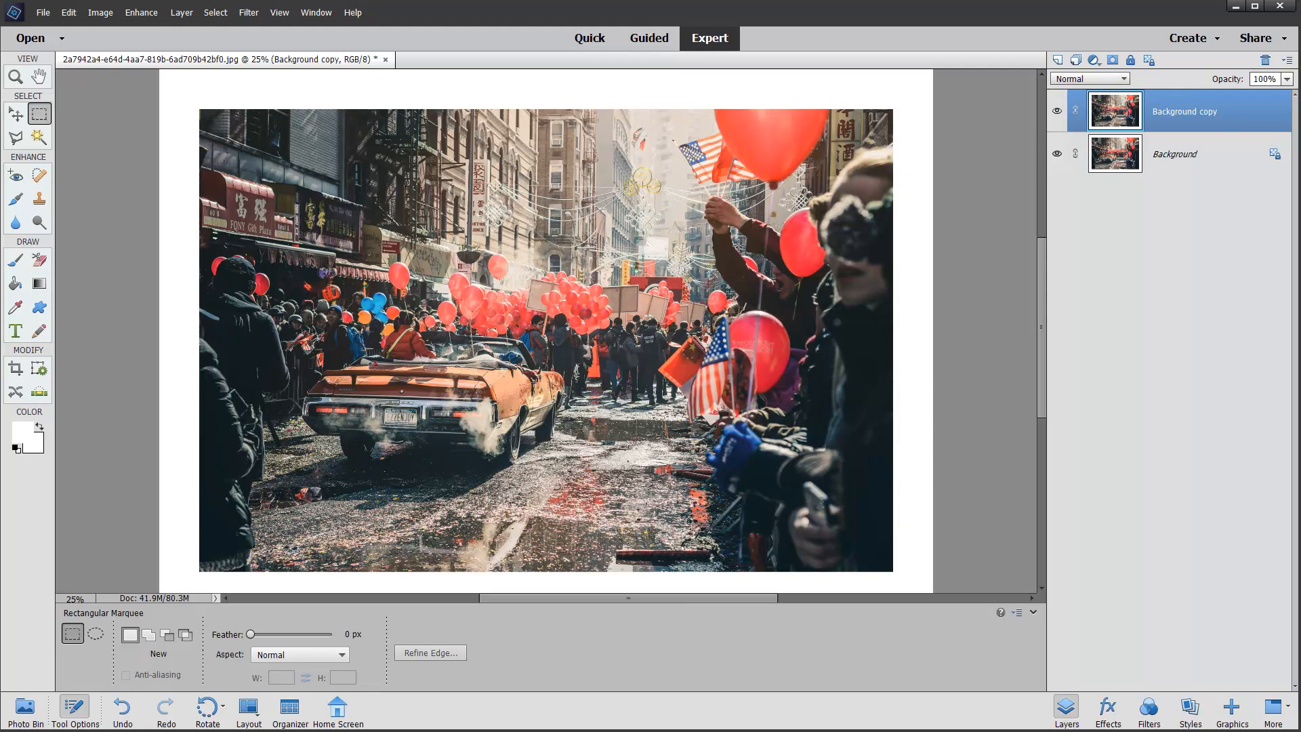
{"action": "mouse_move", "coordinate": [740, 244]}
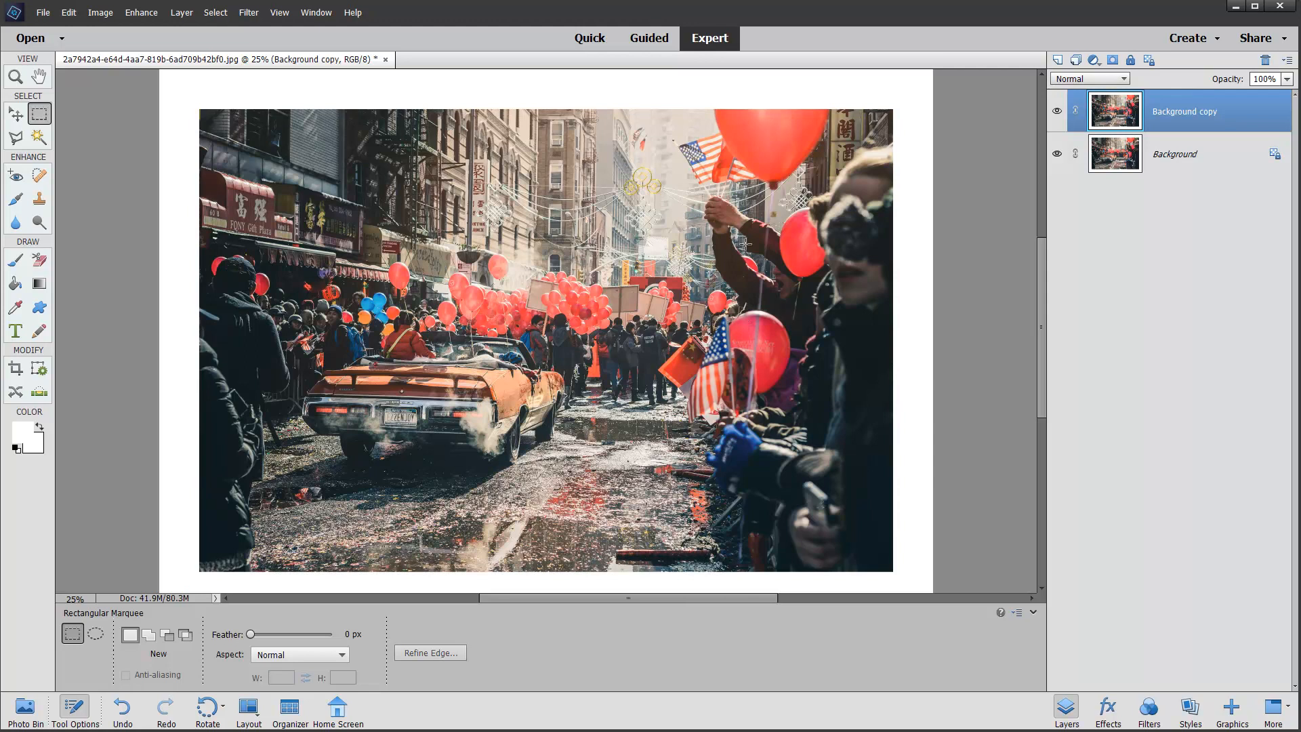
{"action": "mouse_move", "coordinate": [74, 125]}
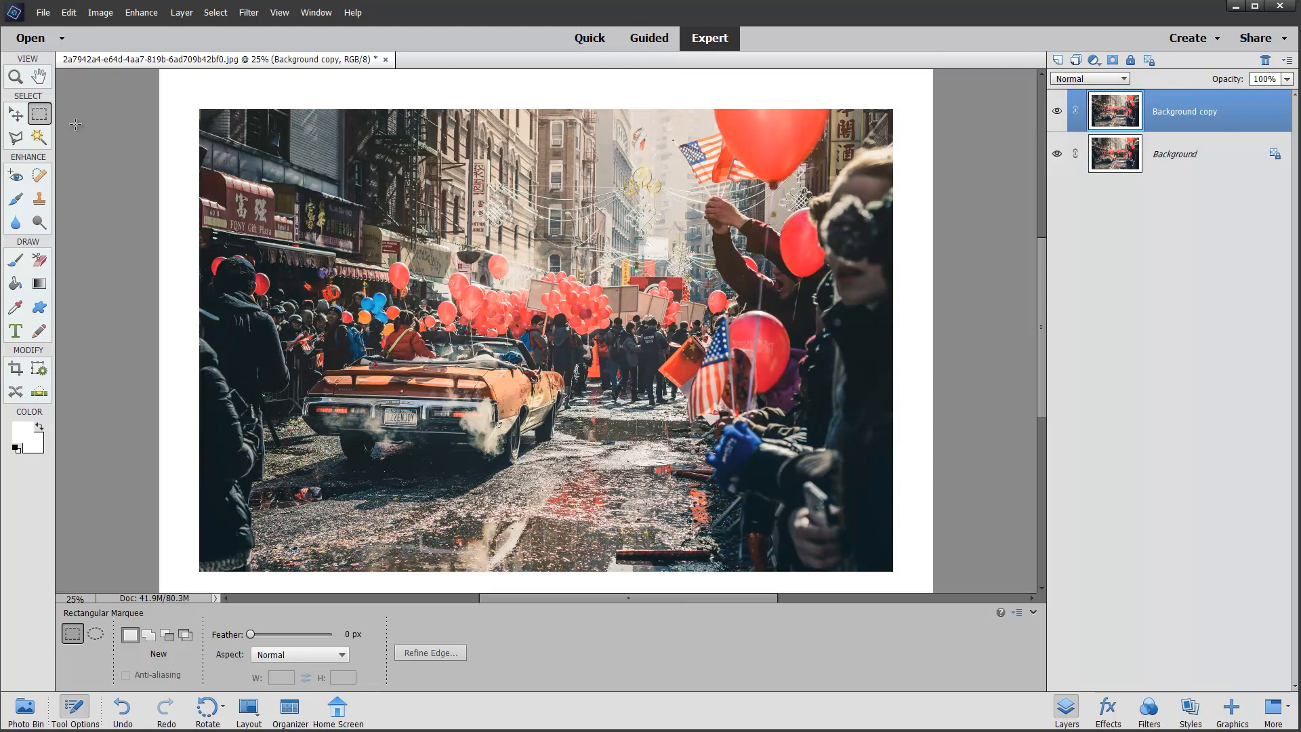
Step: Switch to the Magic Wand tool to select the white border by colour
{"action": "left_click", "coordinate": [38, 137]}
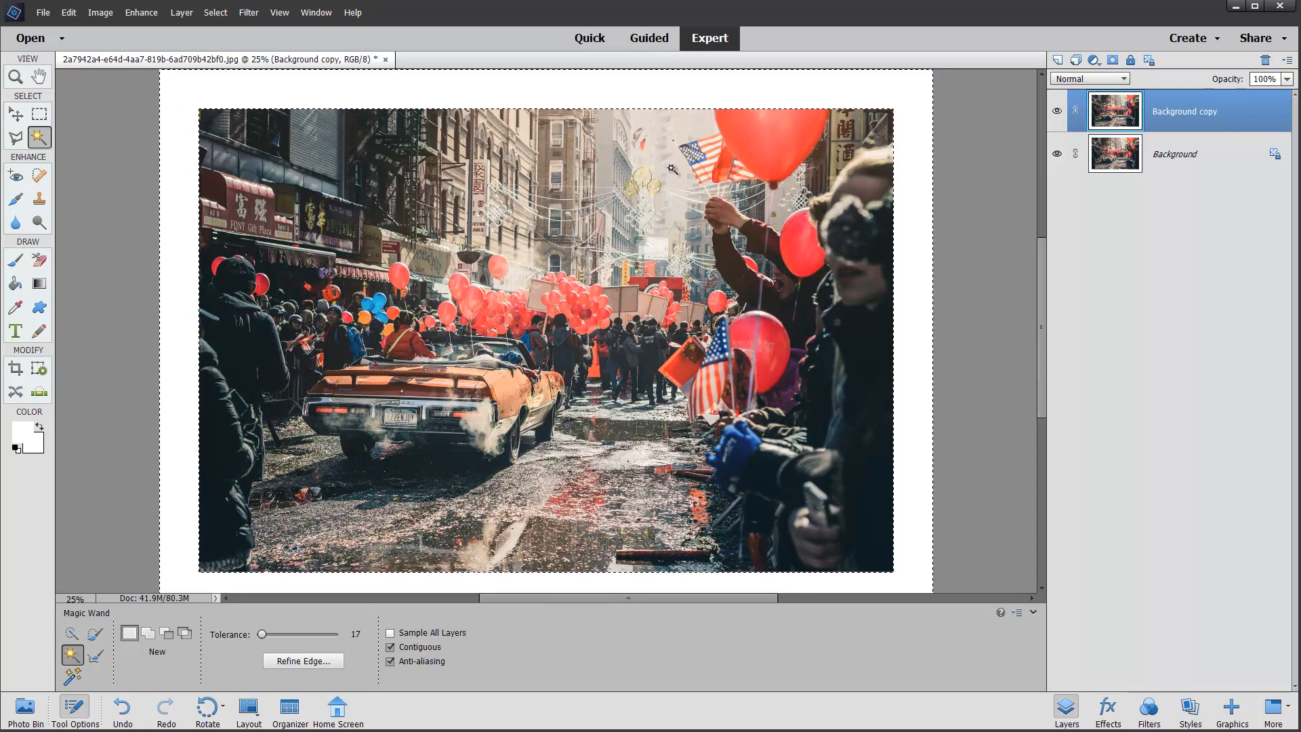
{"action": "mouse_move", "coordinate": [681, 205]}
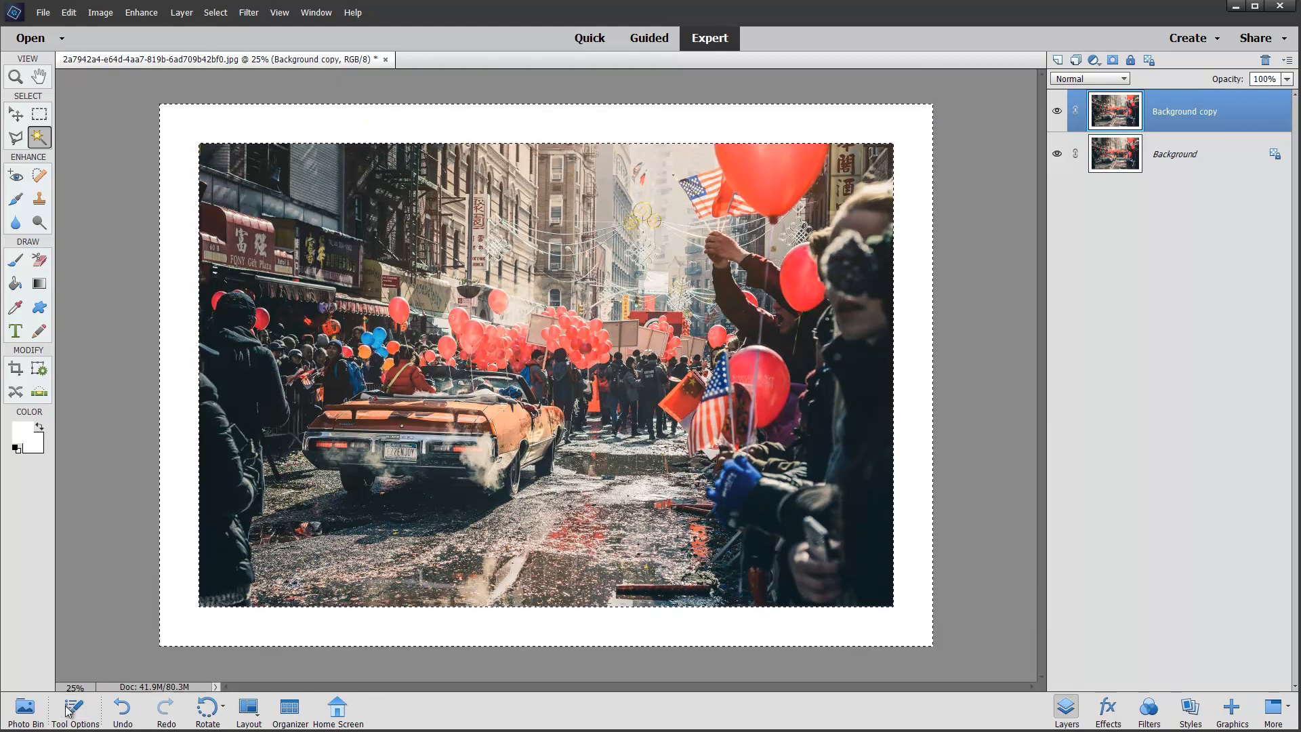
{"action": "mouse_move", "coordinate": [286, 308]}
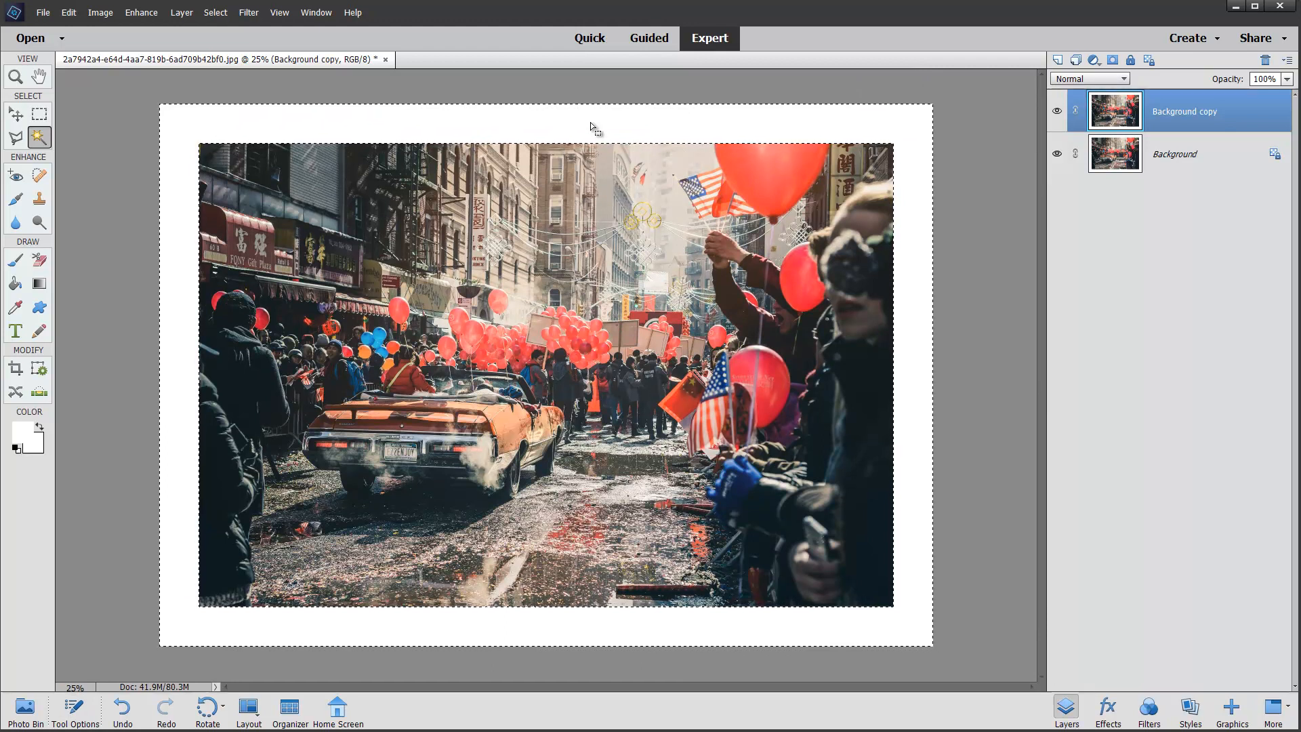
{"action": "mouse_move", "coordinate": [621, 653]}
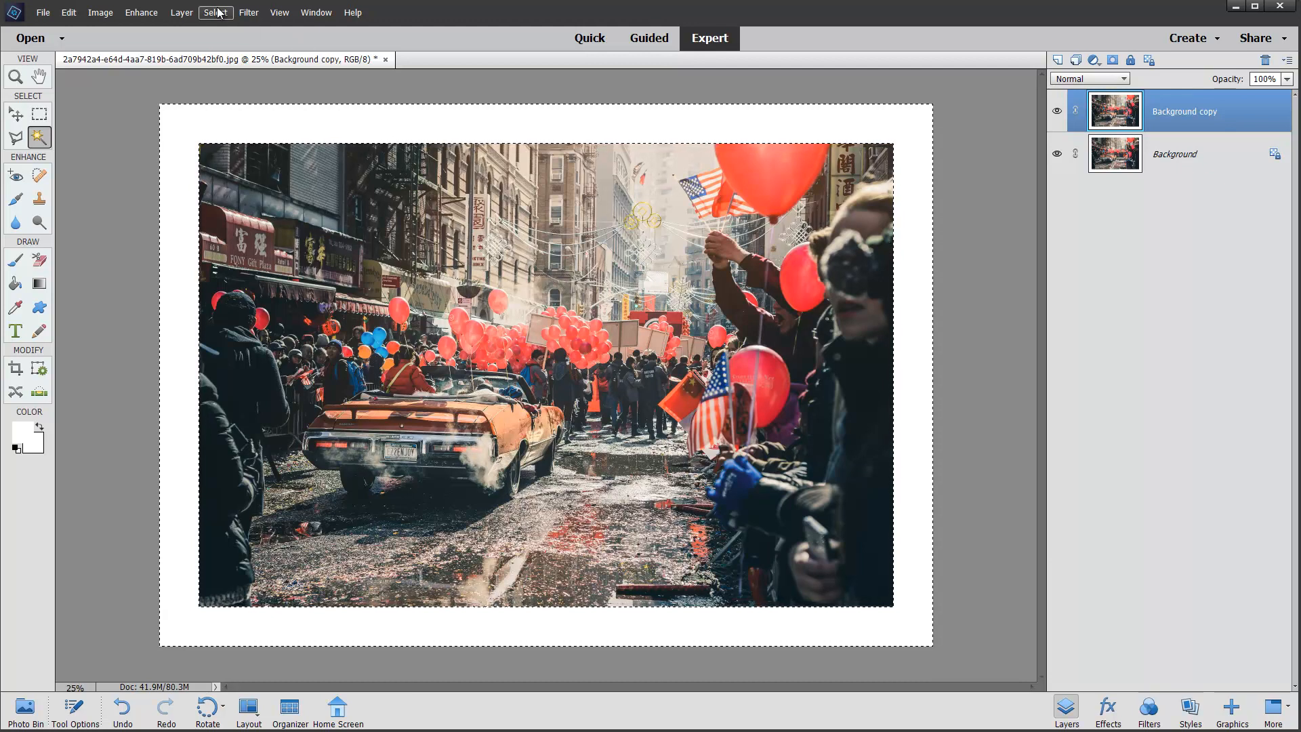
Step: Invert the selection so it covers the photo area on Background copy
{"action": "left_click", "coordinate": [215, 12]}
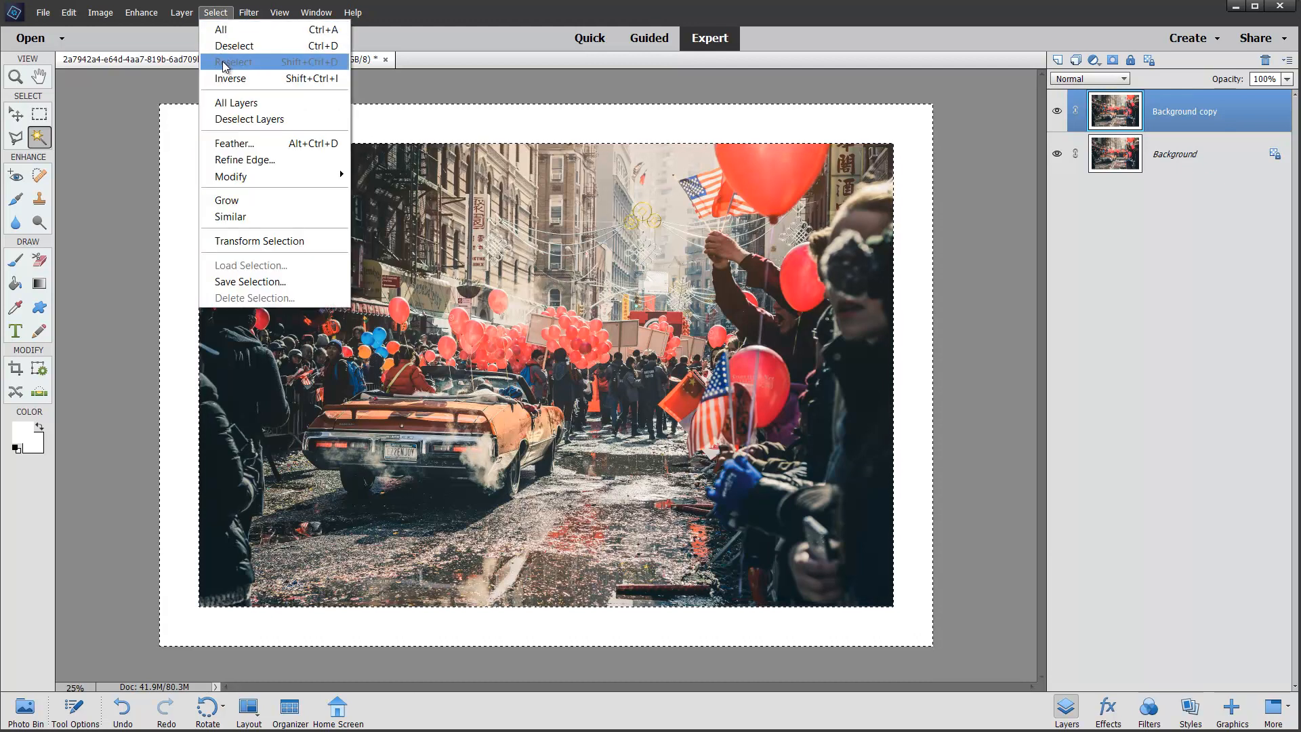
{"action": "mouse_move", "coordinate": [229, 78]}
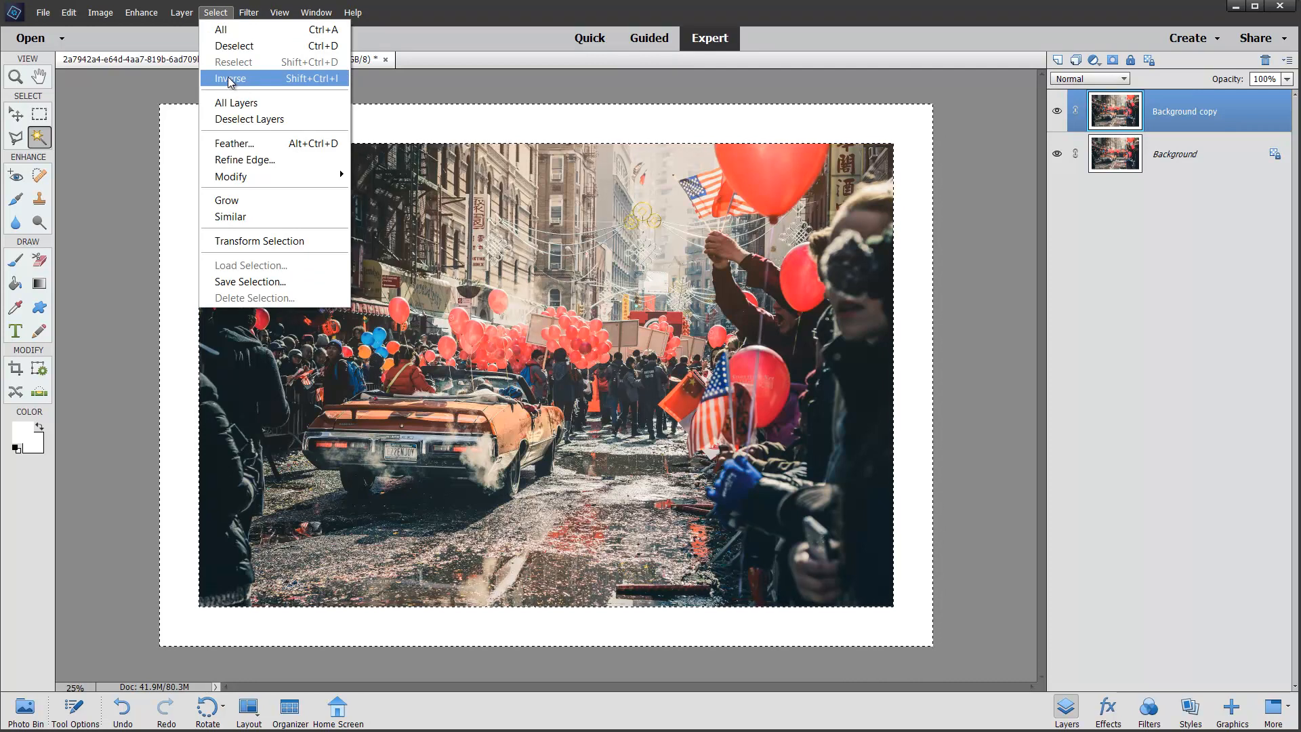
{"action": "left_click", "coordinate": [229, 78]}
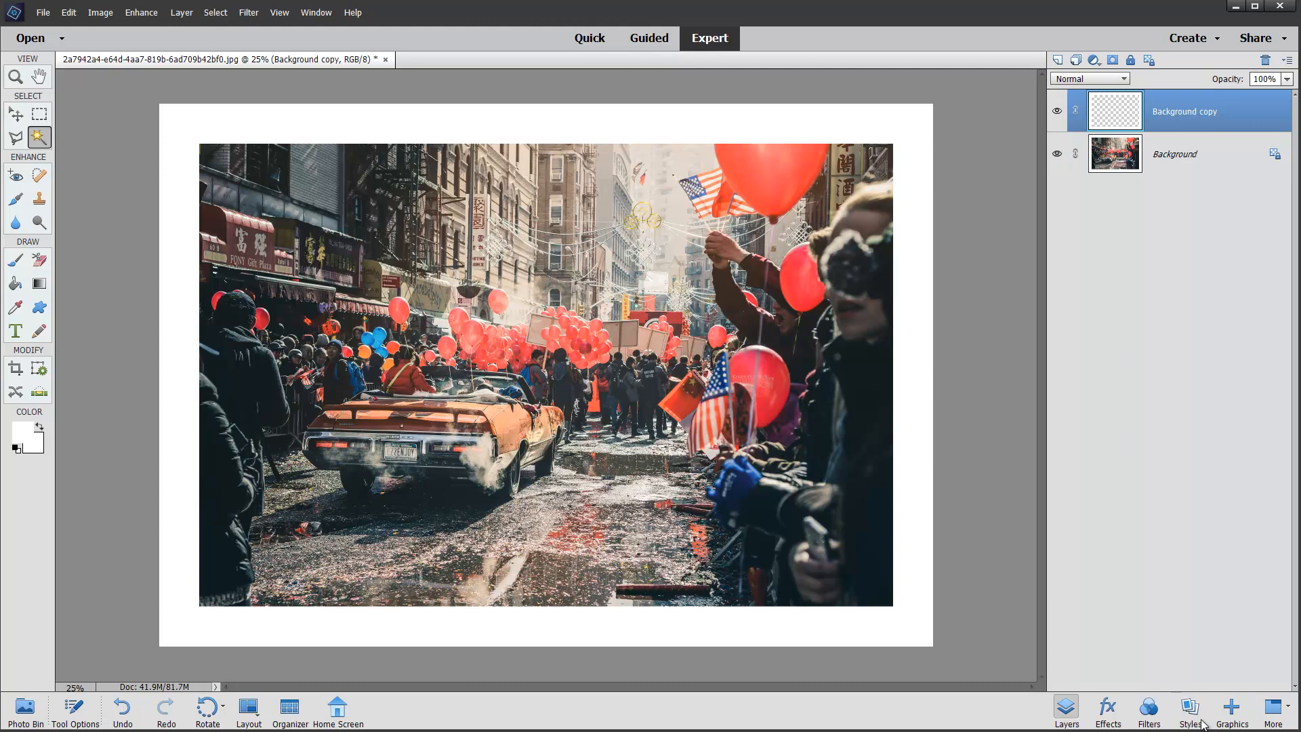
Step: Apply a Simple Sharp Inner bevel style to Background copy and return to the Layers panel
{"action": "left_click", "coordinate": [1190, 711]}
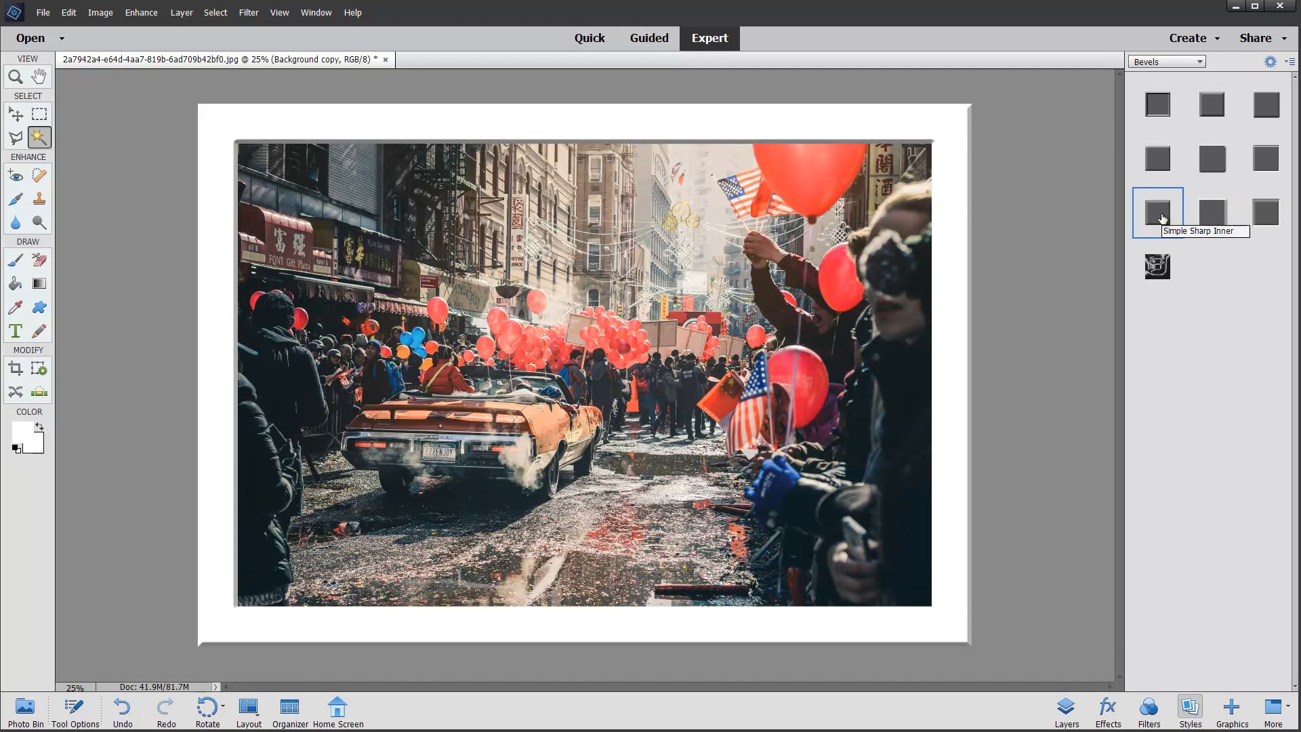
{"action": "mouse_move", "coordinate": [975, 128]}
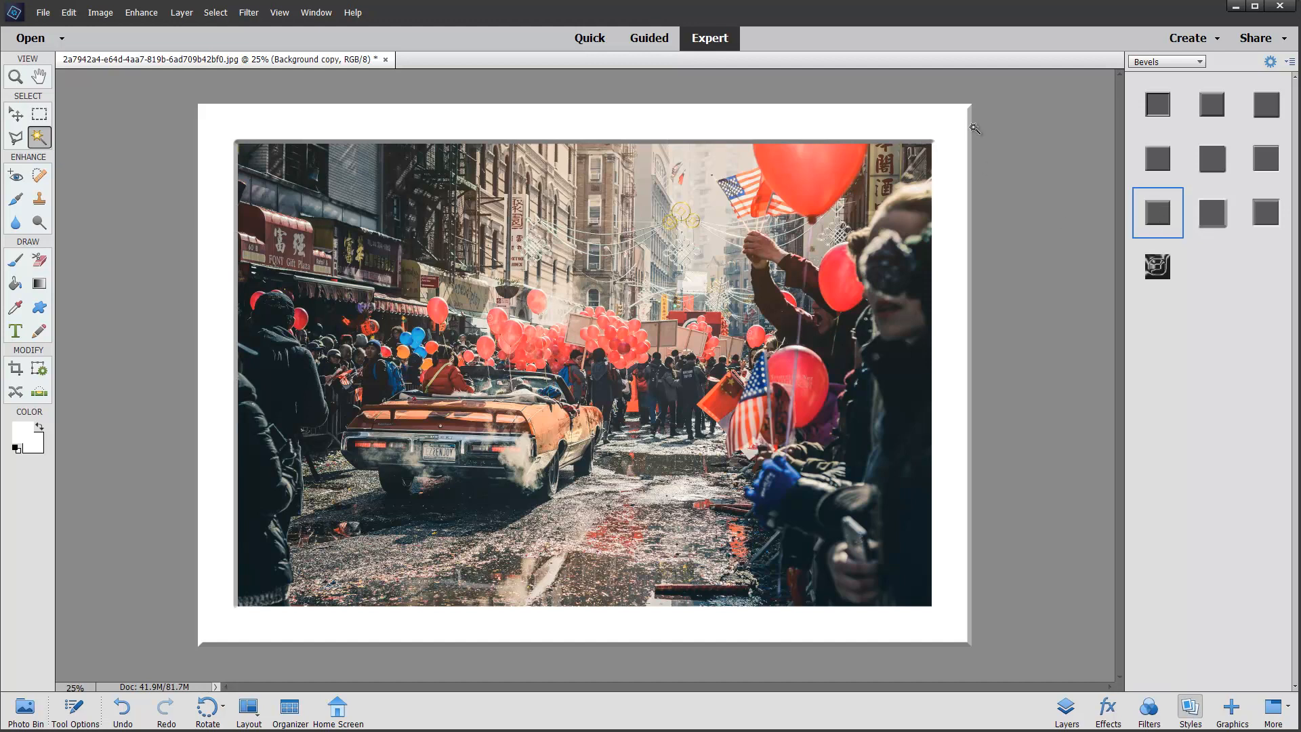
{"action": "mouse_move", "coordinate": [303, 414]}
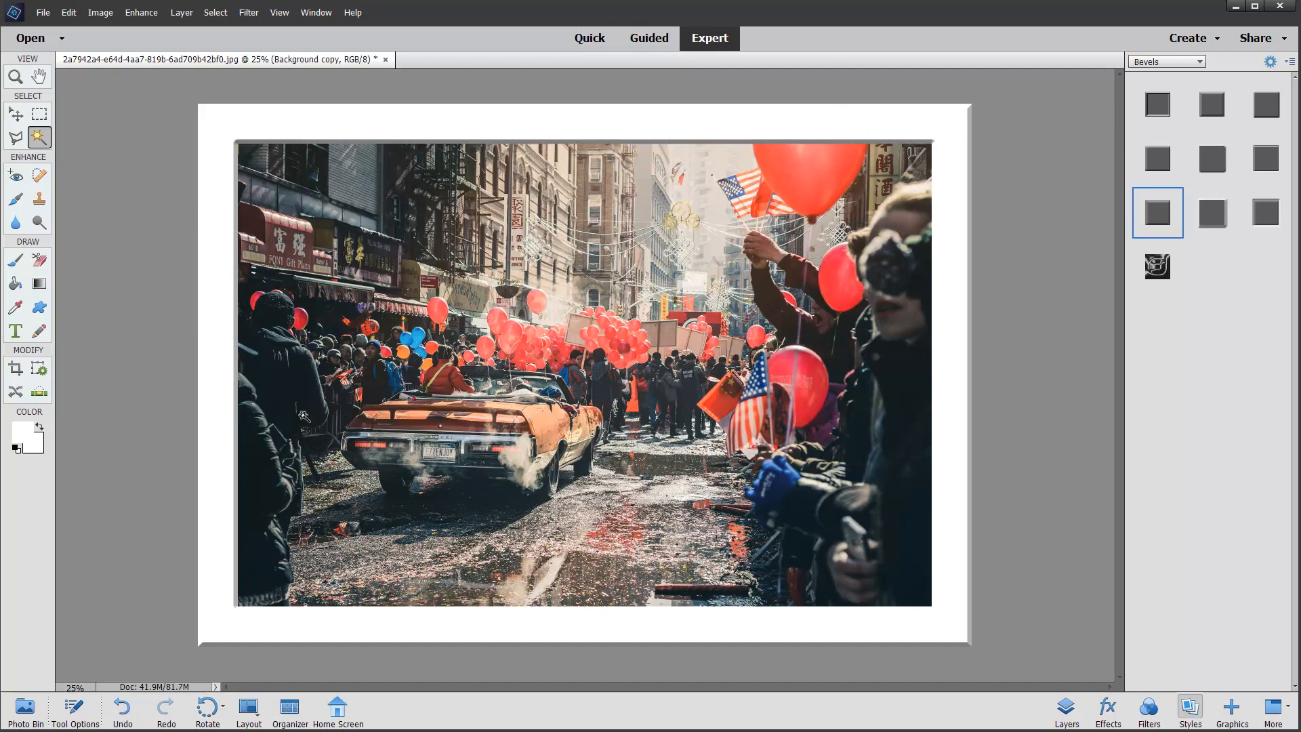
{"action": "mouse_move", "coordinate": [990, 152]}
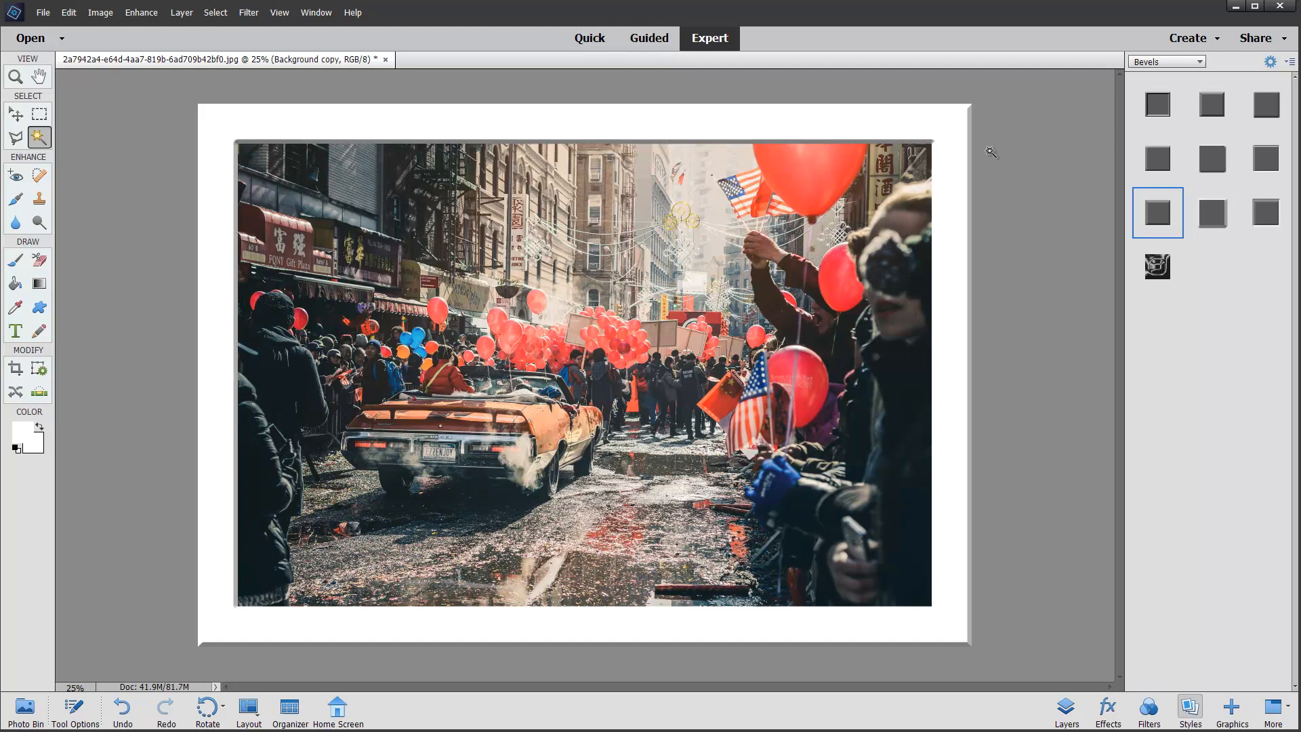
{"action": "mouse_move", "coordinate": [799, 699]}
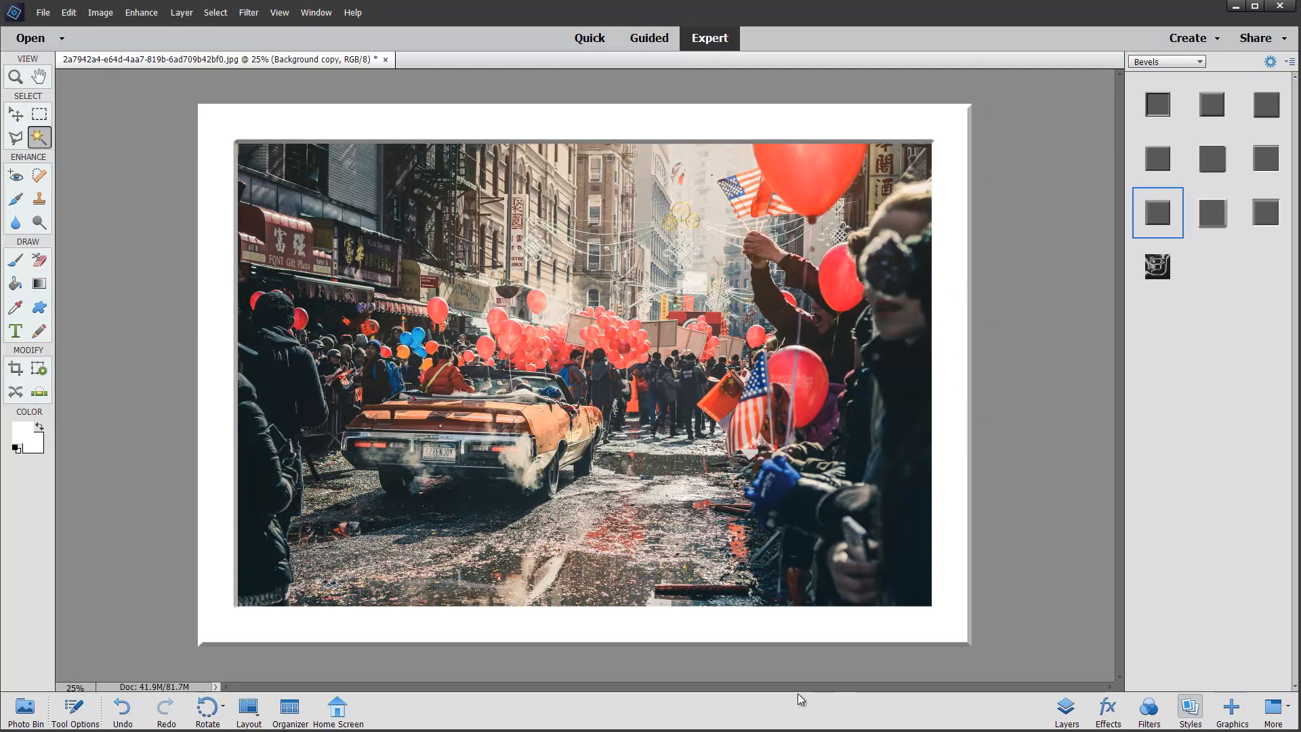
{"action": "mouse_move", "coordinate": [1072, 631]}
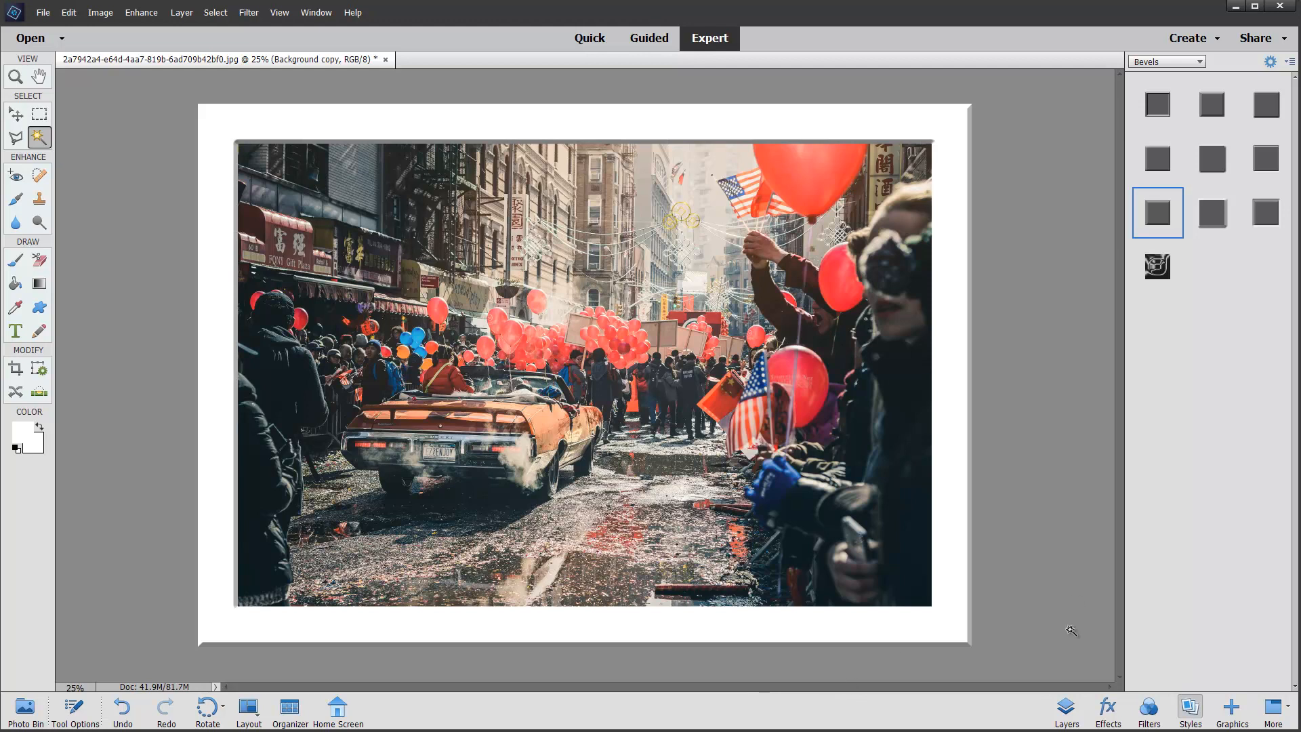
{"action": "left_click", "coordinate": [1065, 711]}
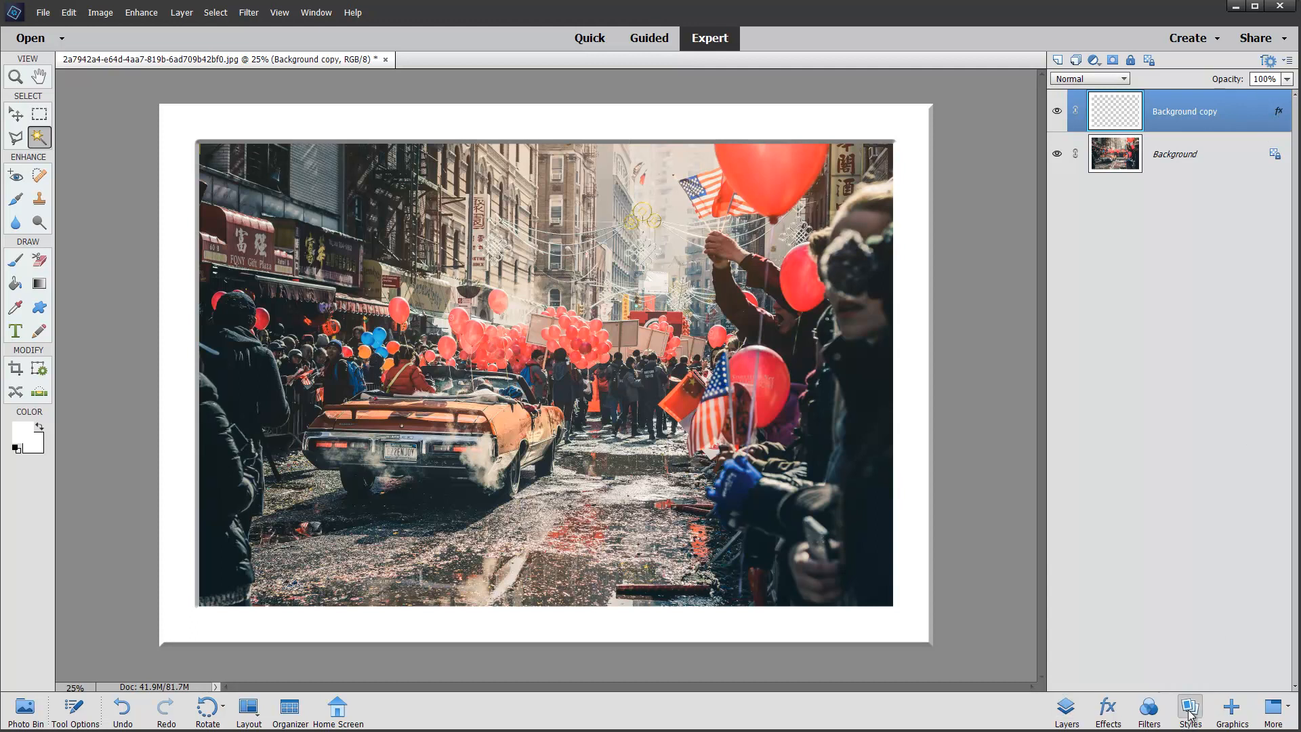
{"action": "left_click", "coordinate": [1190, 711]}
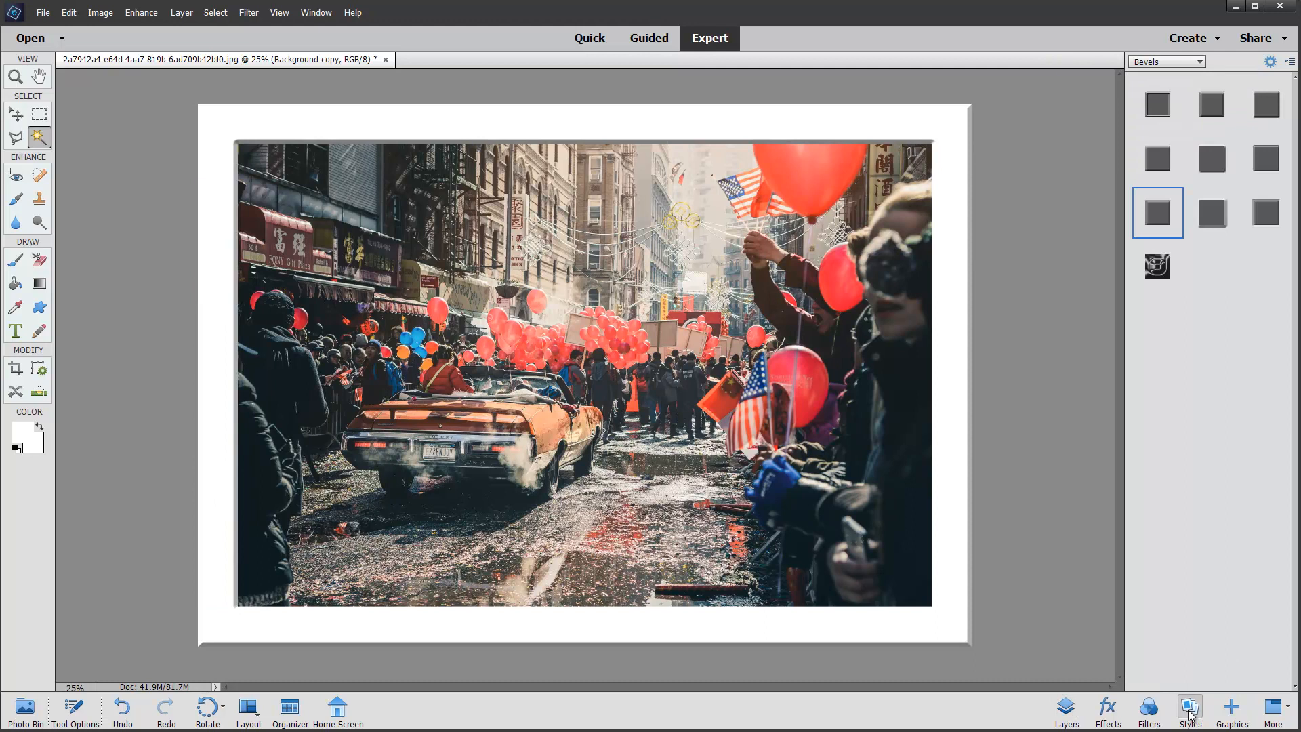
{"action": "left_click", "coordinate": [1190, 707]}
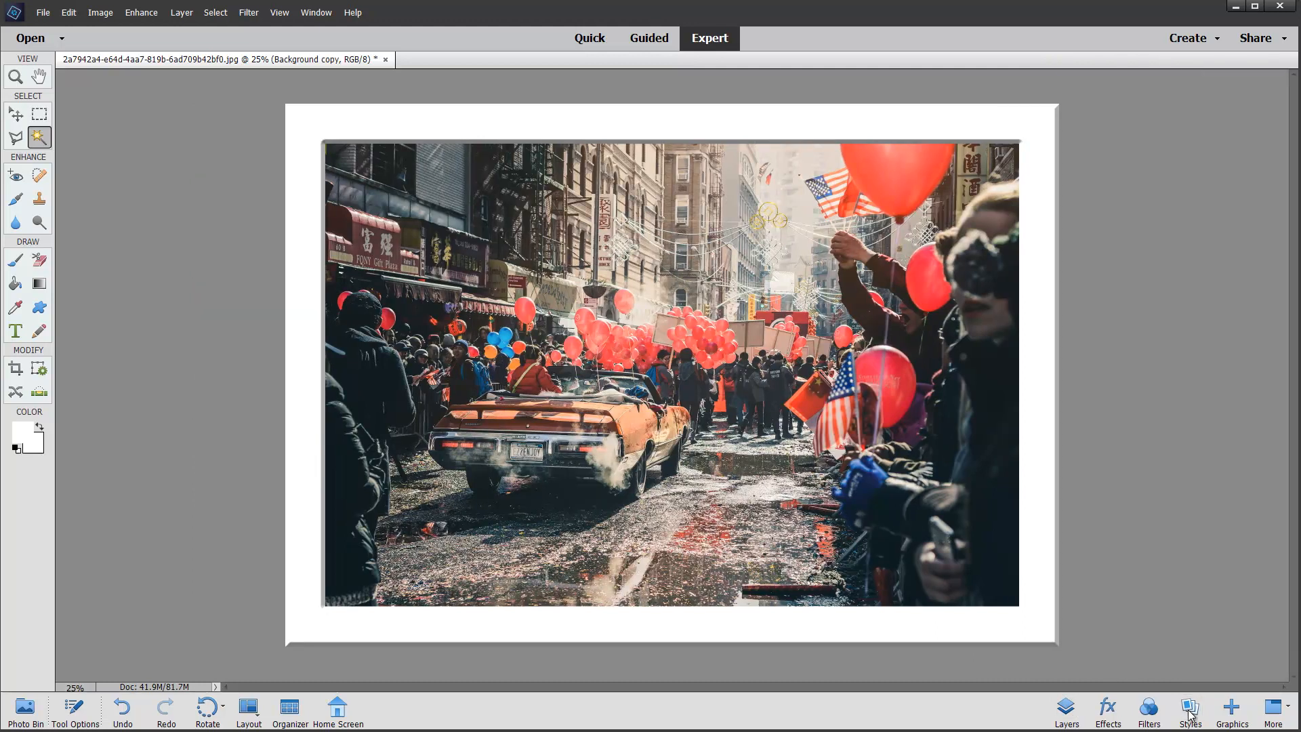
{"action": "left_click", "coordinate": [1066, 712]}
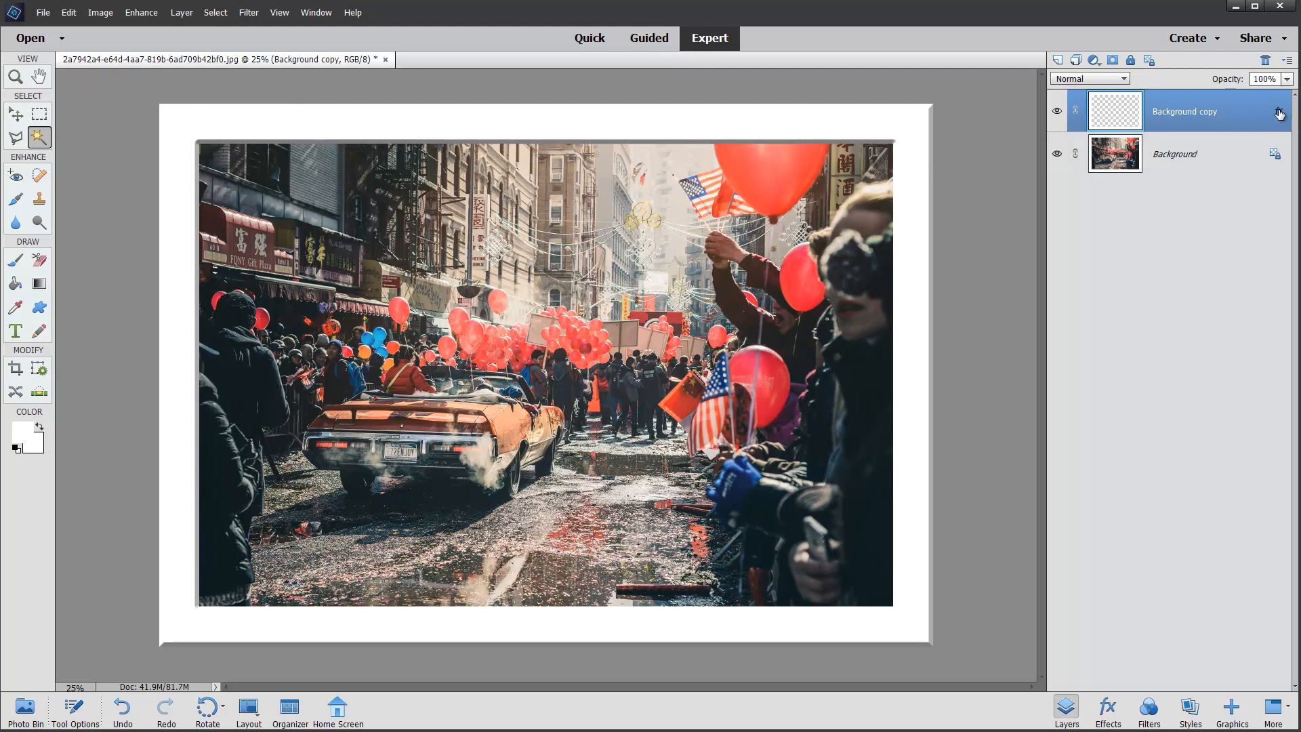
Step: In Style Settings set the mat's bevel to 16 px with Direction Down and confirm
{"action": "left_click", "coordinate": [1279, 112]}
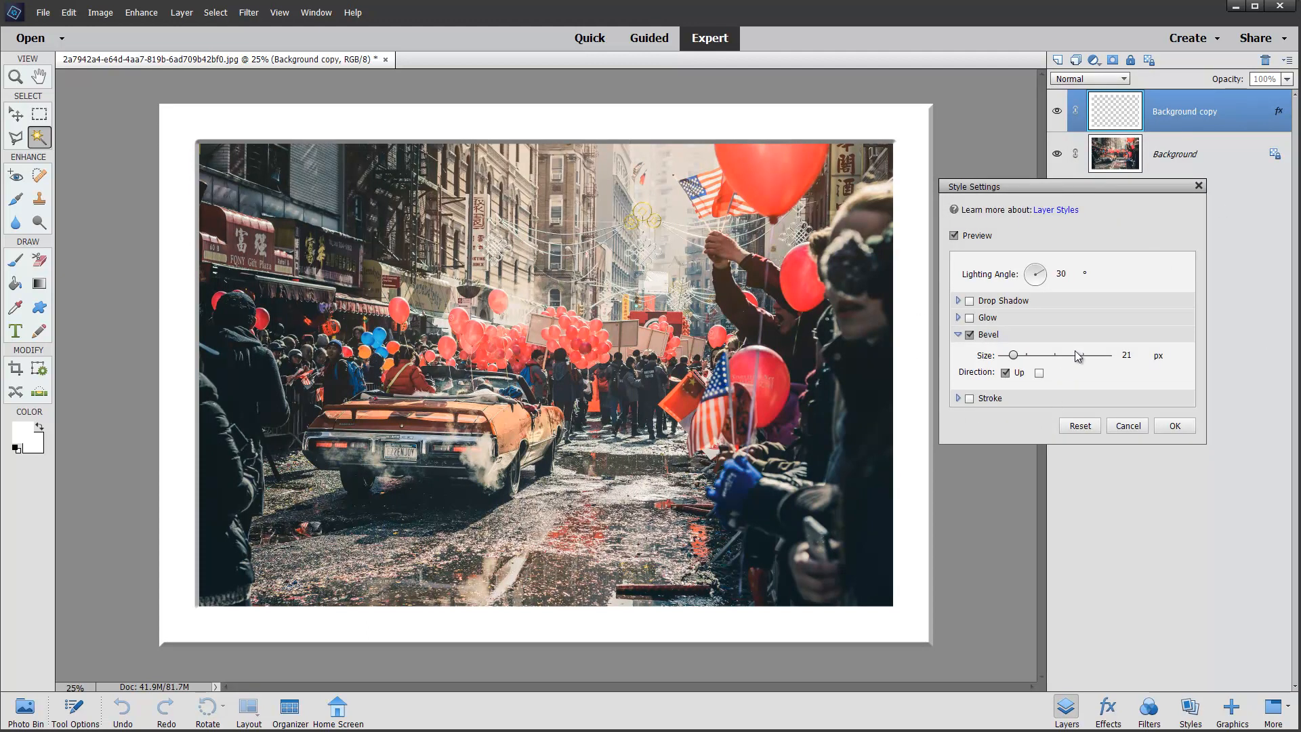
{"action": "left_click", "coordinate": [960, 300]}
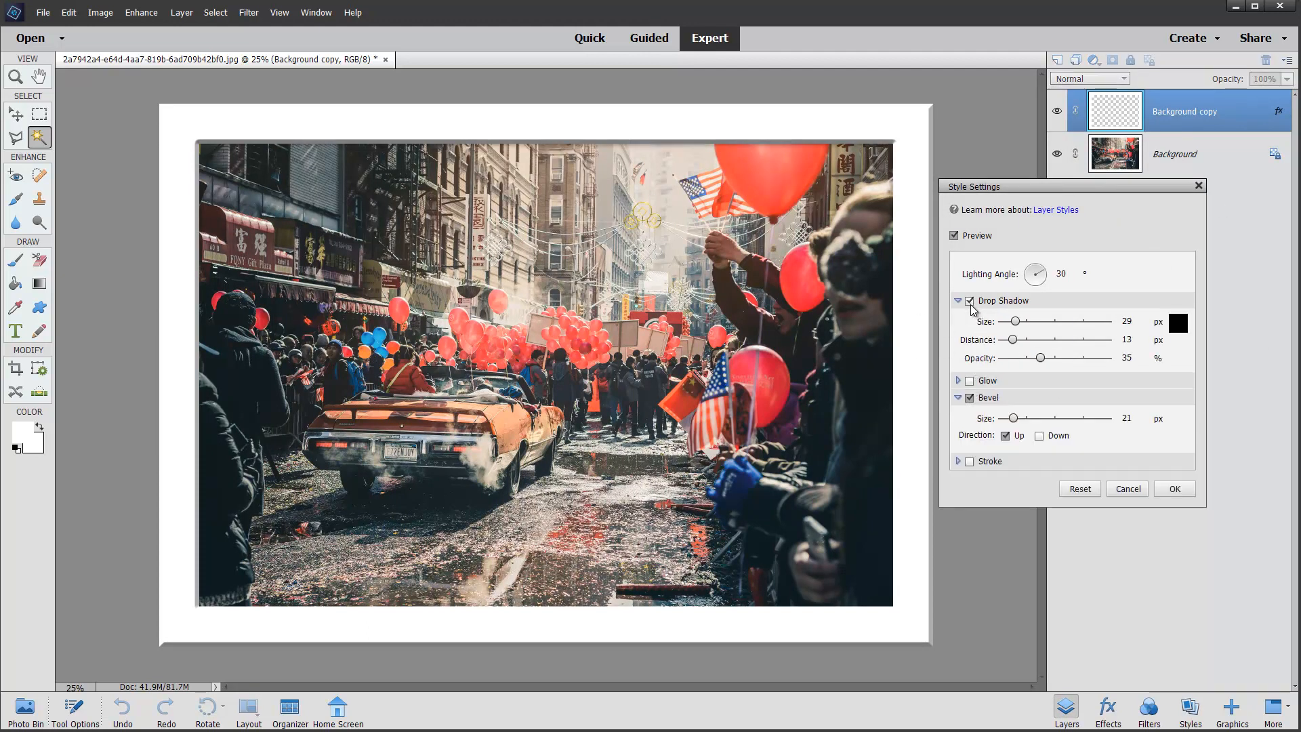
{"action": "left_click", "coordinate": [968, 301]}
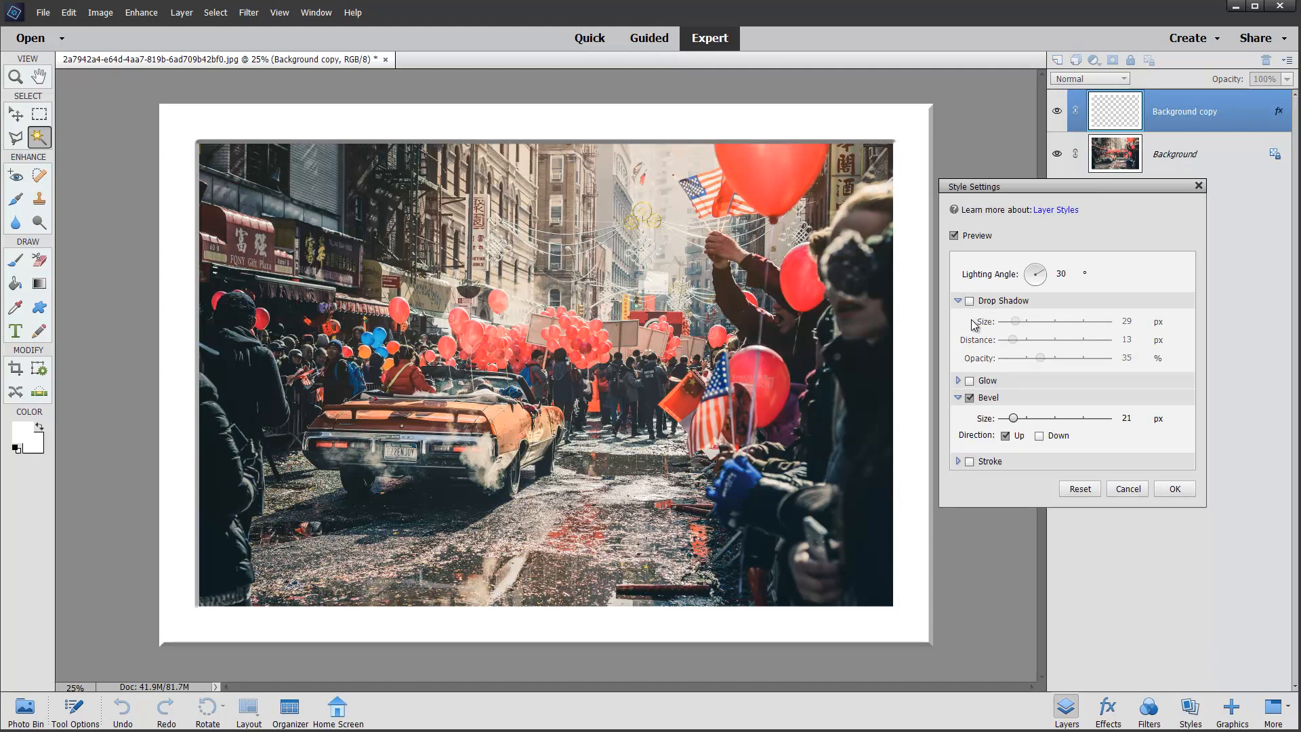
{"action": "mouse_move", "coordinate": [1002, 266]}
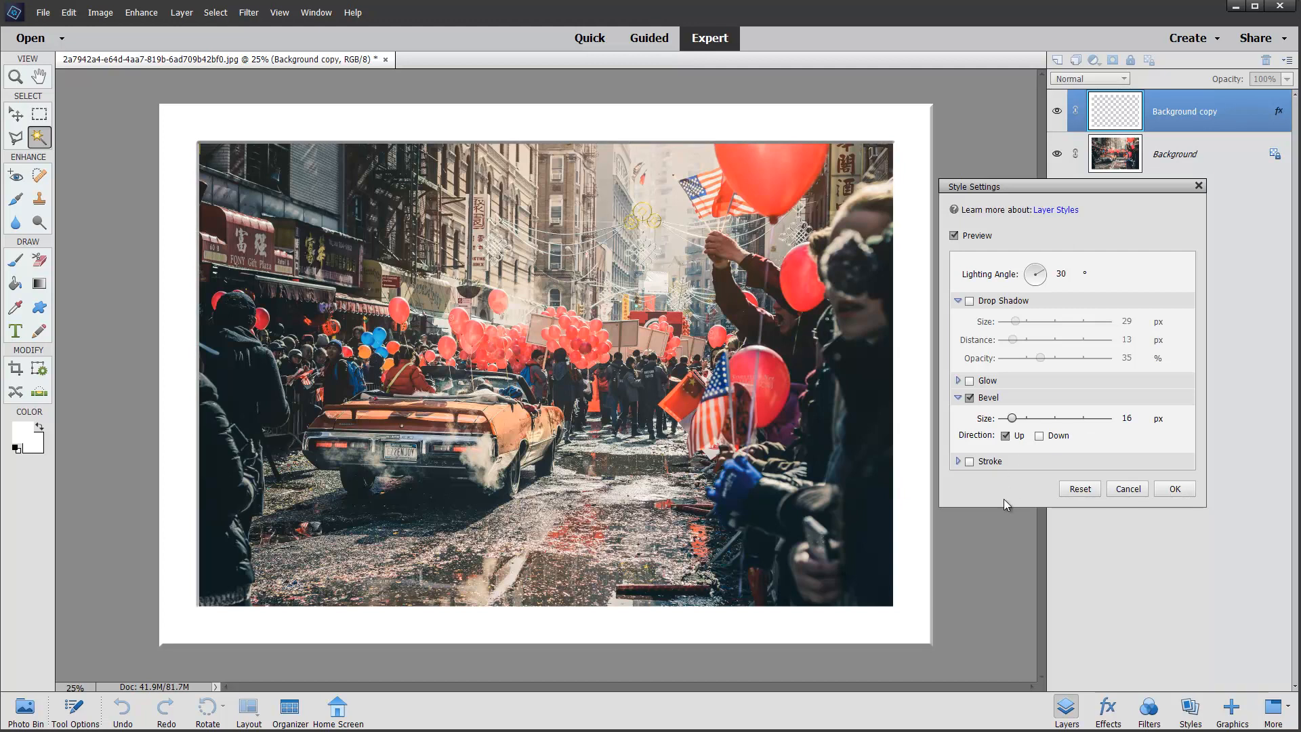
{"action": "mouse_move", "coordinate": [861, 147]}
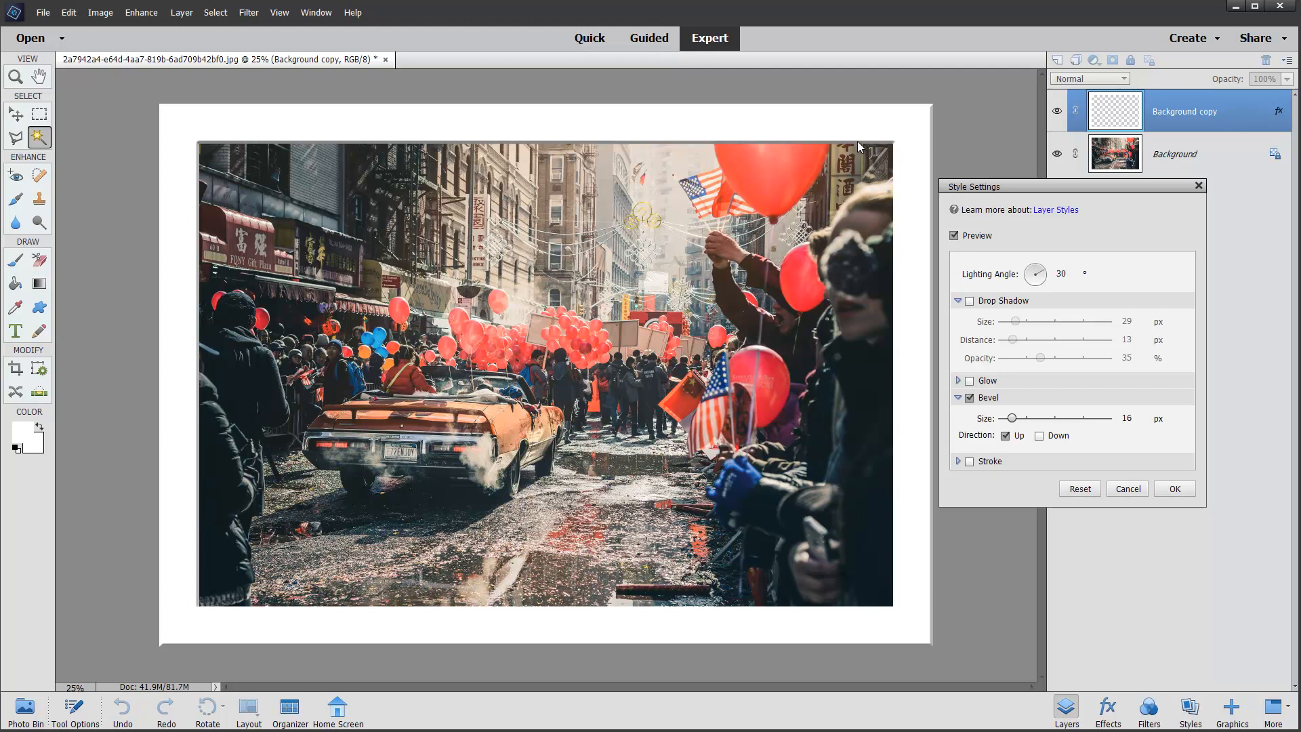
{"action": "mouse_move", "coordinate": [210, 263]}
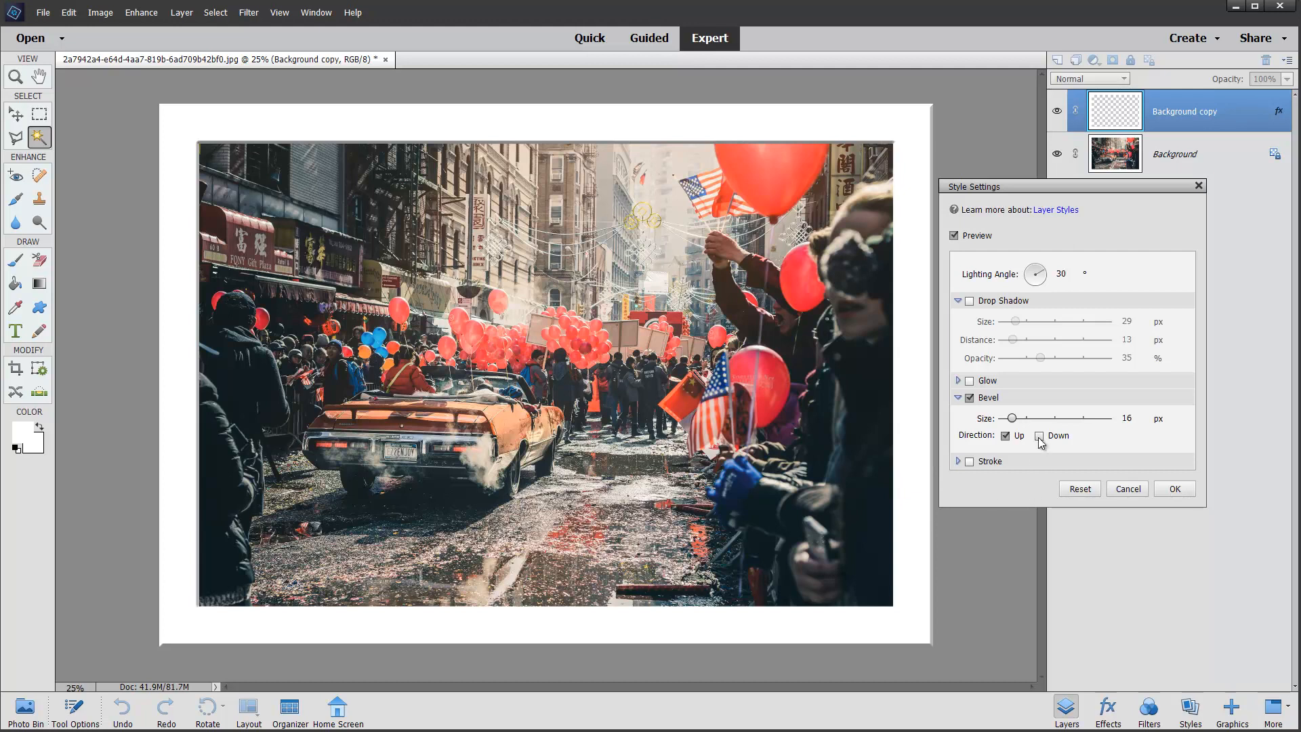
{"action": "left_click", "coordinate": [1039, 435]}
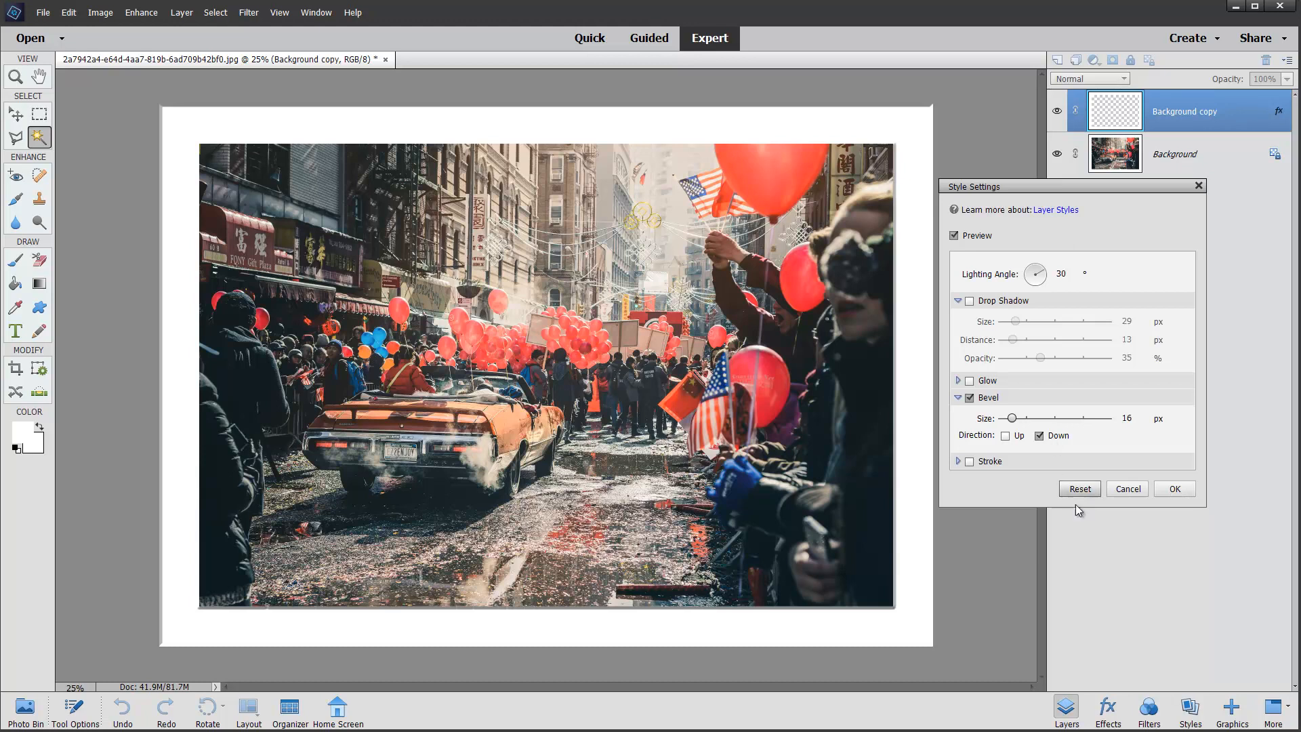
{"action": "left_click", "coordinate": [1006, 435]}
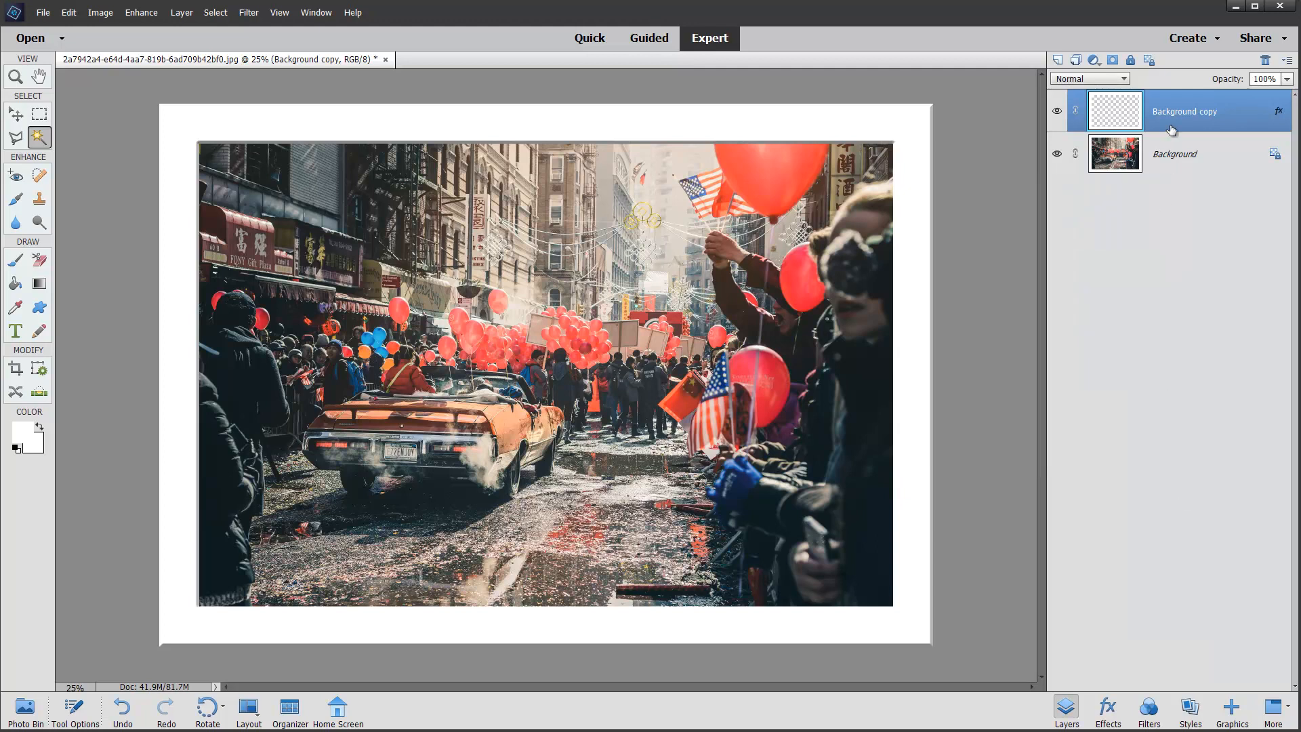
{"action": "mouse_move", "coordinate": [274, 41]}
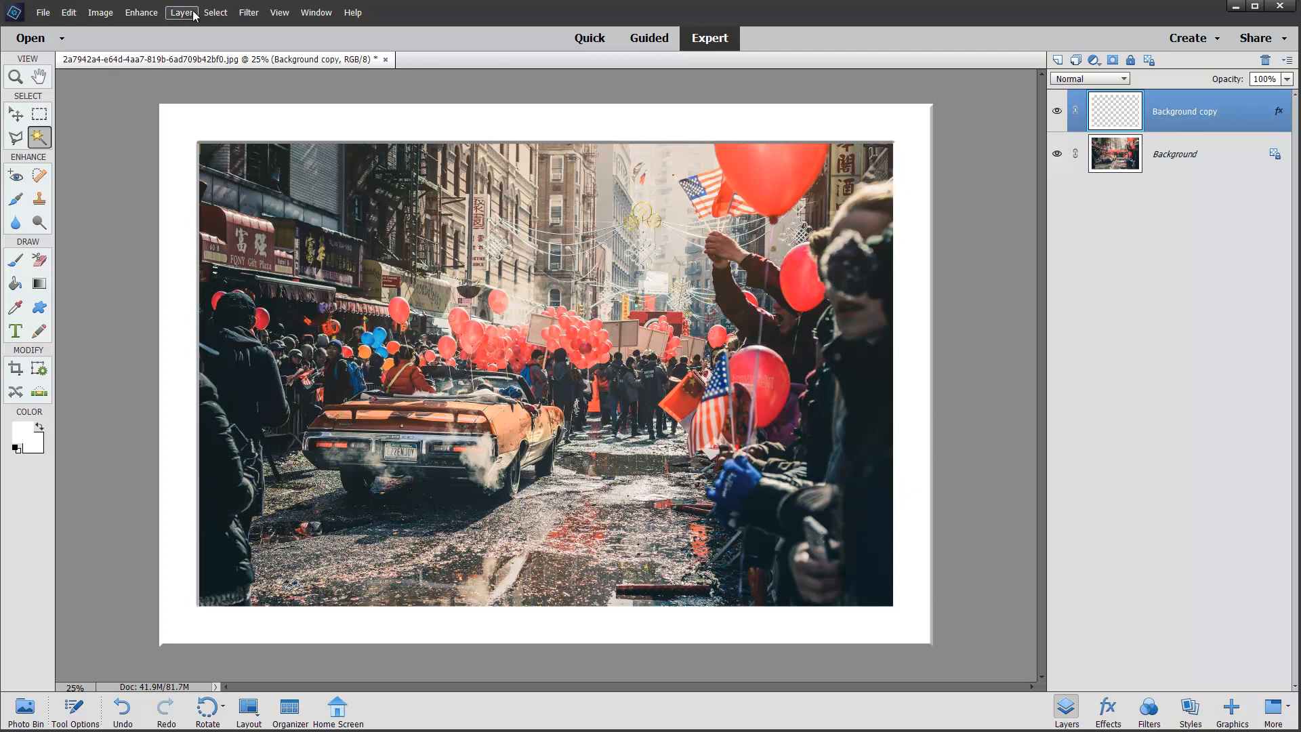
Step: Duplicate the bevelled layer, accepting the name Background copy 2
{"action": "left_click", "coordinate": [181, 11]}
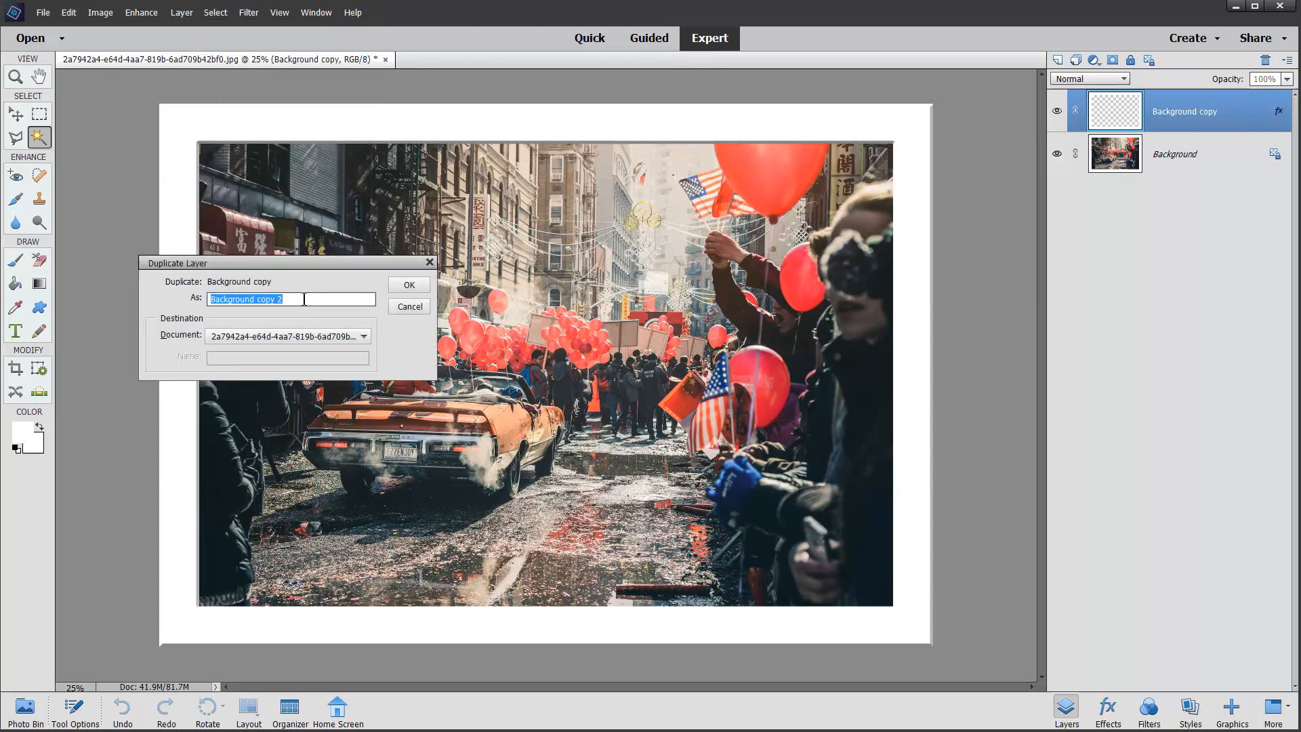
{"action": "left_click", "coordinate": [407, 284]}
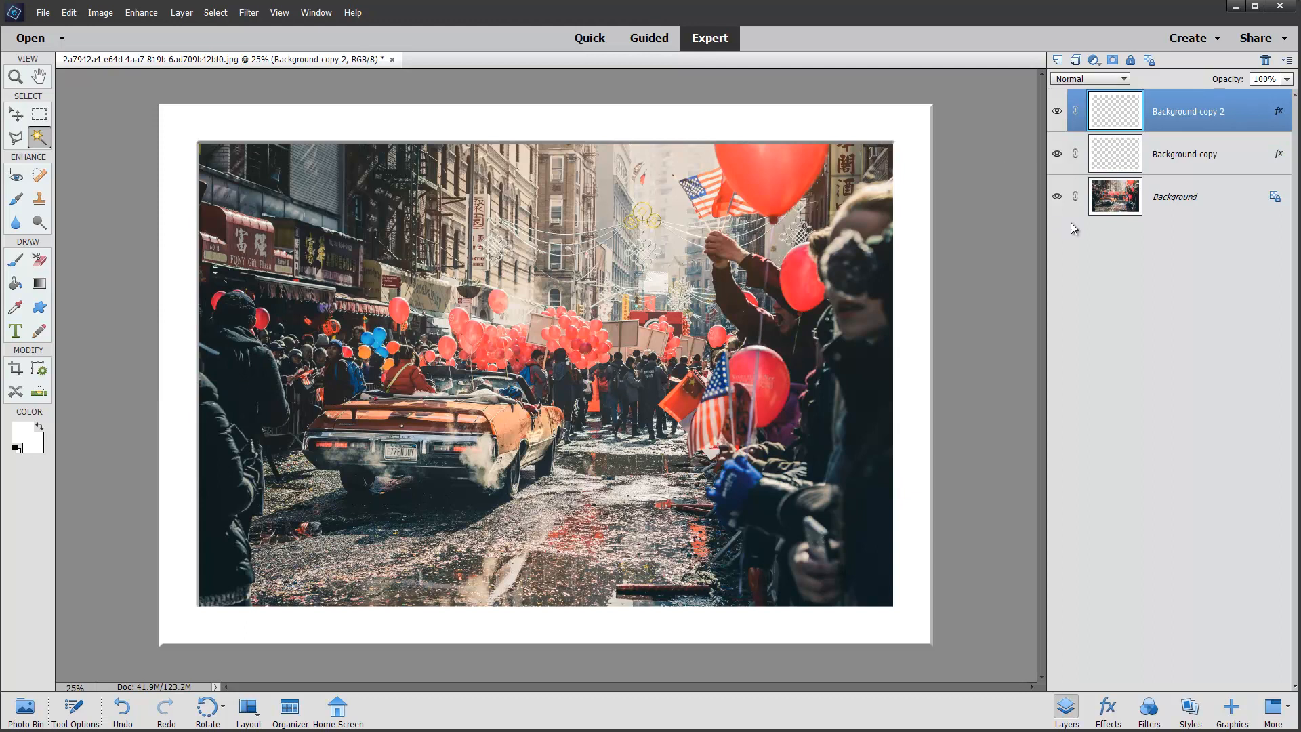
{"action": "mouse_move", "coordinate": [1240, 147]}
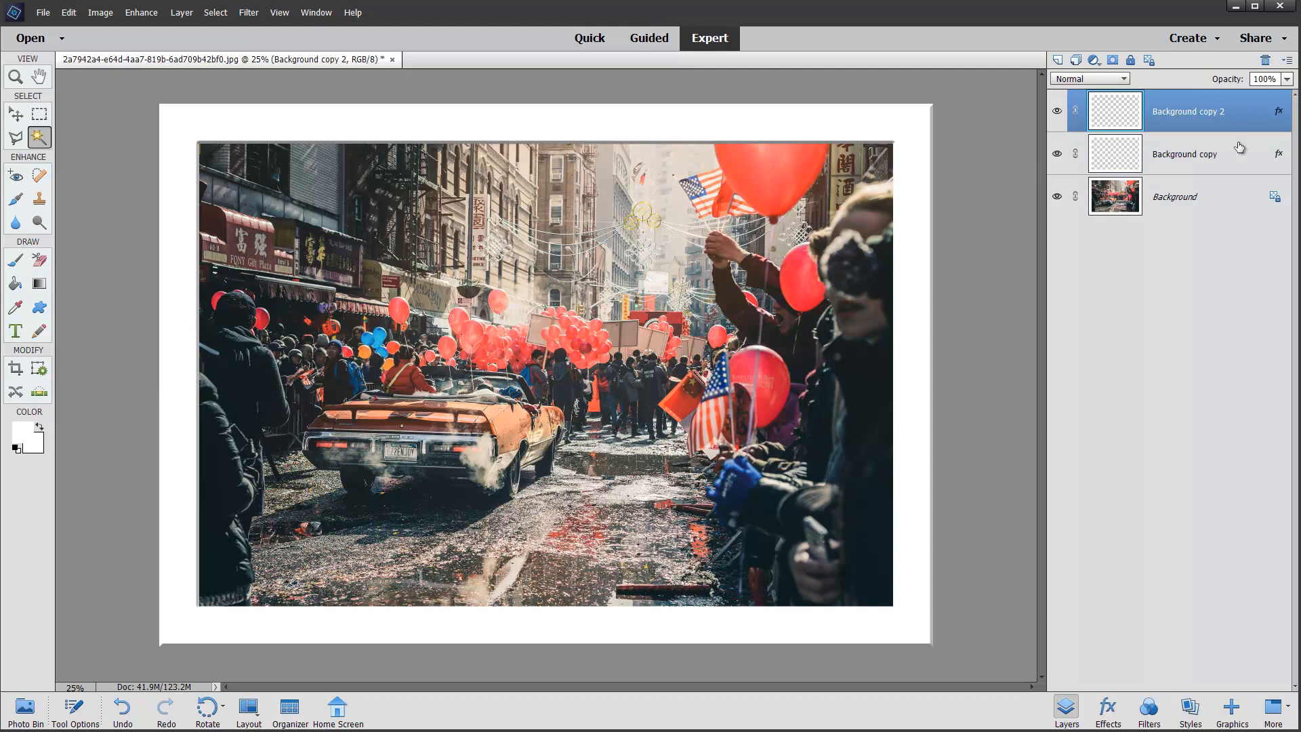
Step: Set Background copy 2's bevel Direction to Down and confirm the style settings
{"action": "left_click", "coordinate": [1278, 111]}
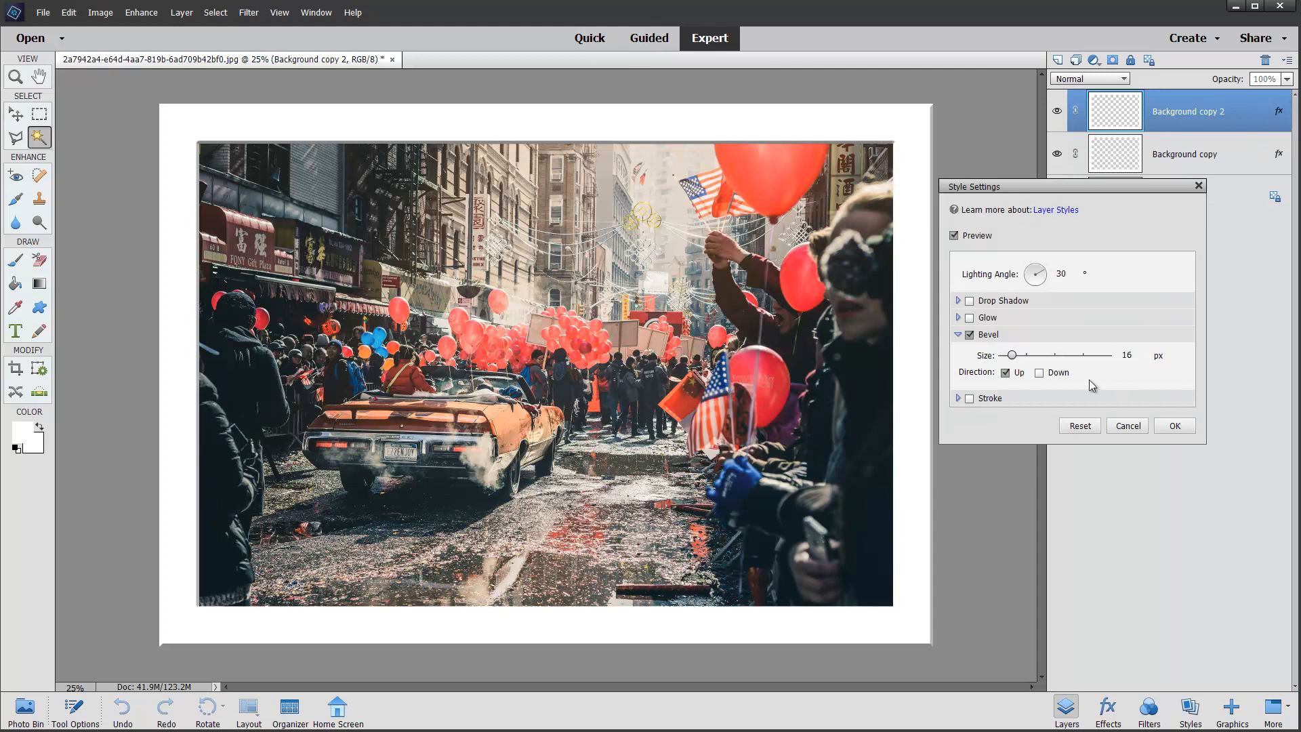
{"action": "mouse_move", "coordinate": [1009, 385]}
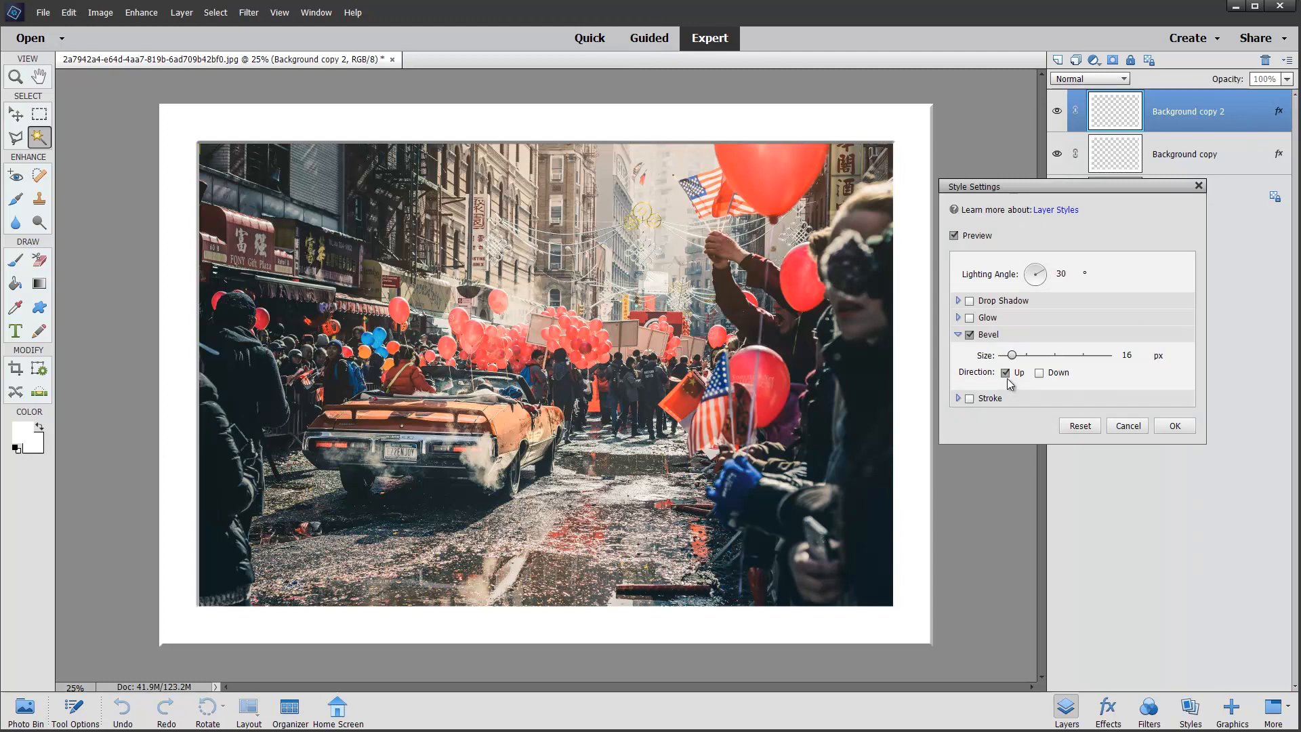
{"action": "left_click", "coordinate": [1039, 372]}
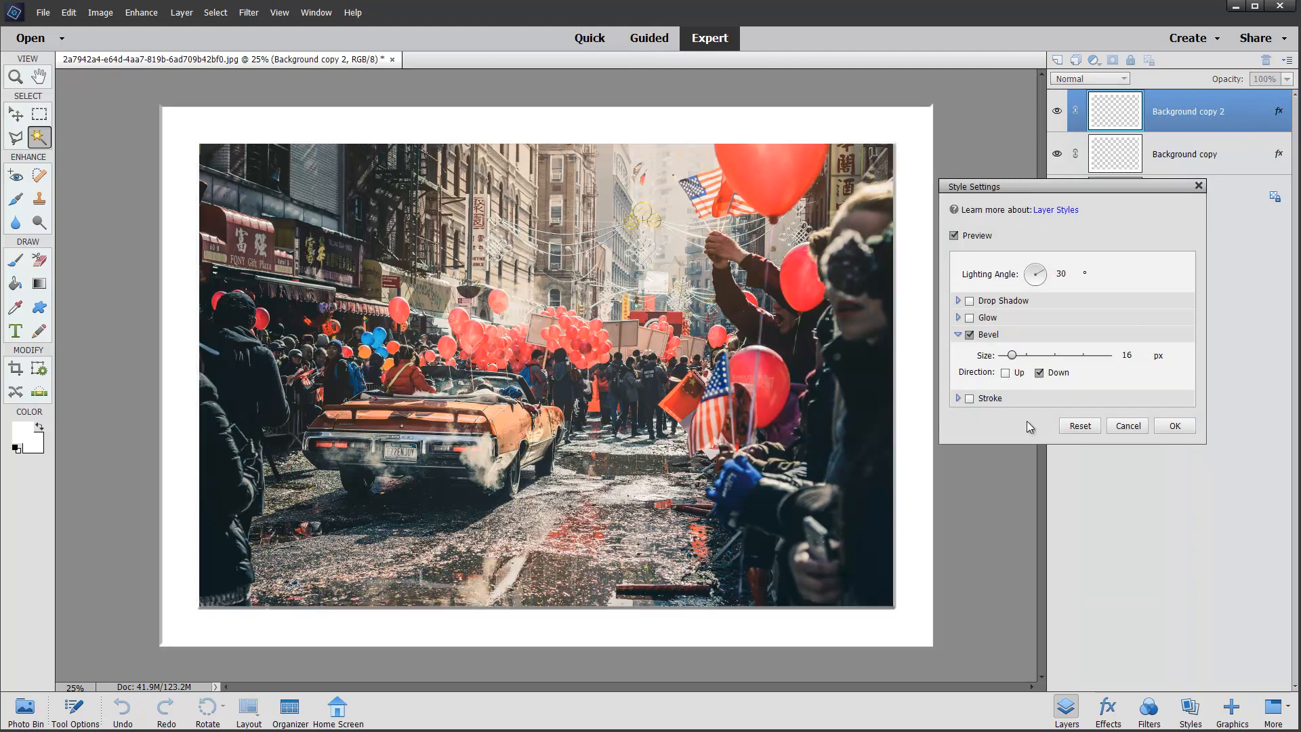
{"action": "left_click", "coordinate": [1173, 426]}
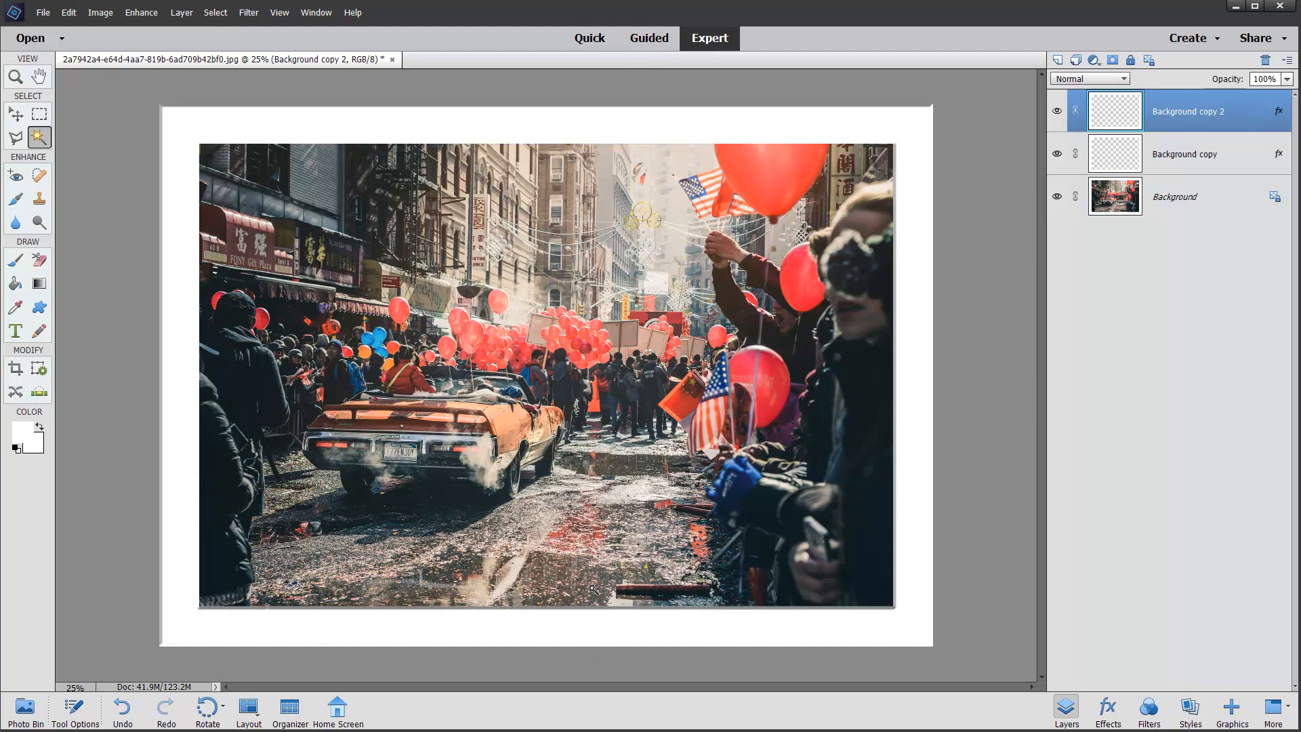
{"action": "mouse_move", "coordinate": [219, 230]}
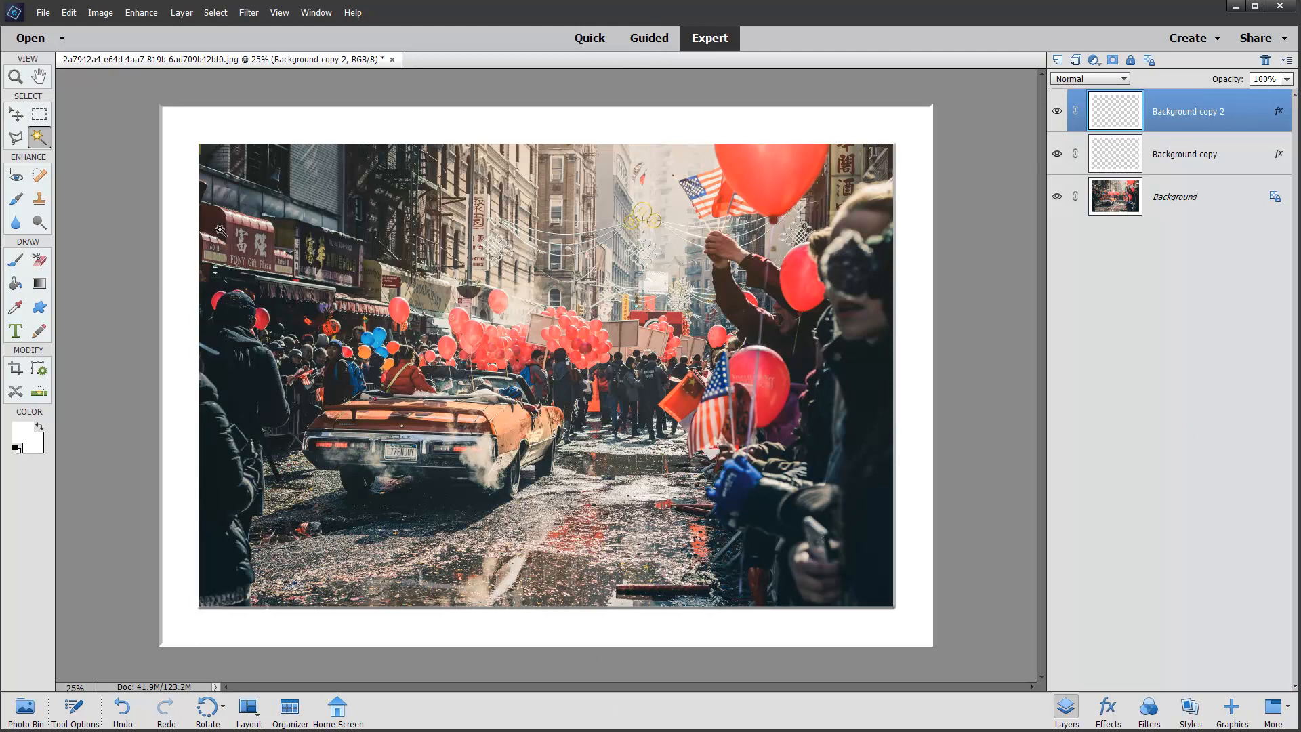
{"action": "left_click", "coordinate": [38, 114]}
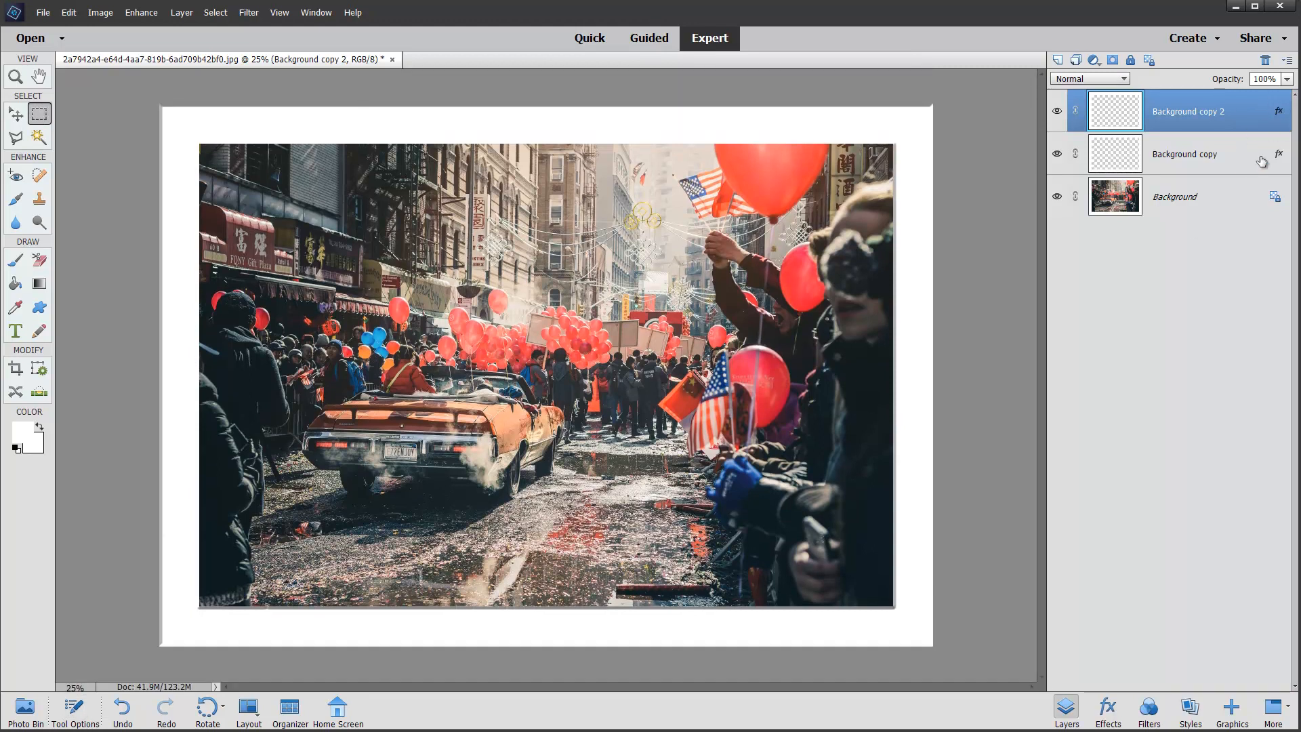
{"action": "mouse_move", "coordinate": [932, 122]}
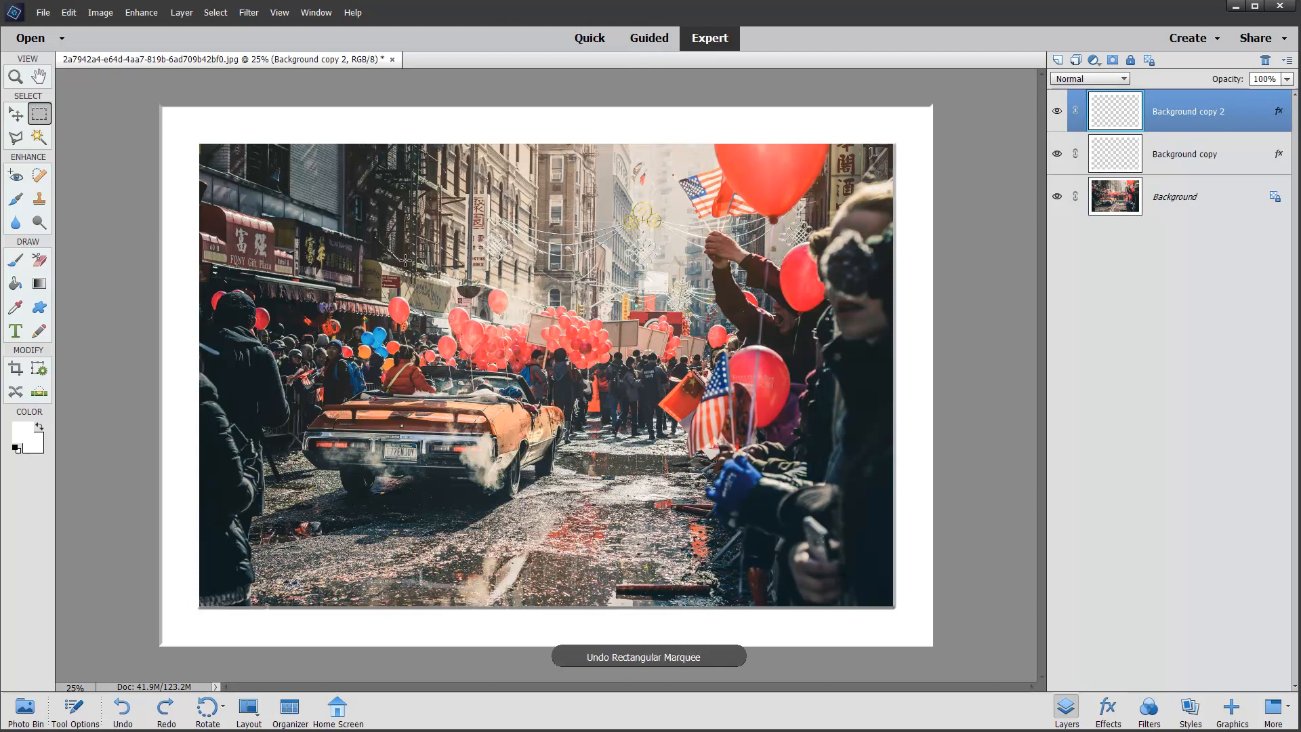
{"action": "left_click", "coordinate": [1286, 111]}
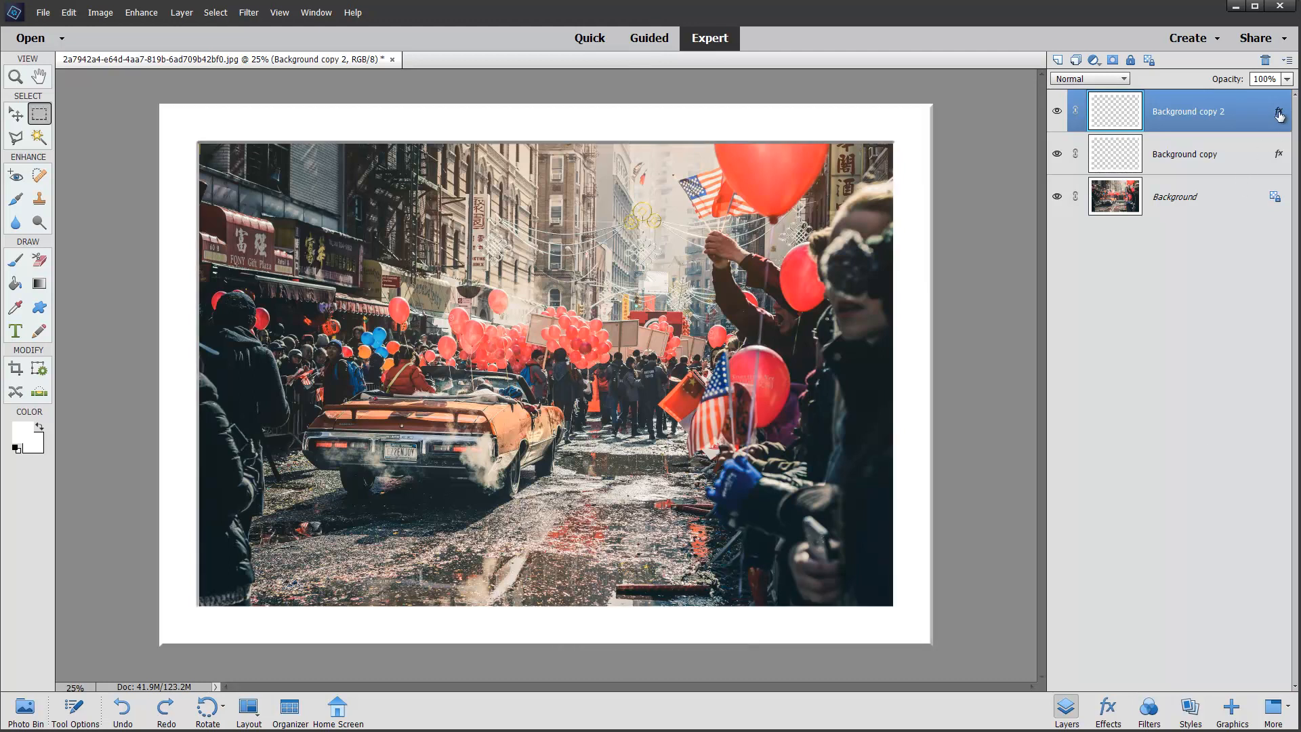
{"action": "left_click", "coordinate": [1280, 110]}
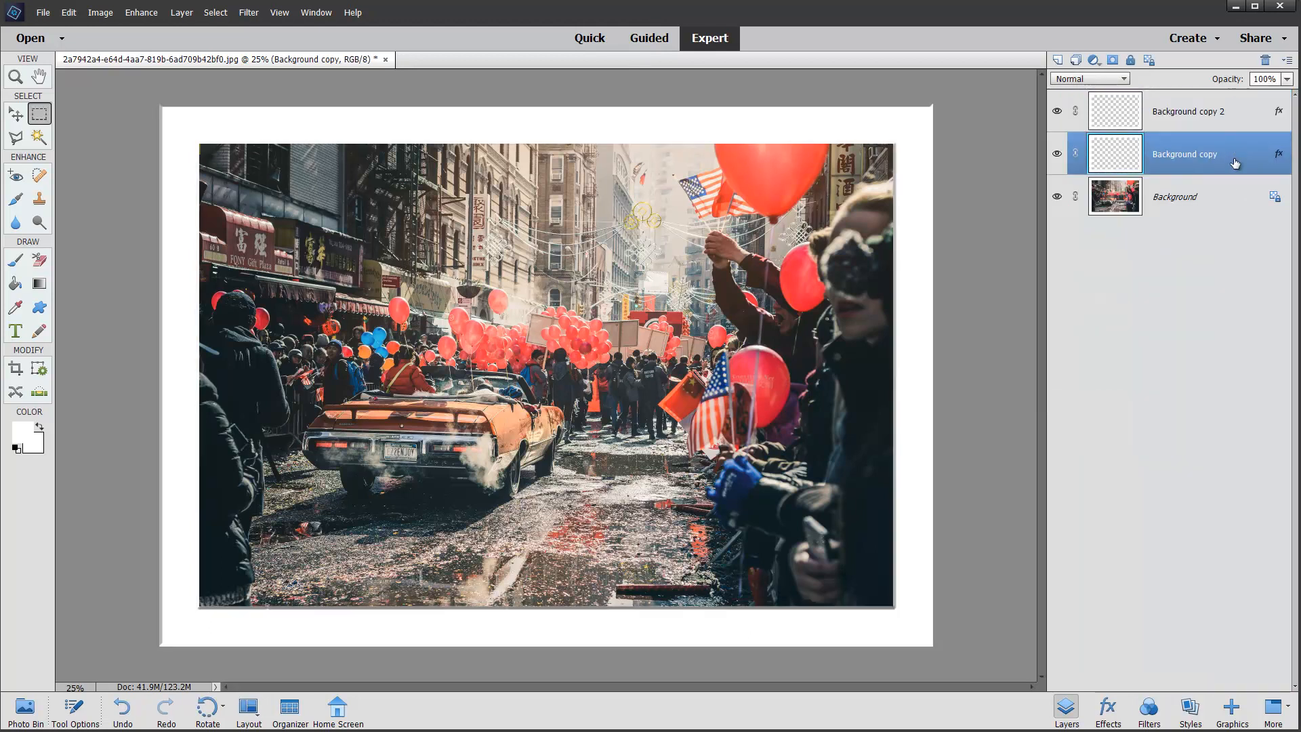
Step: Review Background copy's style, then merge Background copy 2 down into it
{"action": "left_click", "coordinate": [1278, 154]}
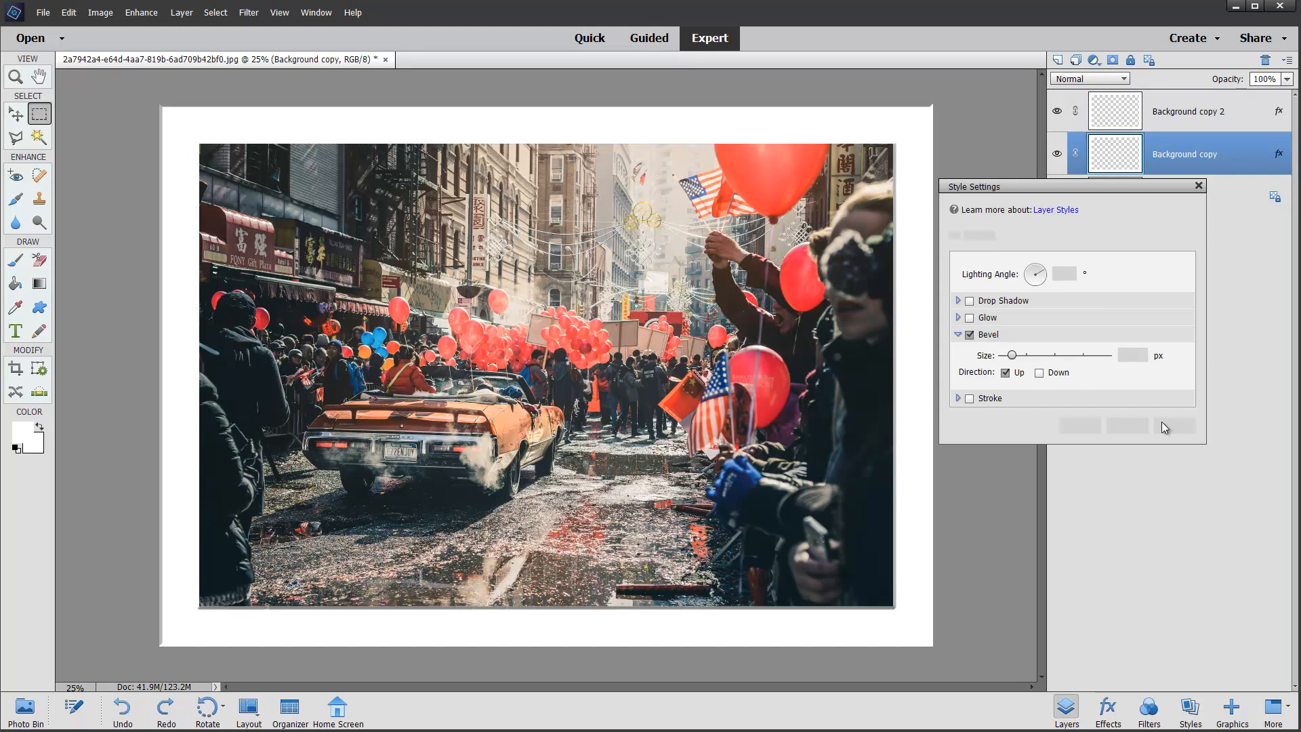
{"action": "left_click", "coordinate": [1187, 110]}
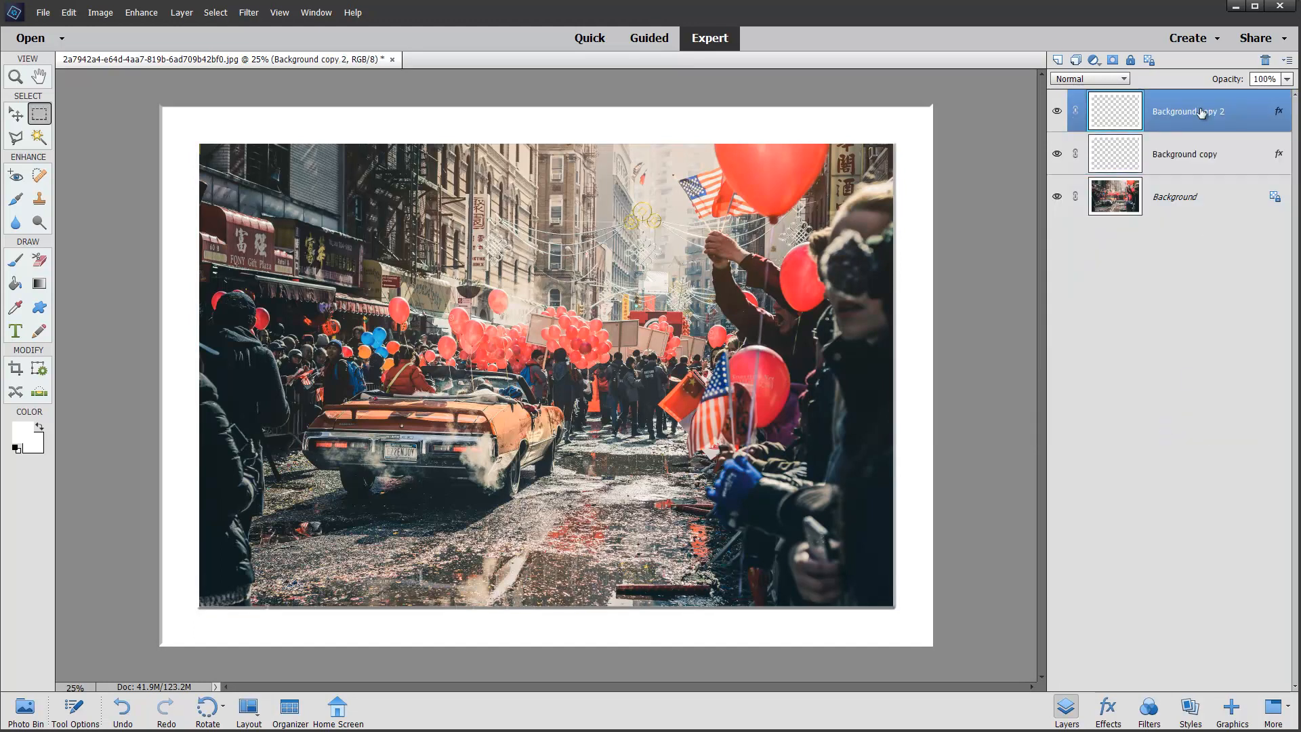
{"action": "mouse_move", "coordinate": [181, 13]}
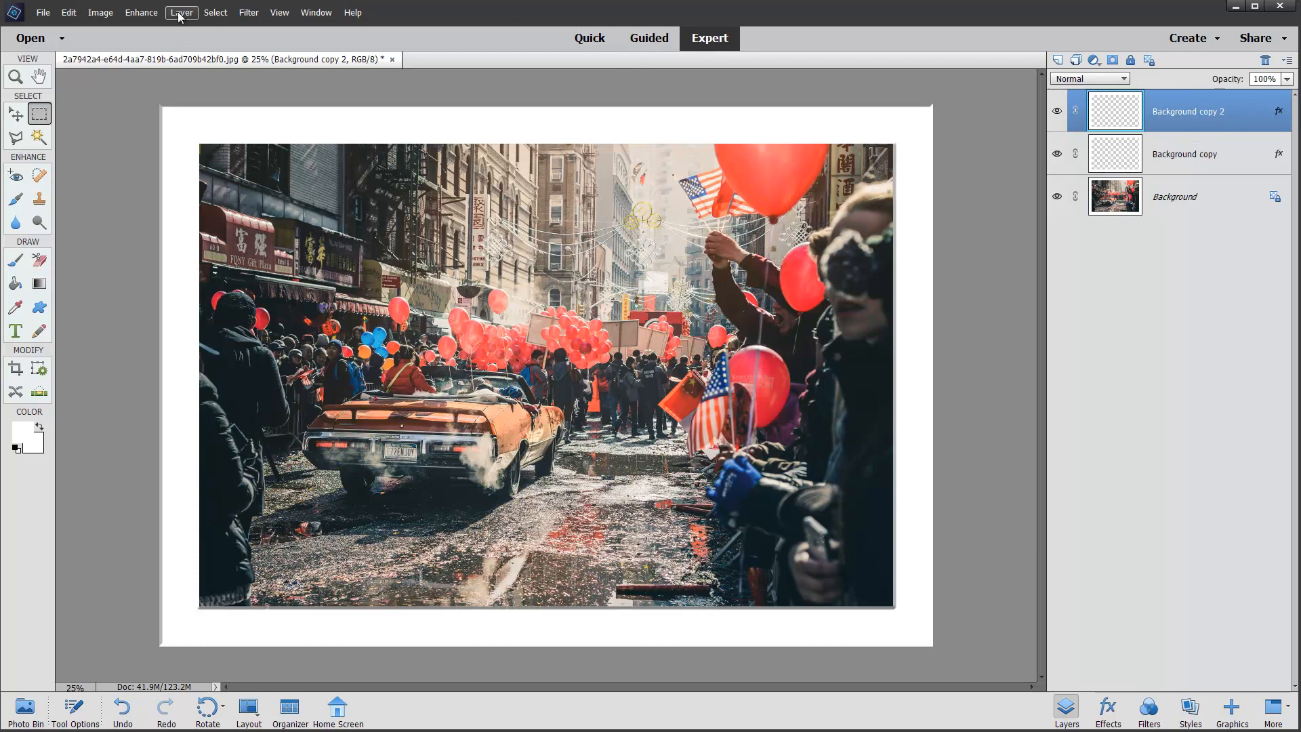
{"action": "left_click", "coordinate": [180, 12]}
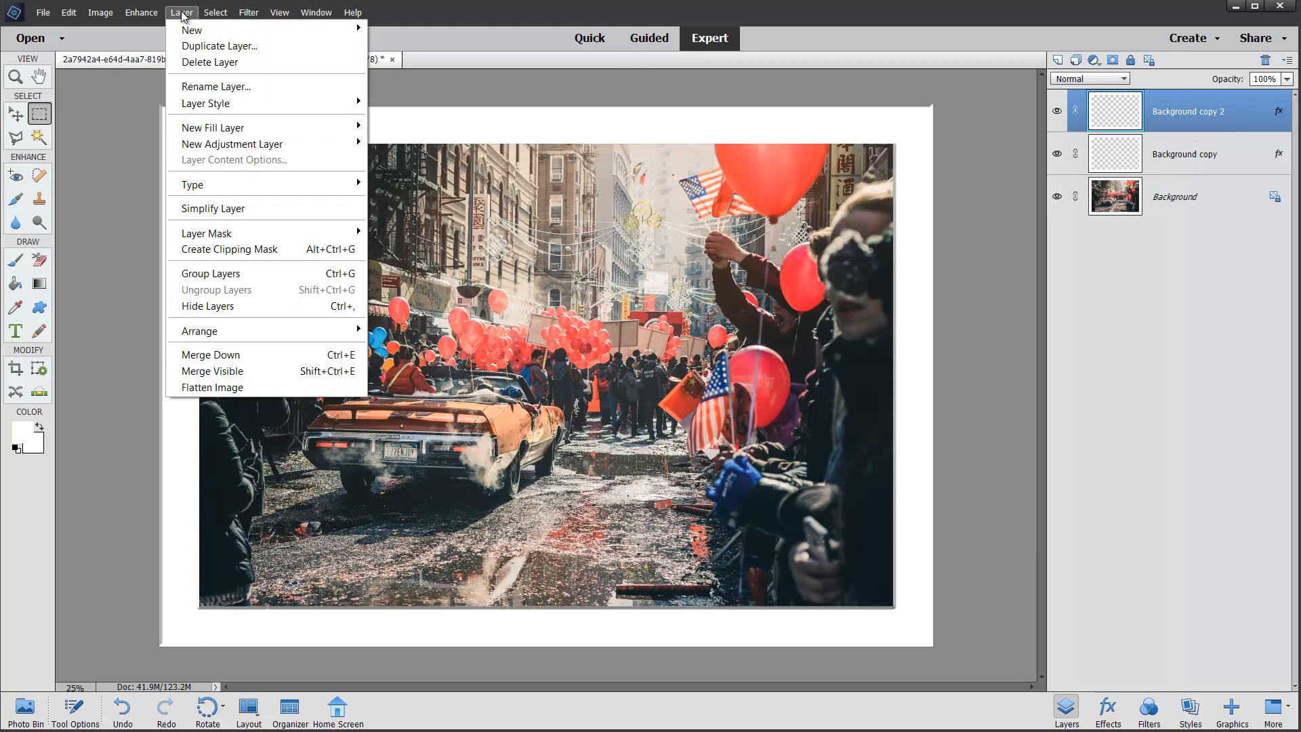
{"action": "mouse_move", "coordinate": [230, 354]}
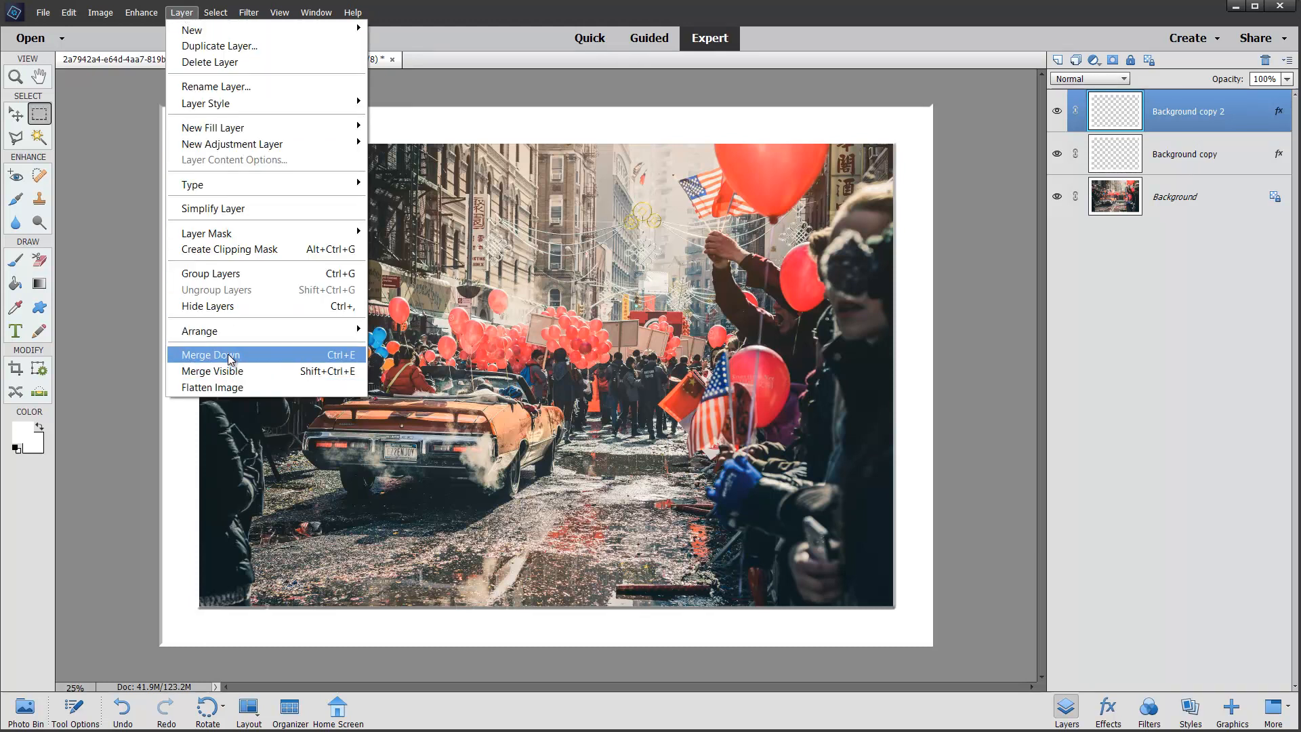
{"action": "left_click", "coordinate": [209, 355]}
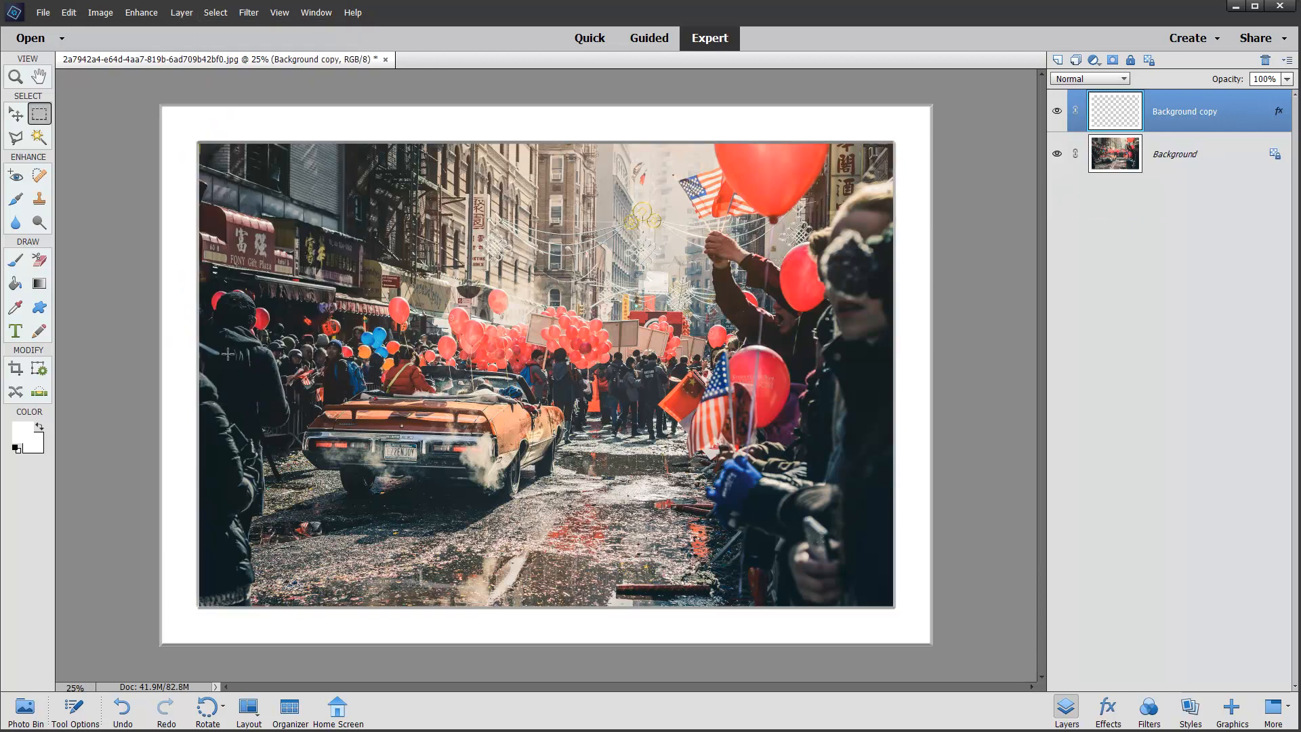
{"action": "mouse_move", "coordinate": [604, 137]}
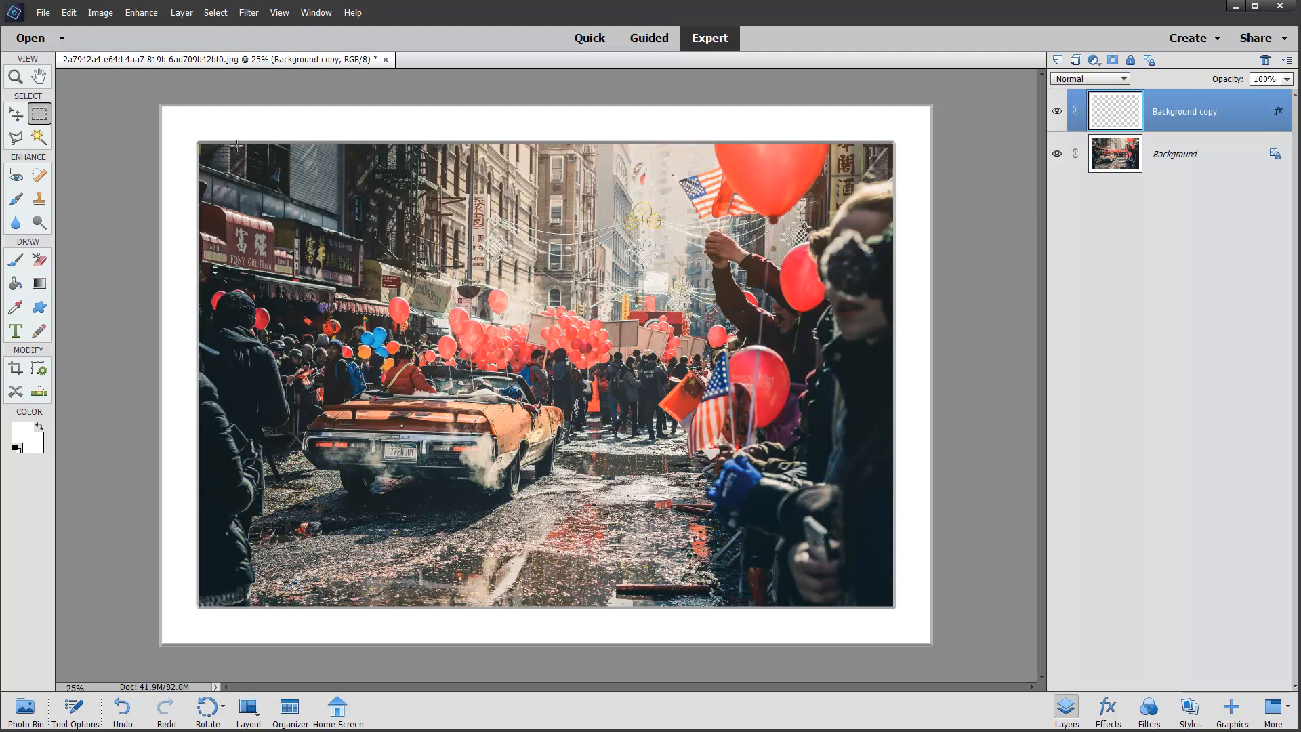
{"action": "mouse_move", "coordinate": [962, 313]}
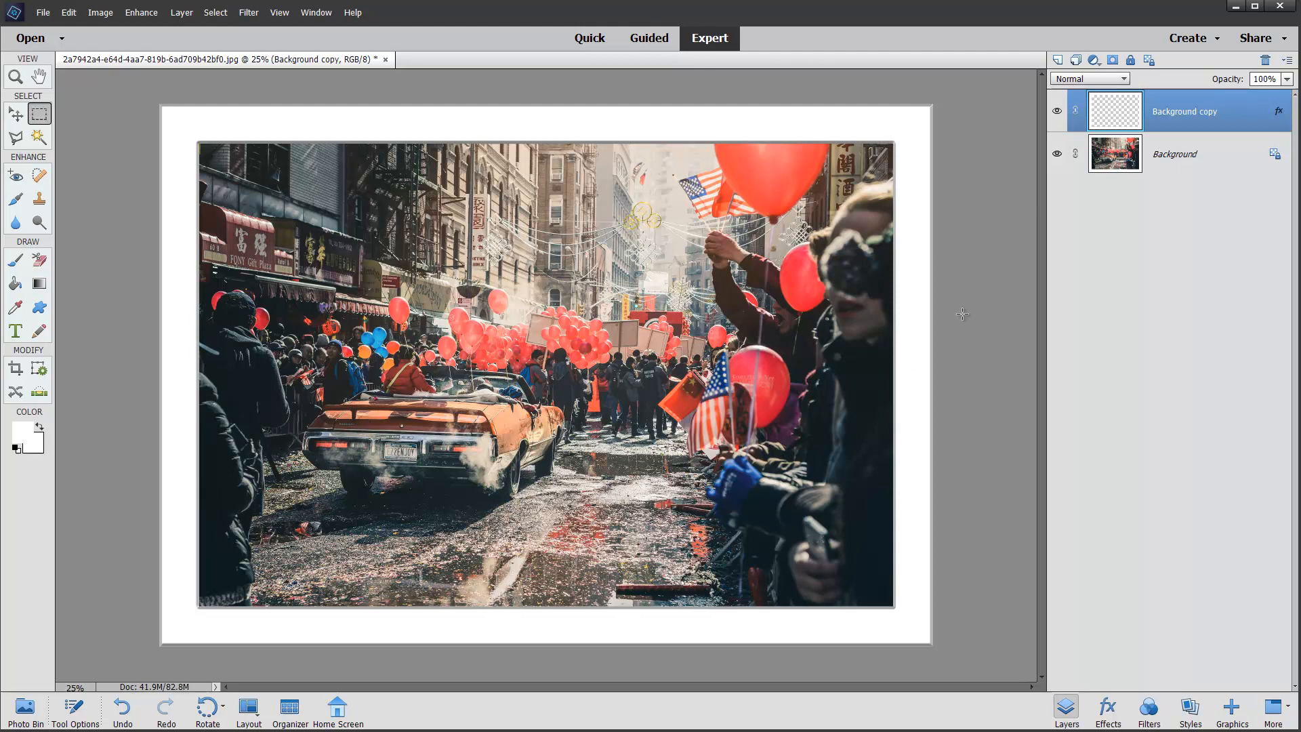
{"action": "mouse_move", "coordinate": [985, 306]}
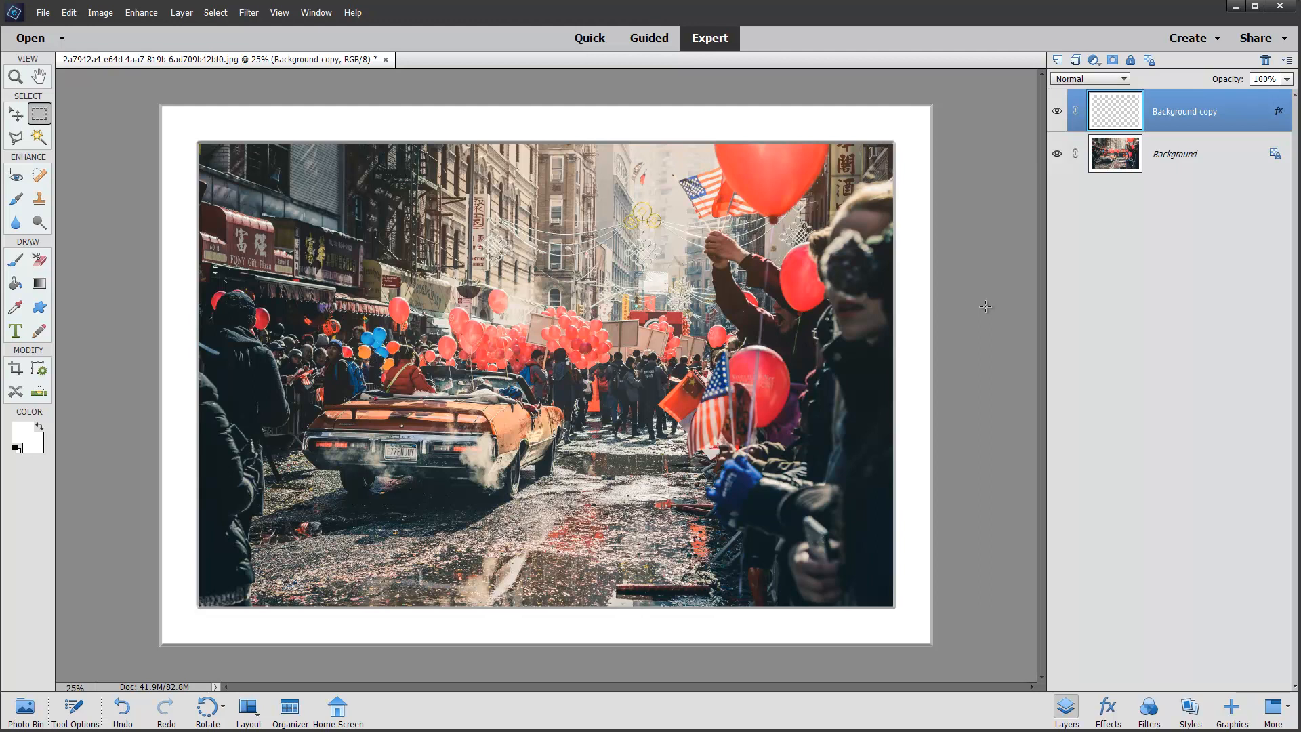
{"action": "mouse_move", "coordinate": [121, 130]}
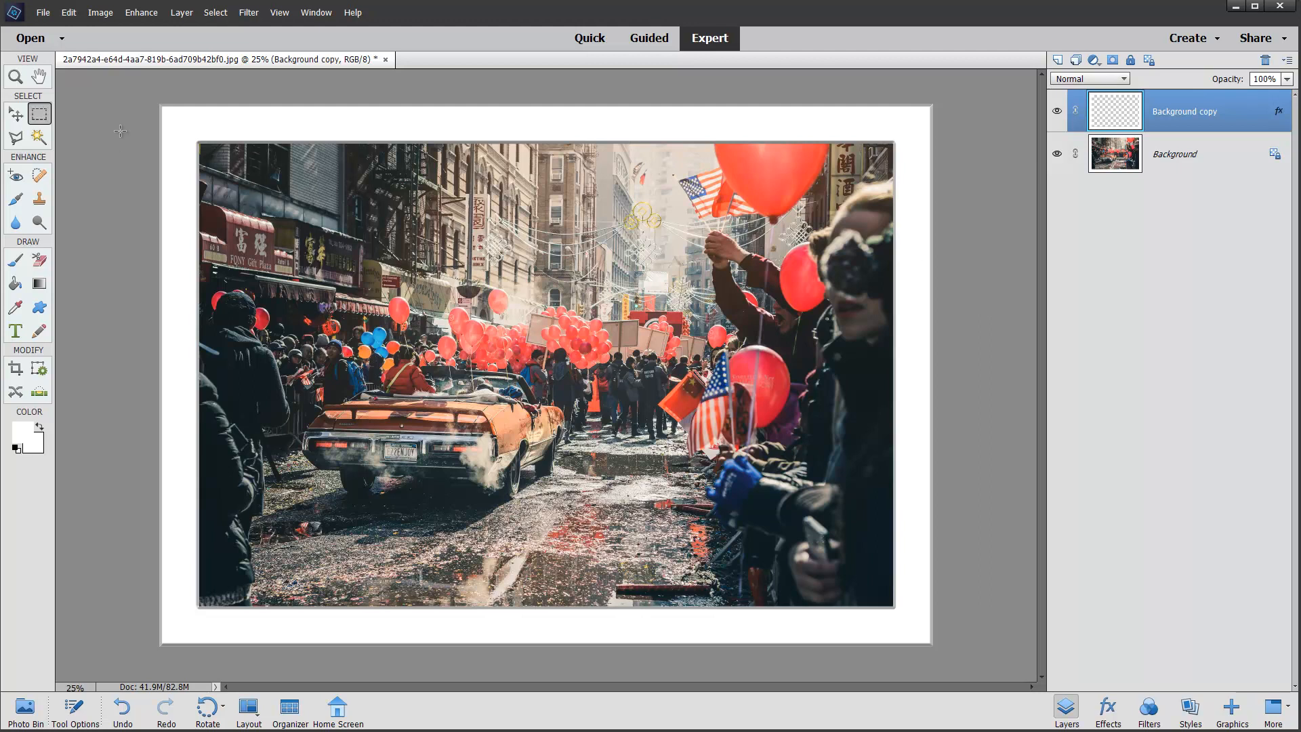
{"action": "left_click", "coordinate": [15, 367]}
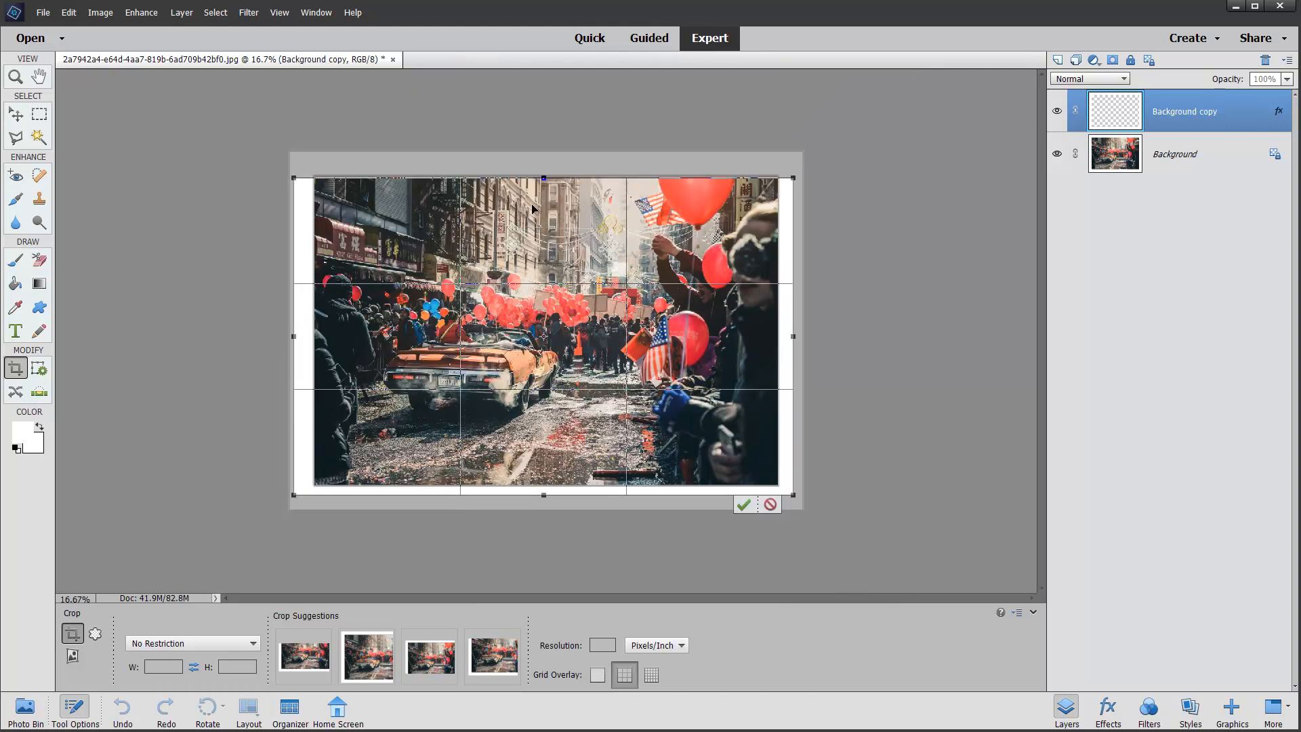
Step: Stretch the crop upward past the mat, commit it, and duplicate Background copy
{"action": "left_click_drag", "start_coordinate": [543, 178], "coordinate": [543, 159]}
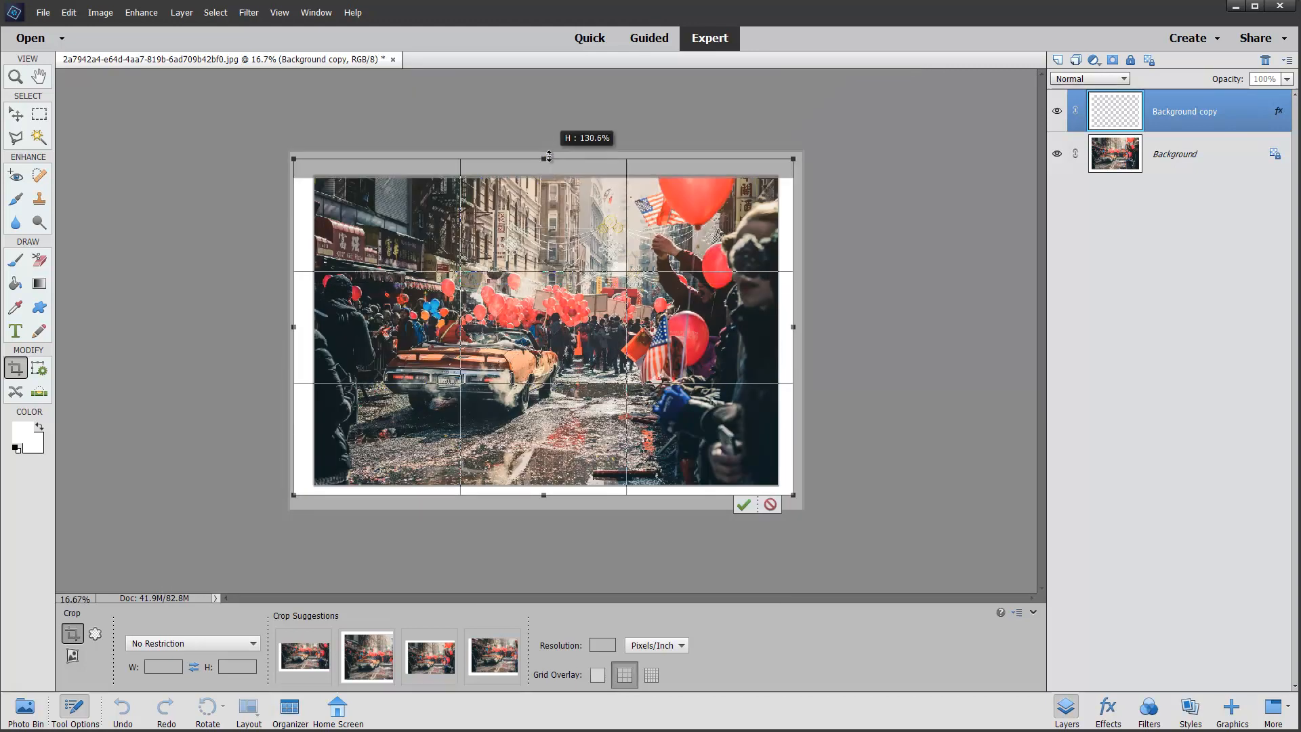
{"action": "left_click", "coordinate": [743, 504]}
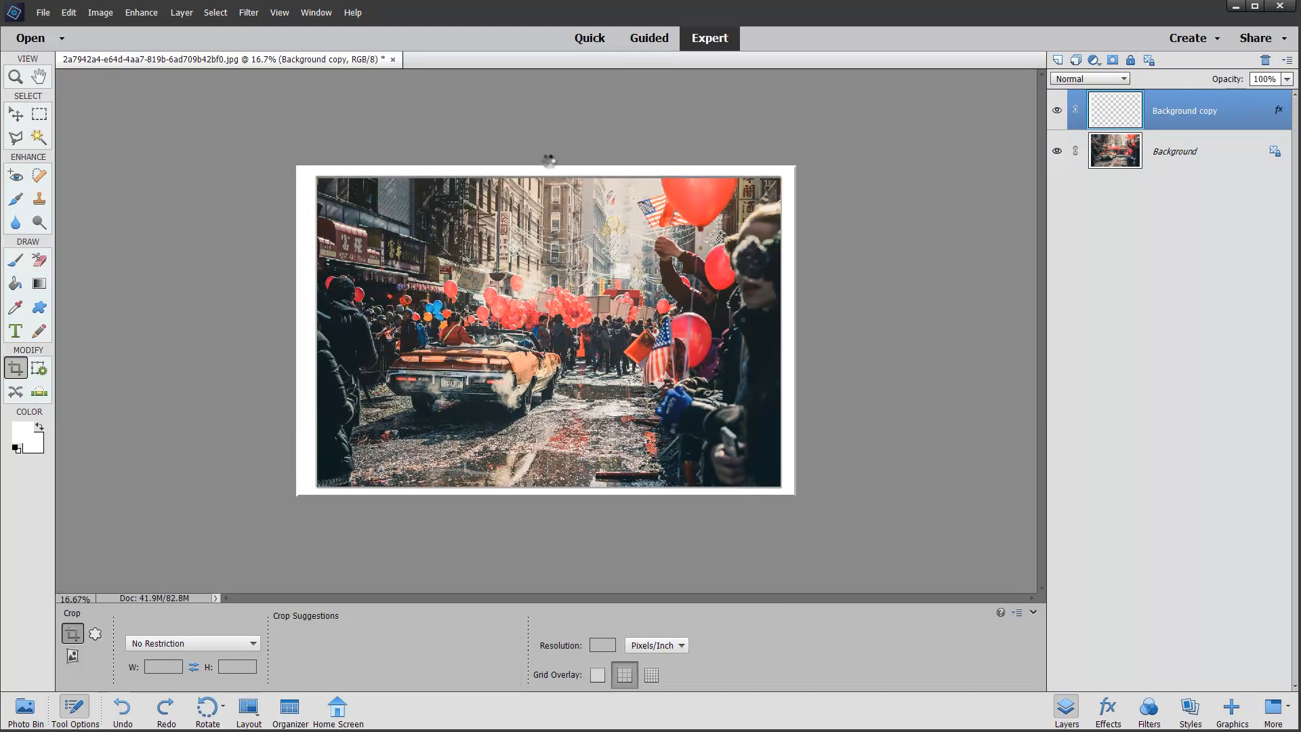
{"action": "left_click", "coordinate": [548, 160]}
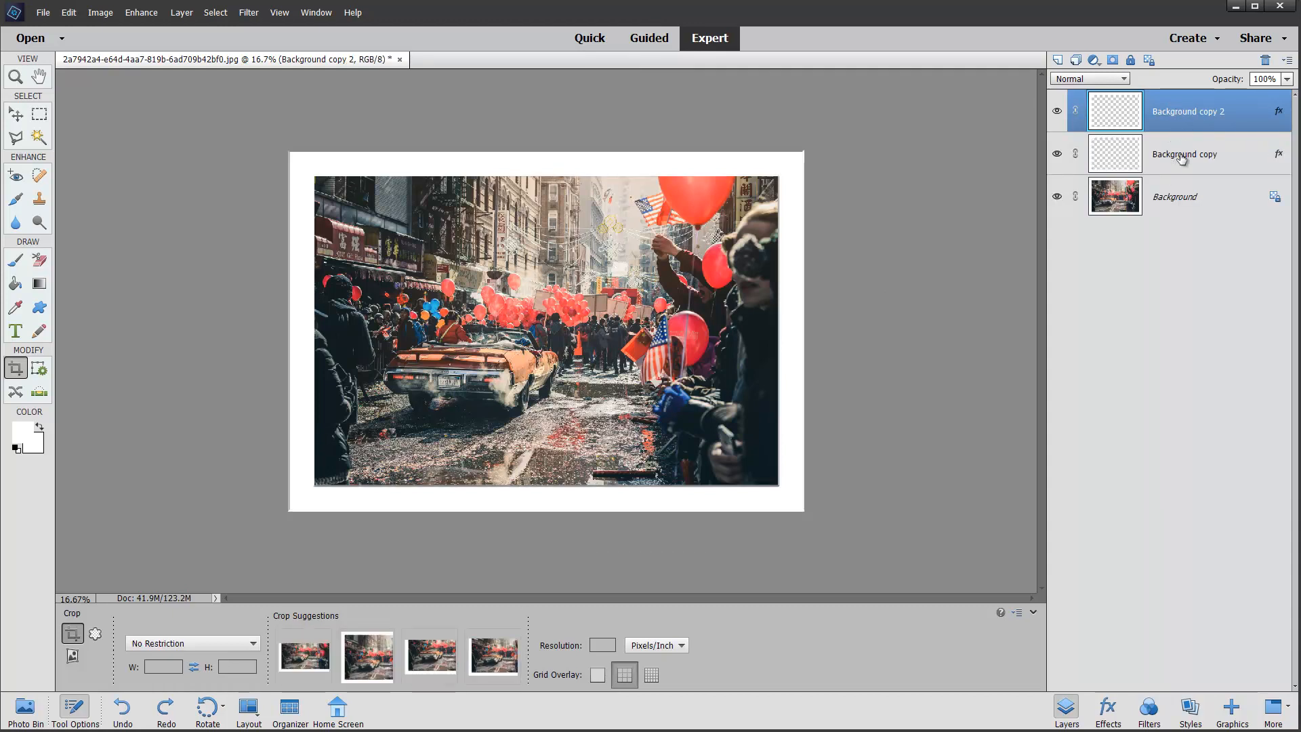
{"action": "mouse_move", "coordinate": [1186, 158]}
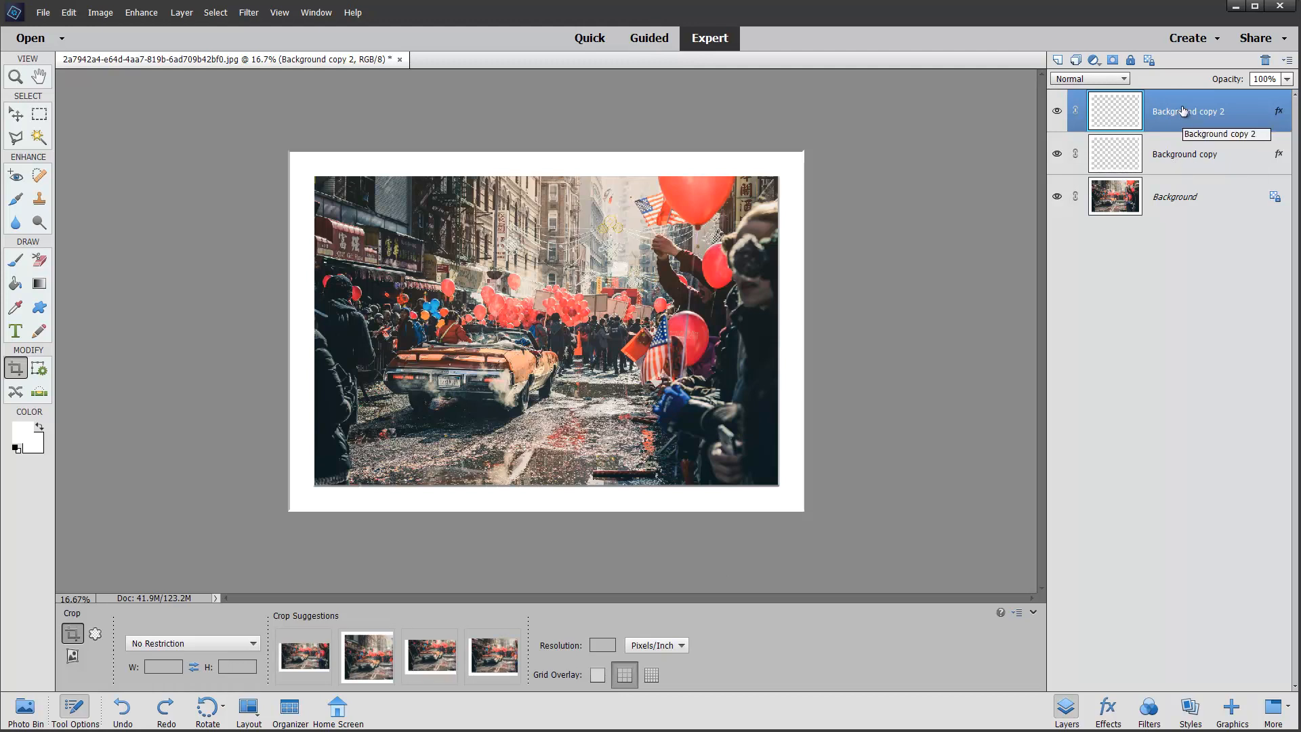
{"action": "mouse_move", "coordinate": [1175, 158]}
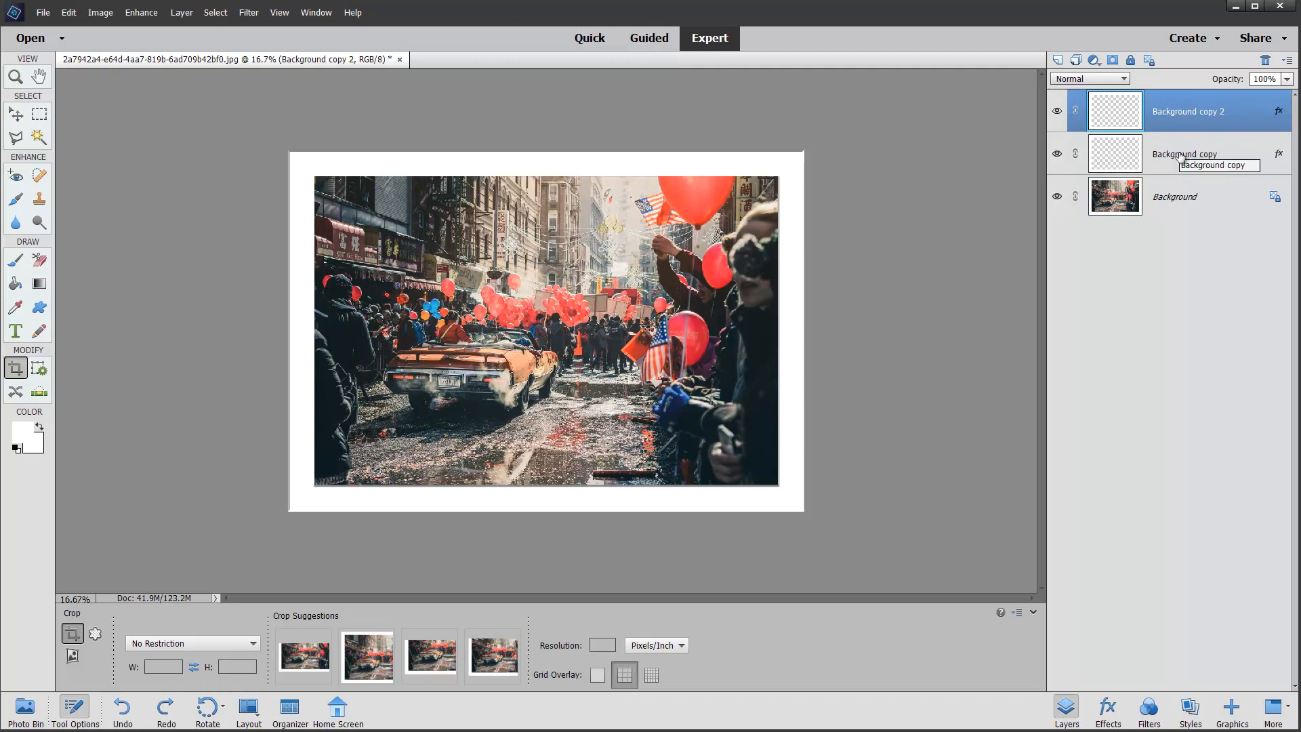
{"action": "mouse_move", "coordinate": [1199, 214]}
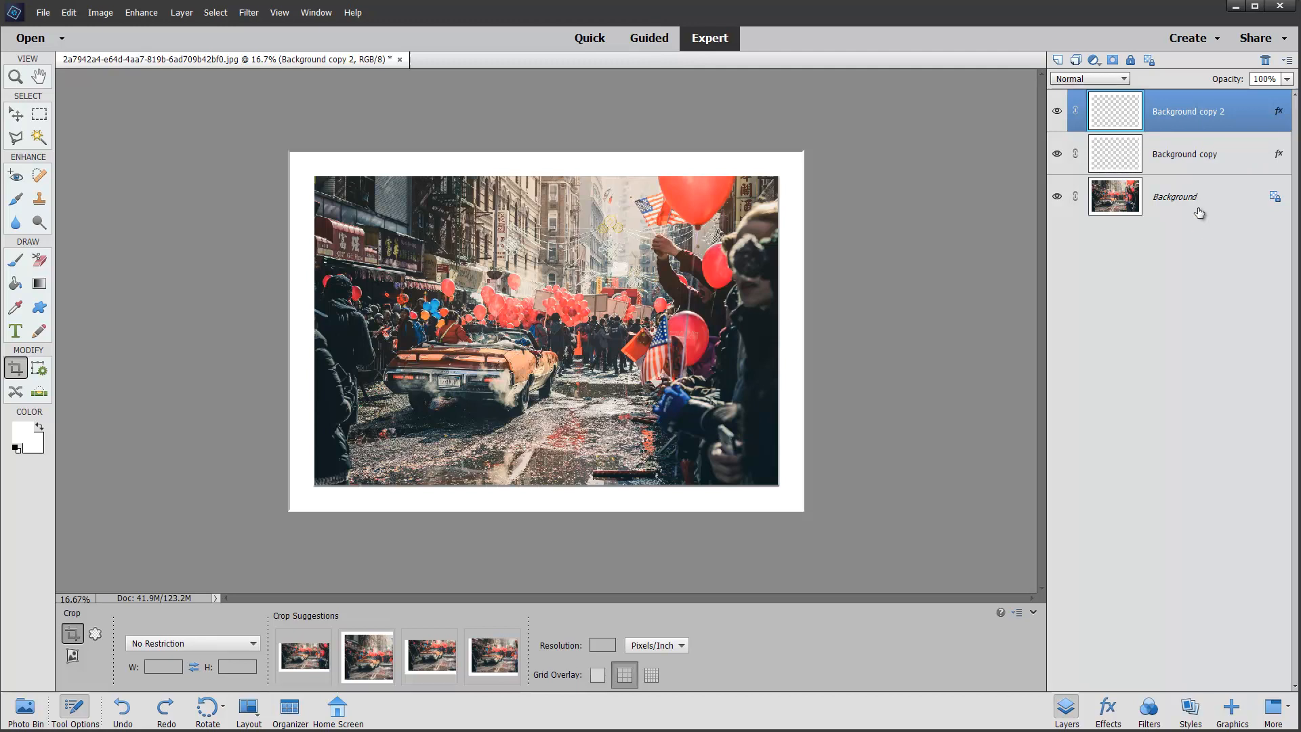
Step: Select Background copy 2 and merge it down, leaving Background copy and Background
{"action": "left_click", "coordinate": [1265, 59]}
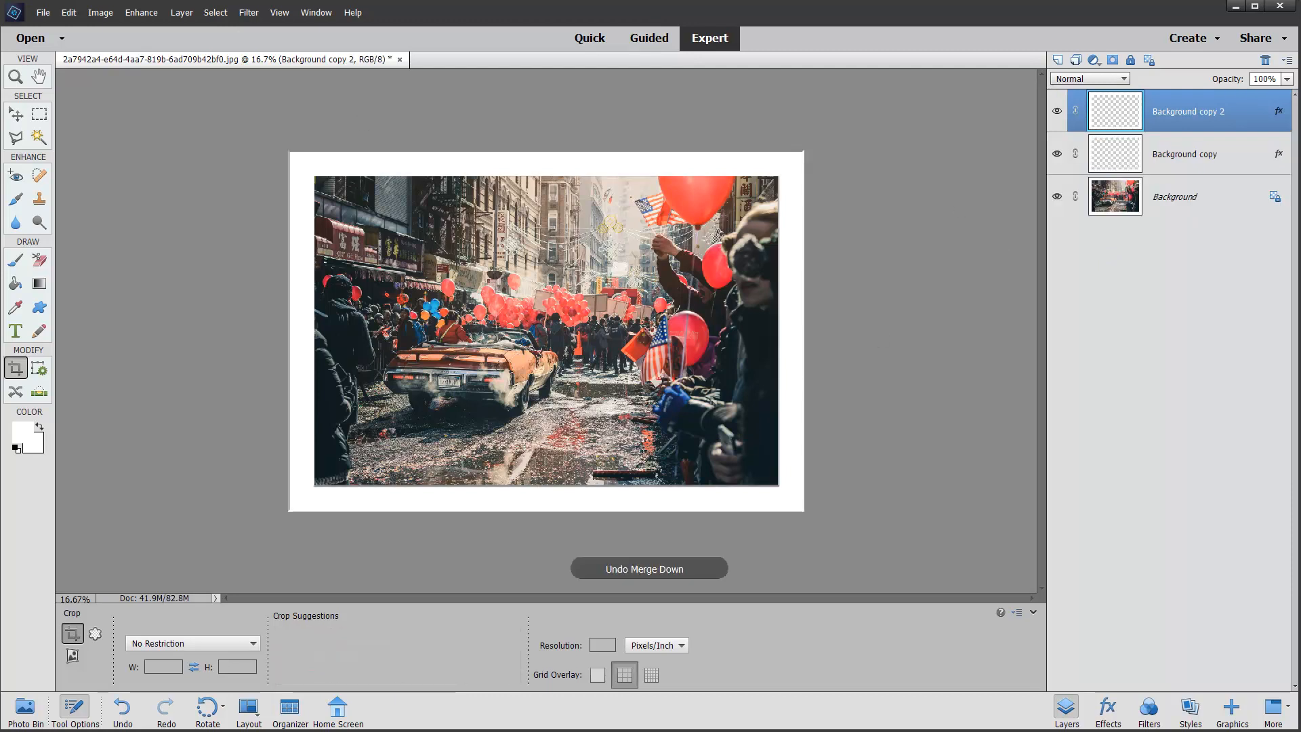
{"action": "left_click", "coordinate": [215, 12]}
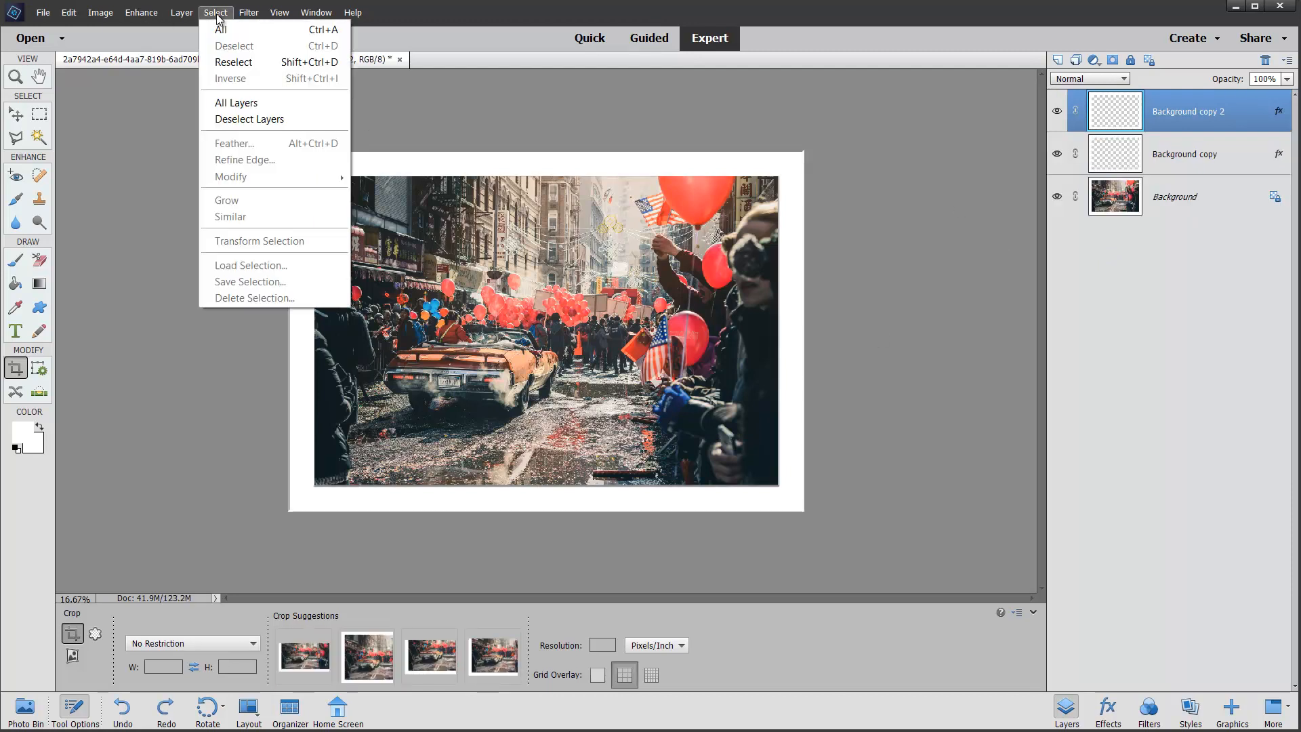
{"action": "left_click", "coordinate": [141, 11]}
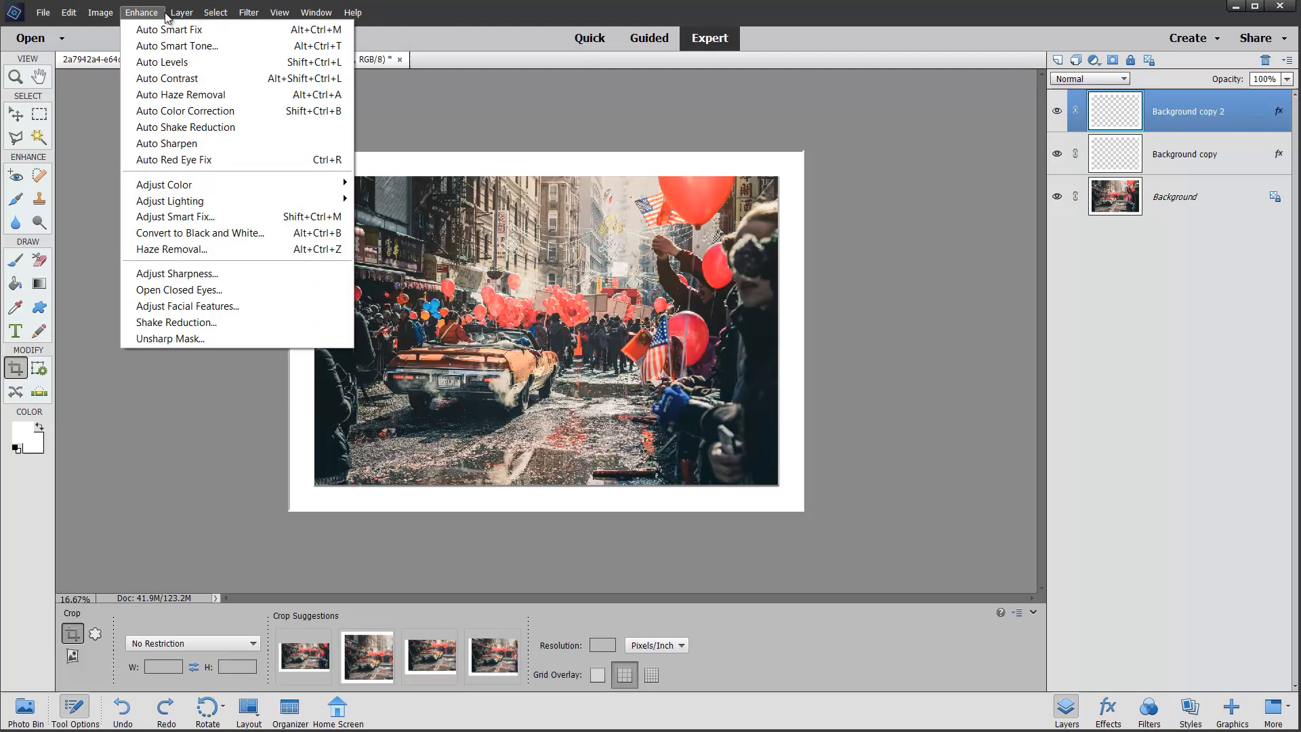
{"action": "left_click", "coordinate": [181, 12]}
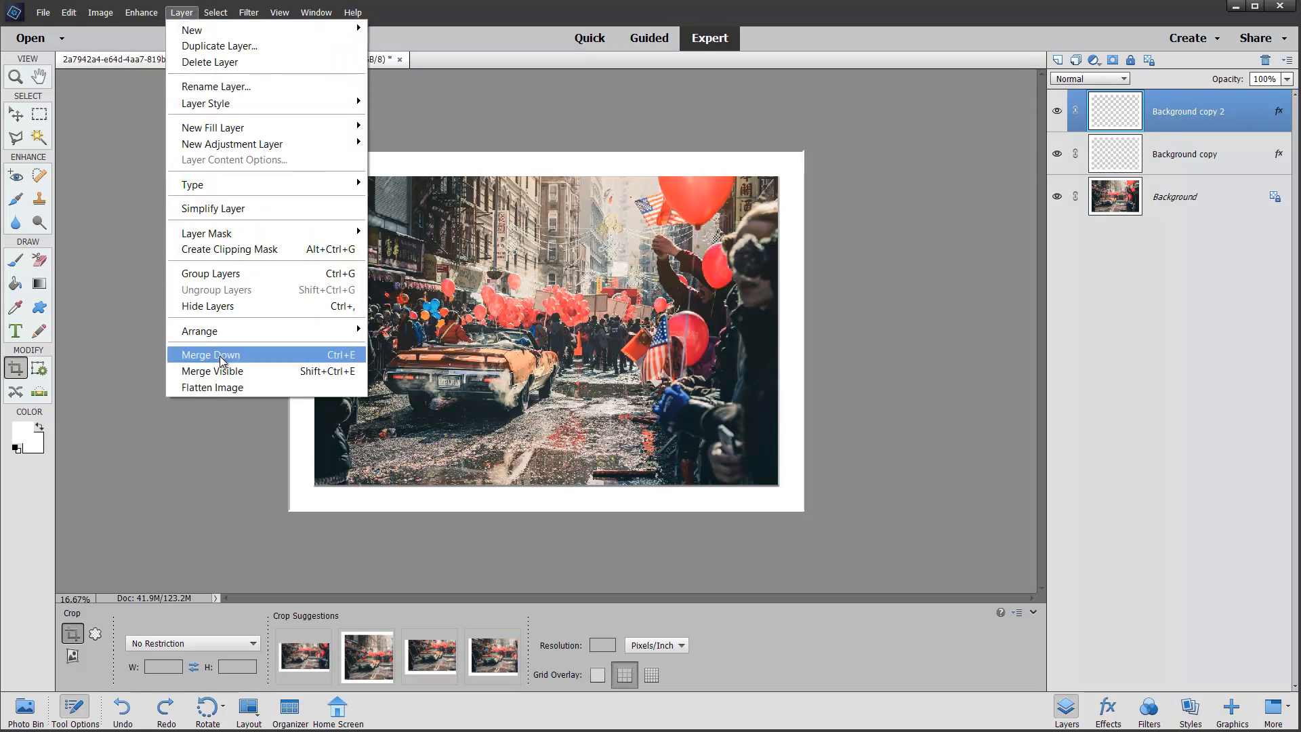
{"action": "left_click", "coordinate": [210, 355]}
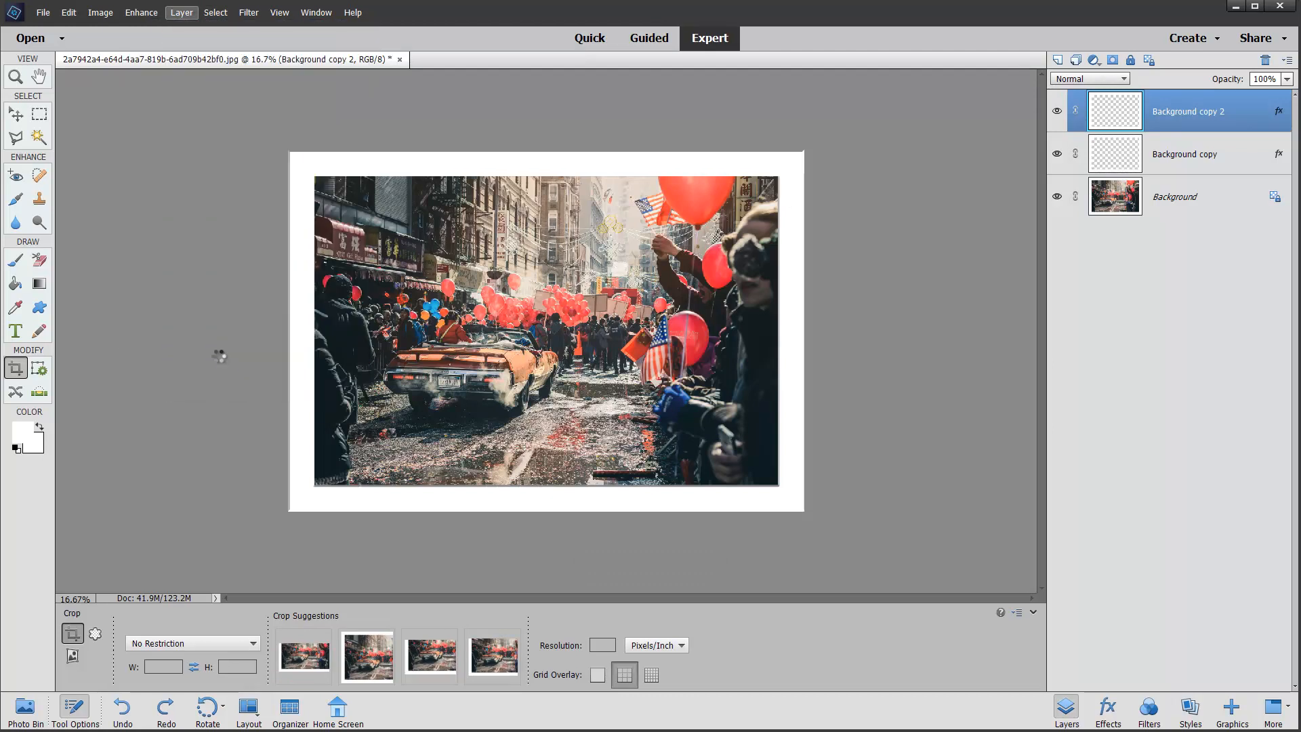
{"action": "left_click", "coordinate": [1265, 59]}
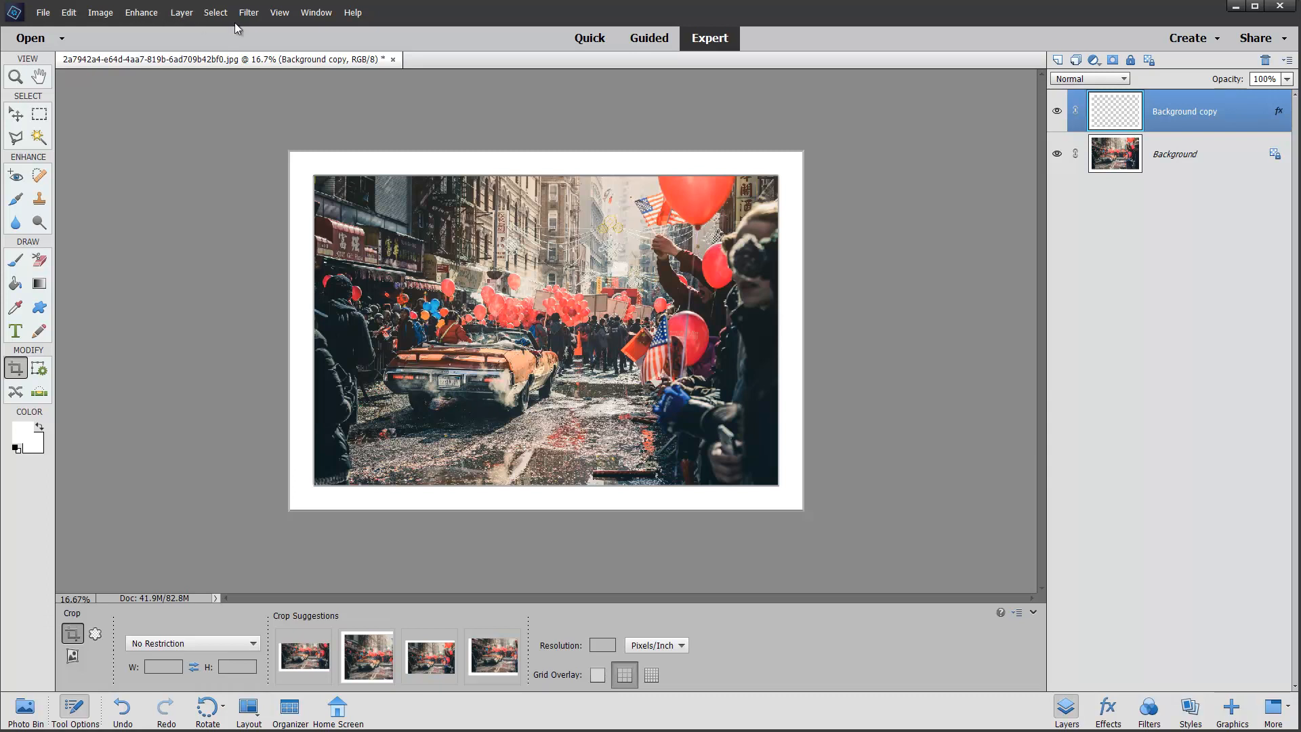
Step: Flatten the image into a single Background layer via Layer > Flatten Image
{"action": "left_click", "coordinate": [181, 12]}
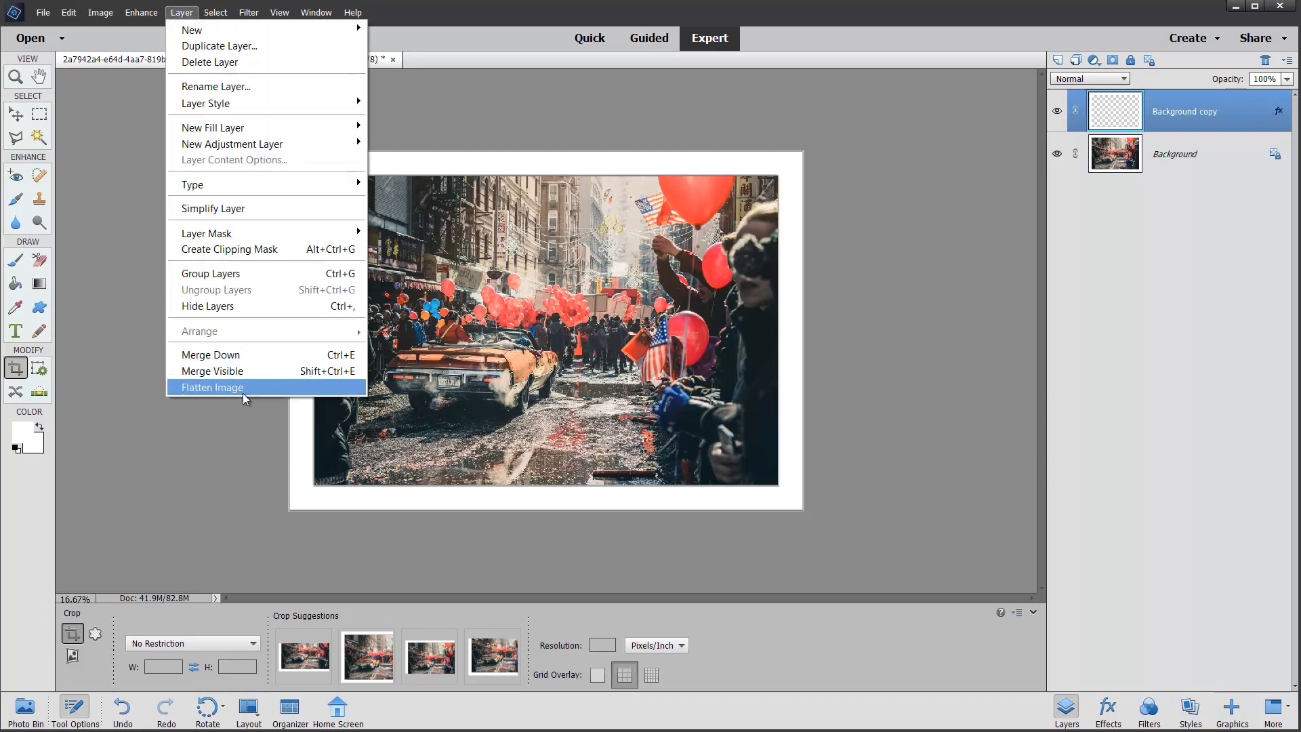
{"action": "left_click", "coordinate": [212, 388]}
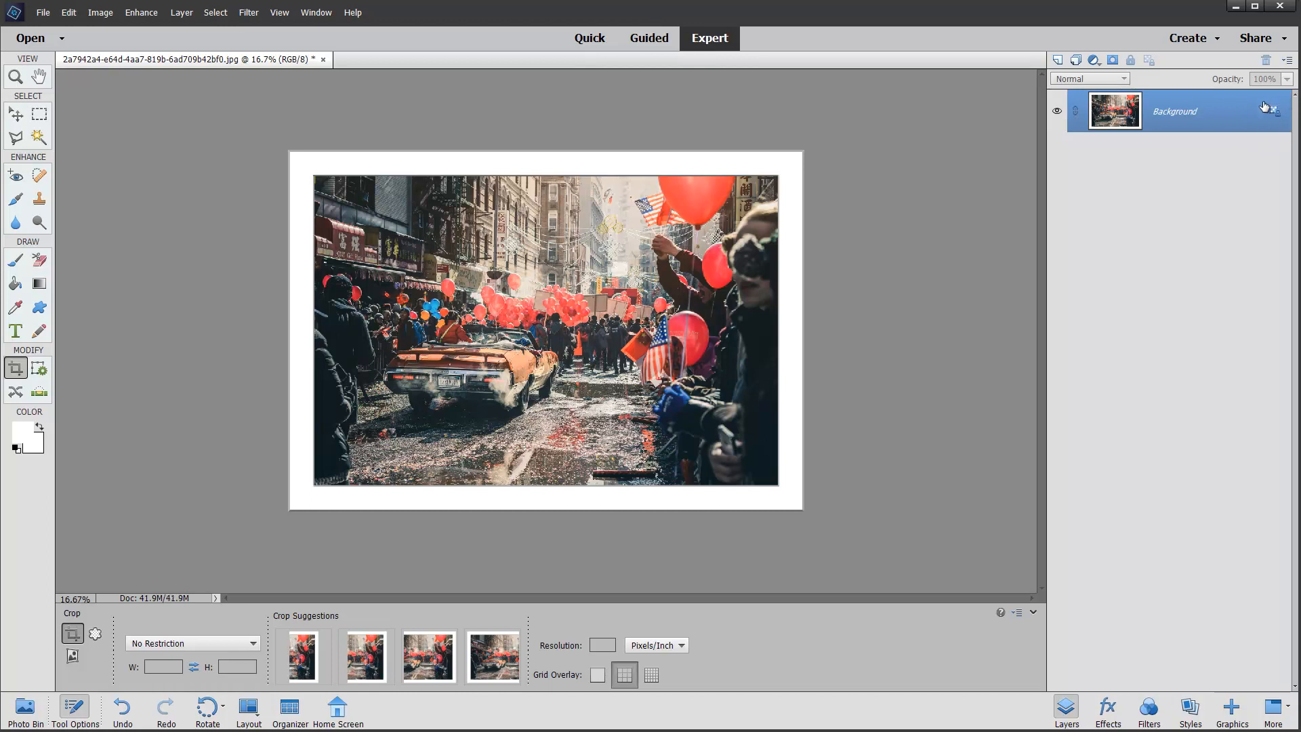
{"action": "mouse_move", "coordinate": [300, 166]}
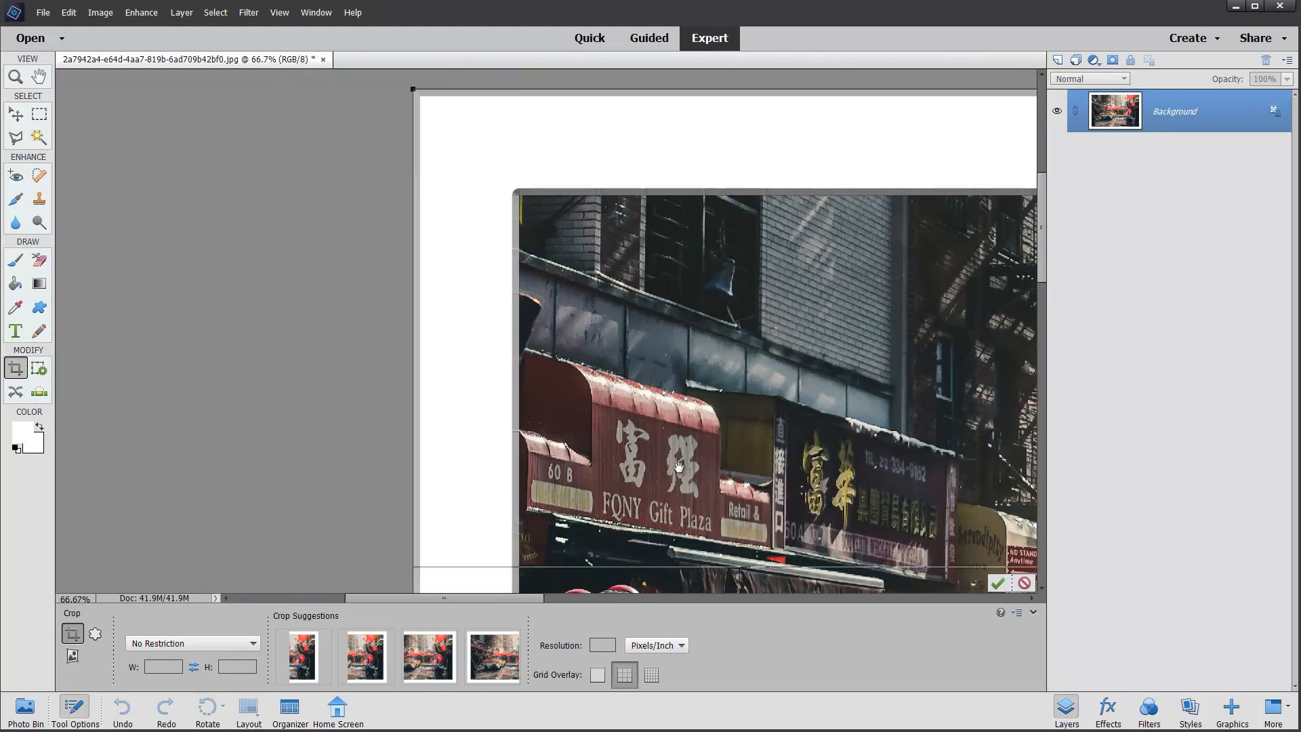
Step: Pull the crop edge inward past the outer bevel and commit the crop
{"action": "left_click_drag", "start_coordinate": [412, 88], "coordinate": [439, 112]}
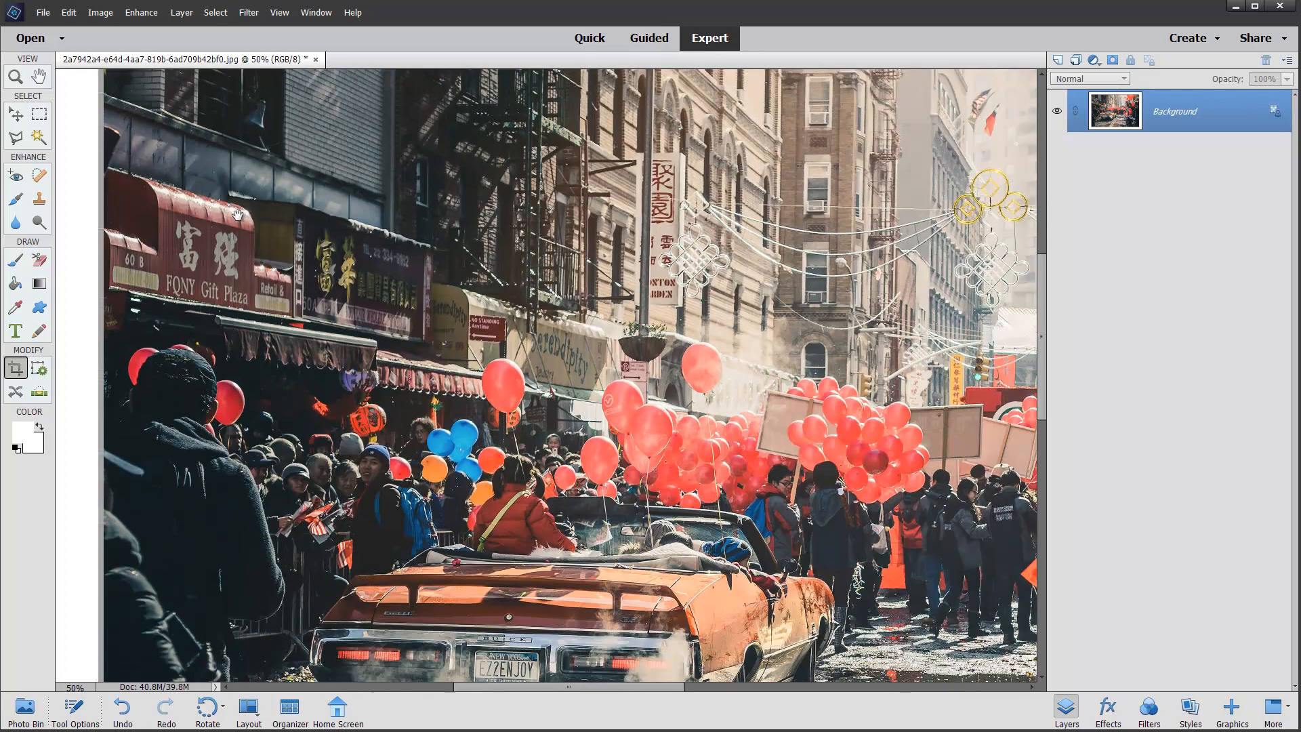
{"action": "scroll", "scroll_direction": "down", "scroll_amount": 3}
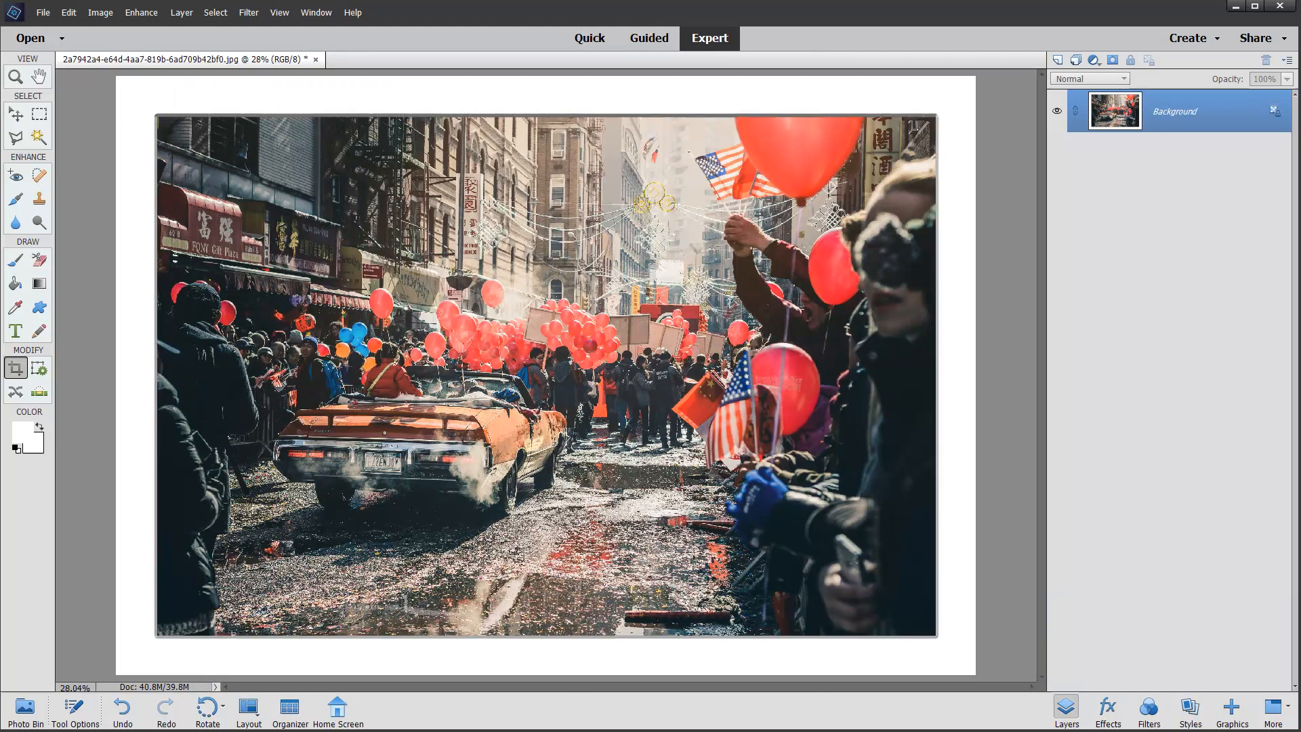
{"action": "mouse_move", "coordinate": [1153, 192]}
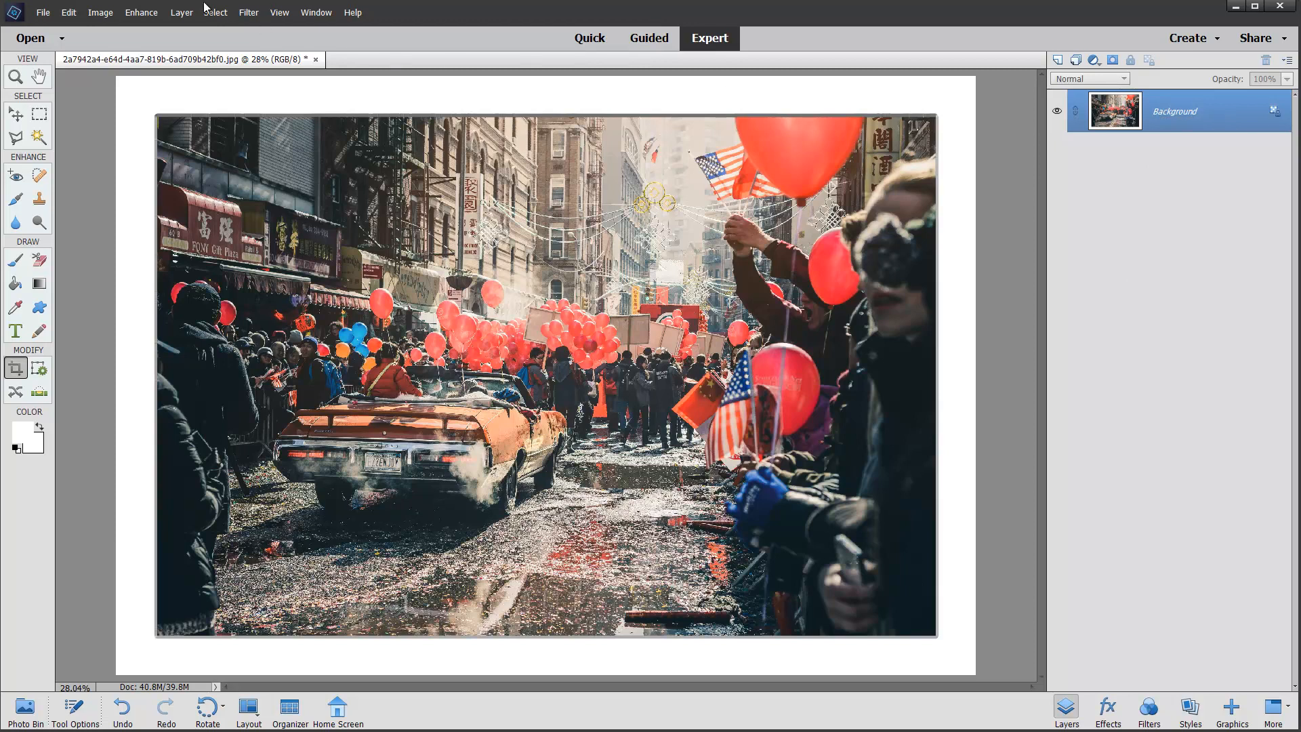
Step: Show the Layer menu, where Merge Down, Merge Visible and Flatten Image are greyed out
{"action": "left_click", "coordinate": [181, 12]}
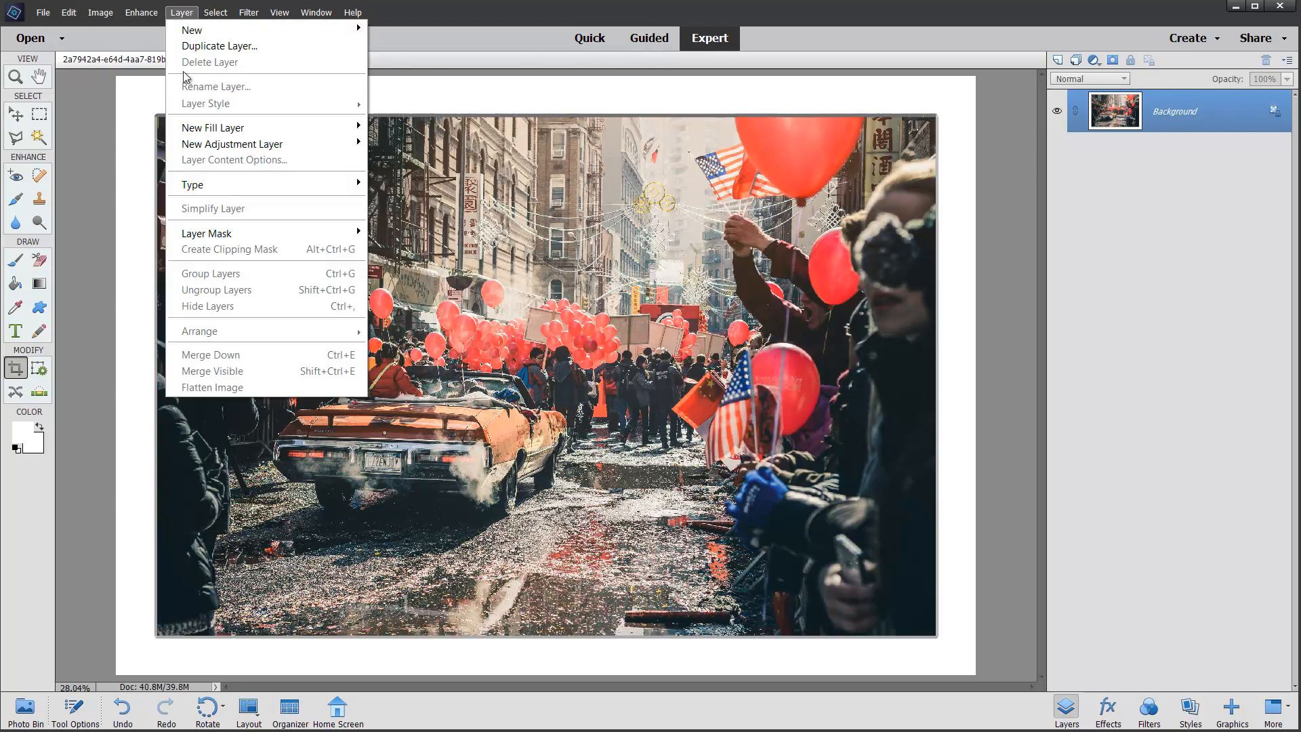
{"action": "mouse_move", "coordinate": [210, 354]}
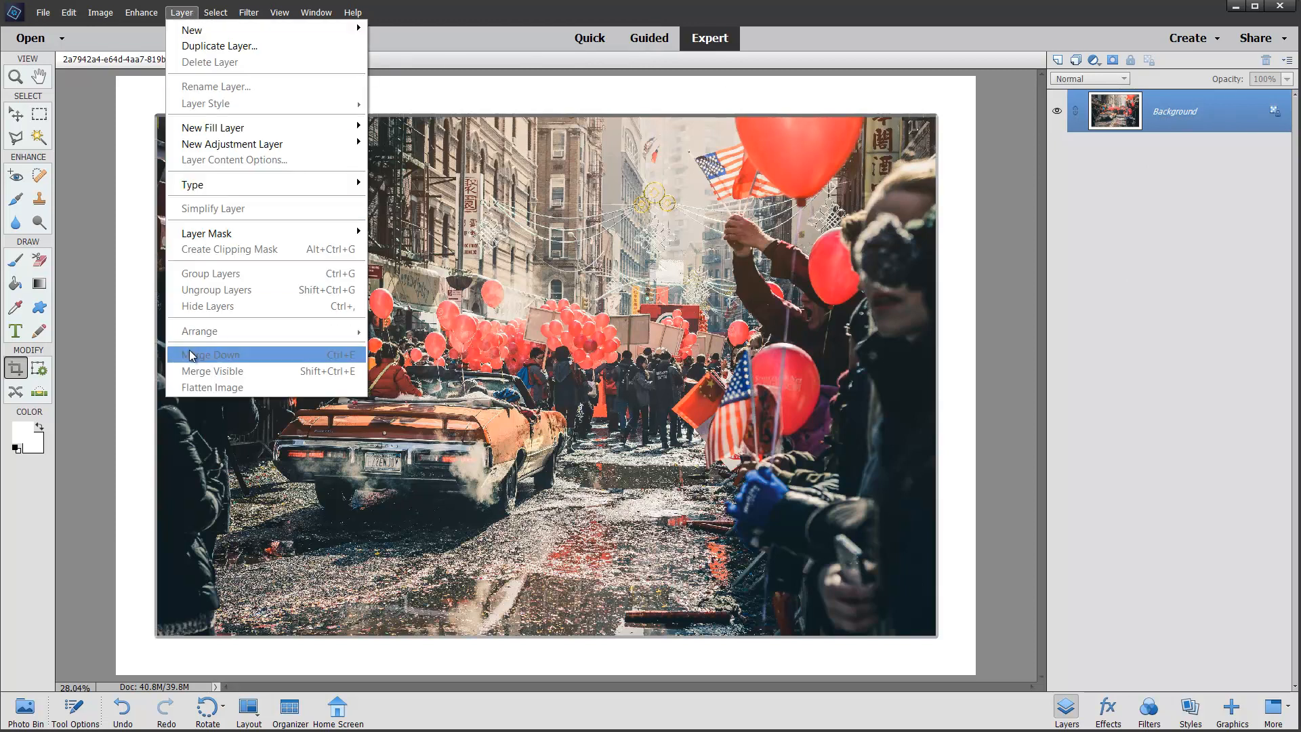
{"action": "mouse_move", "coordinate": [1235, 123]}
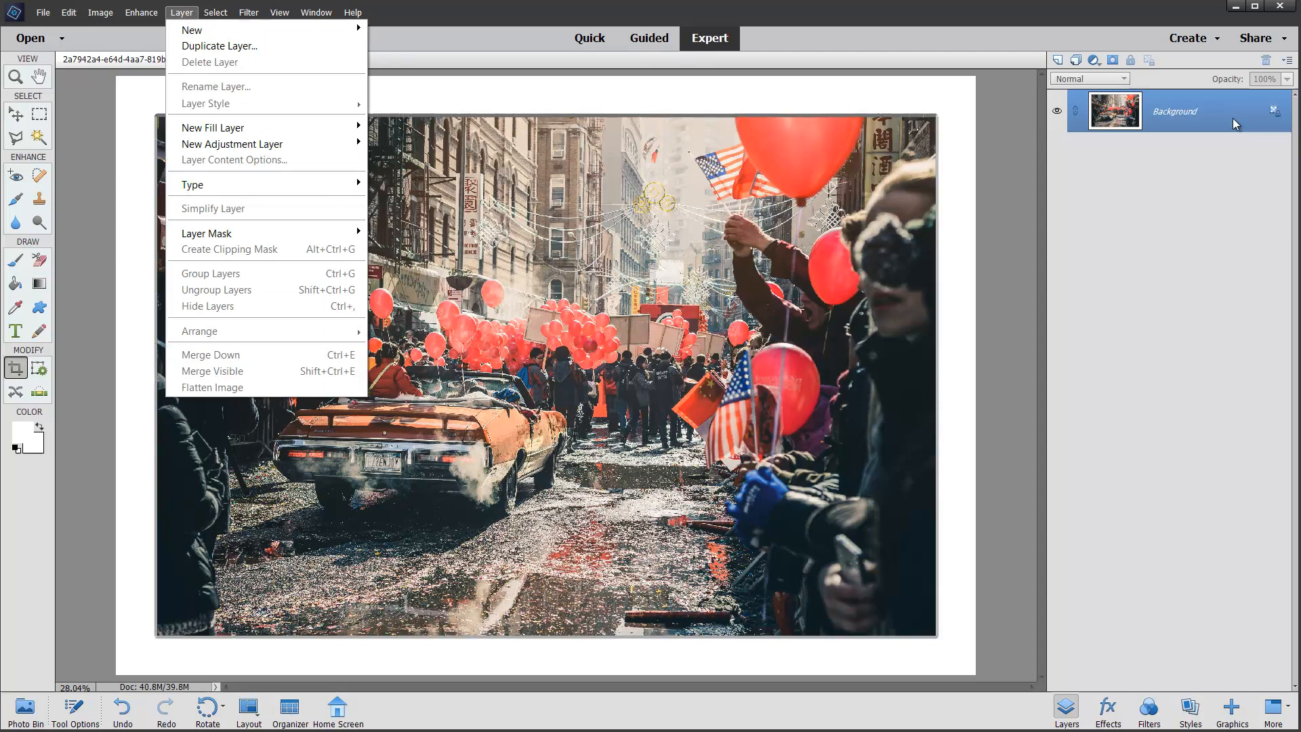
{"action": "mouse_move", "coordinate": [1228, 114]}
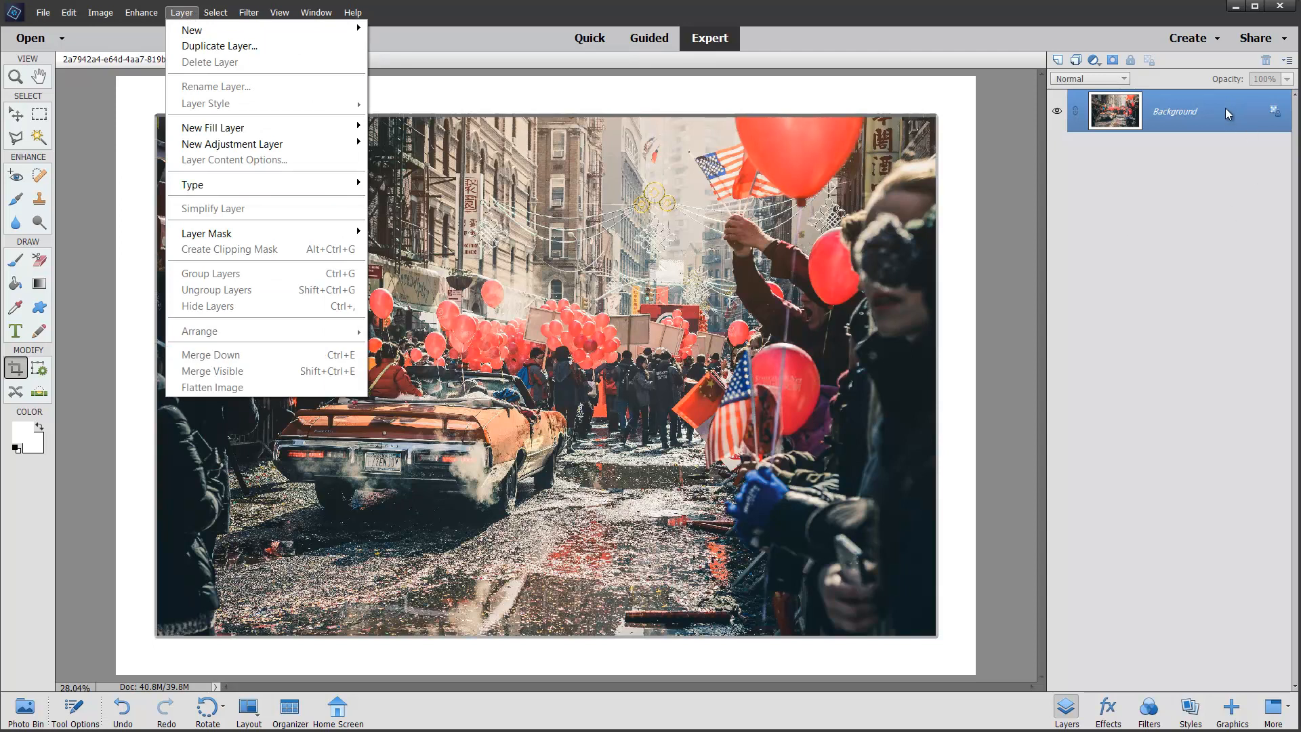
{"action": "mouse_move", "coordinate": [942, 108]}
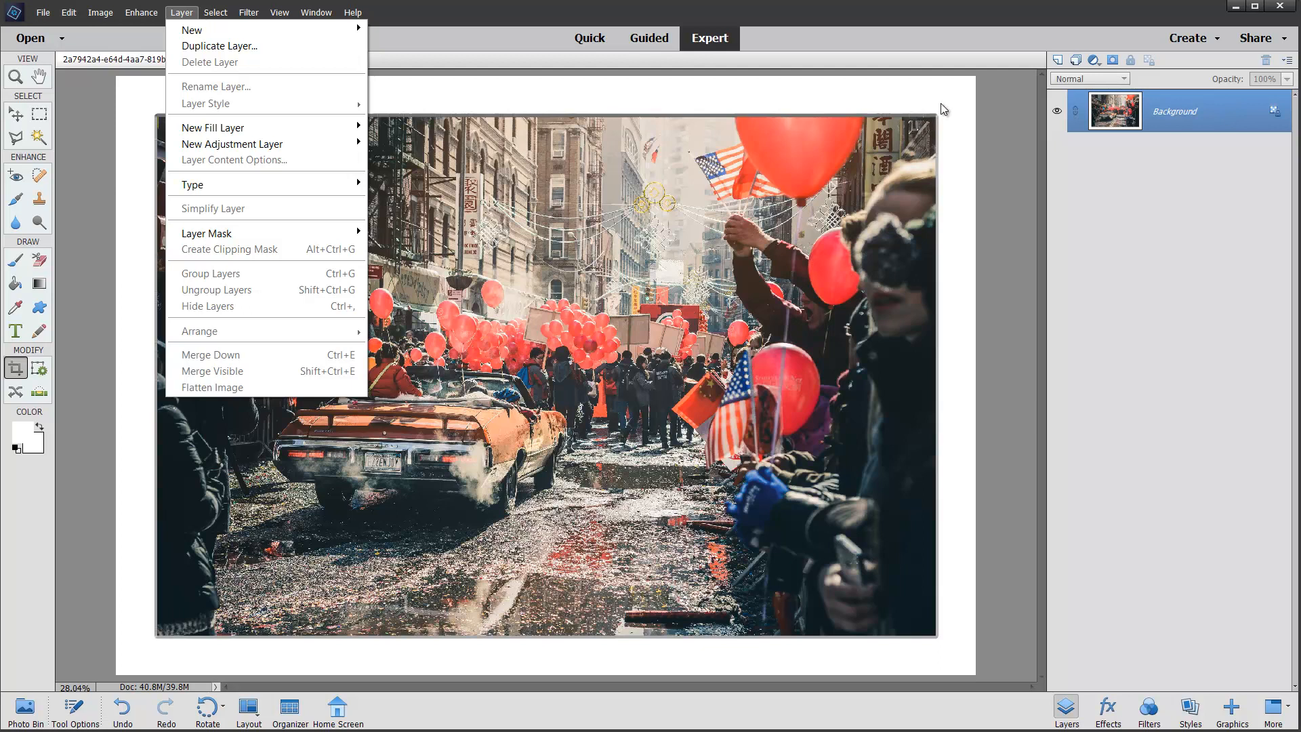
{"action": "mouse_move", "coordinate": [953, 108]}
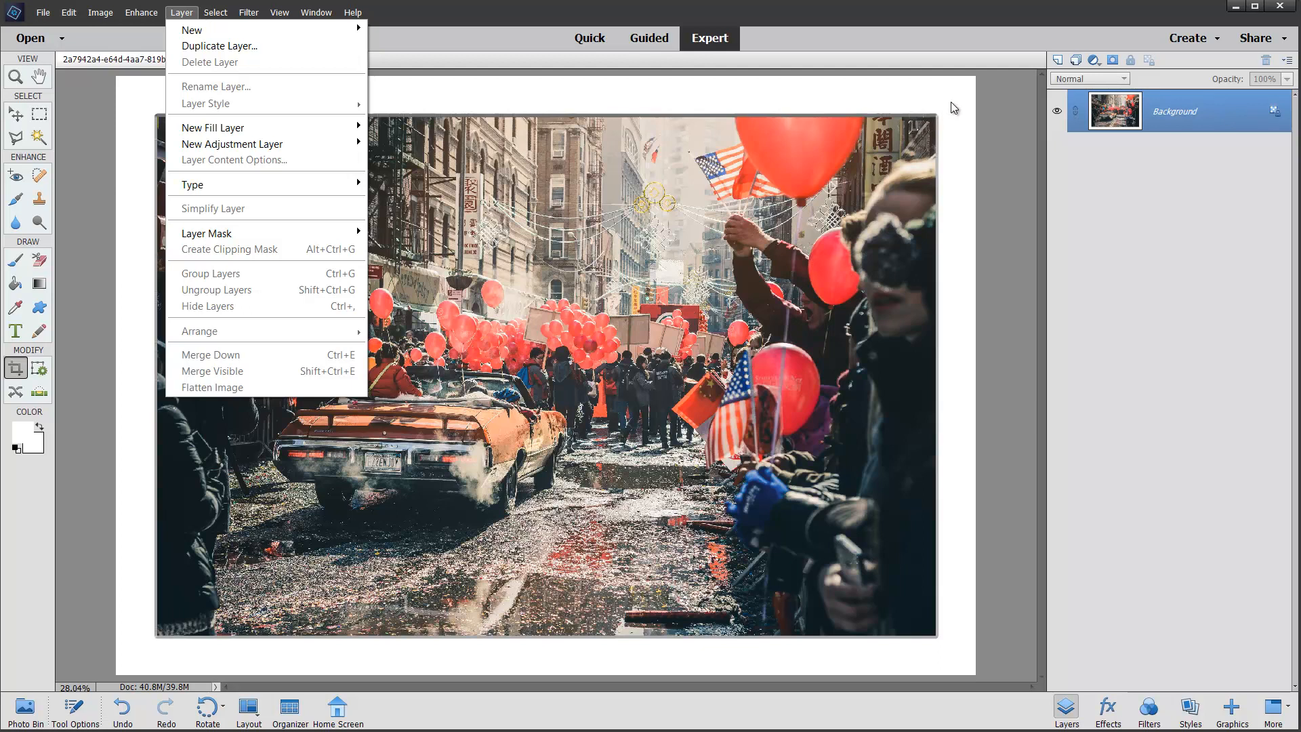
{"action": "mouse_move", "coordinate": [951, 189]}
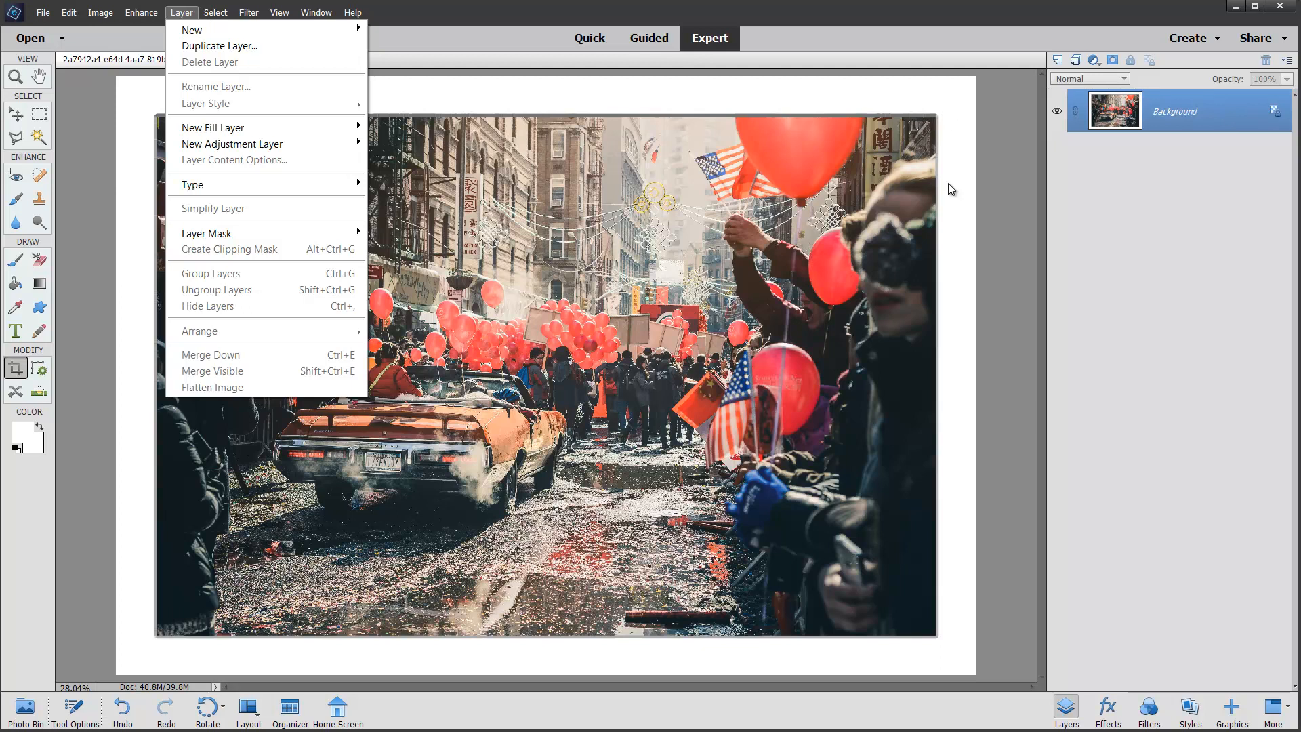